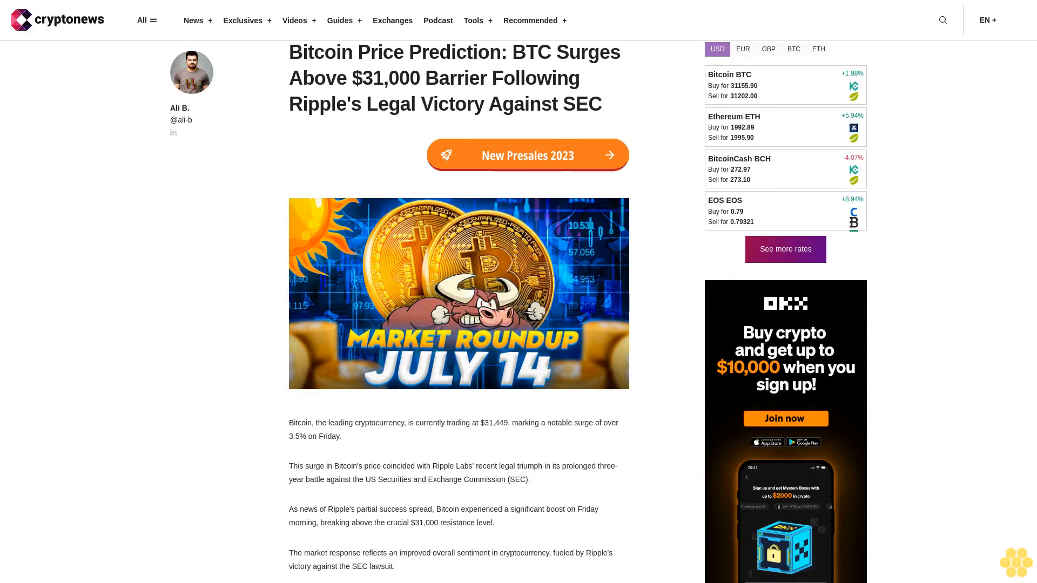
{"action": "scroll", "scroll_direction": "down", "scroll_amount": 3}
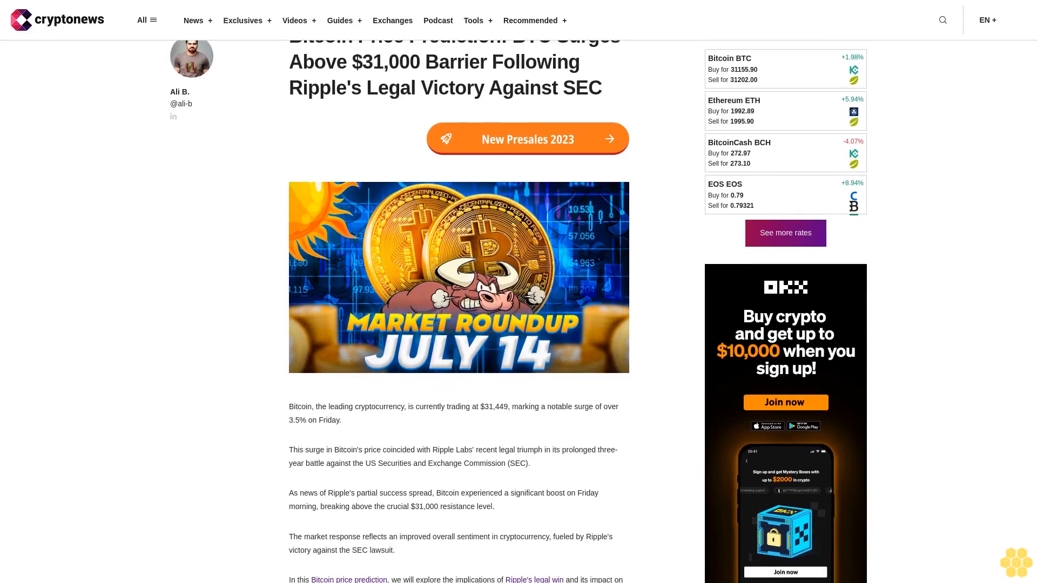
{"action": "scroll", "scroll_direction": "down", "scroll_amount": 3}
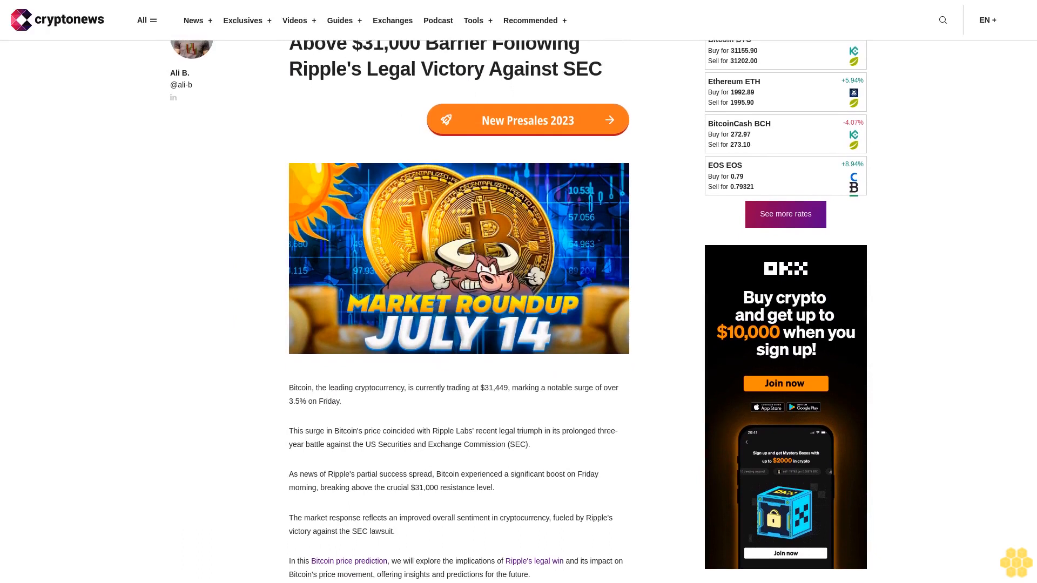
{"action": "scroll", "scroll_direction": "down", "scroll_amount": 3}
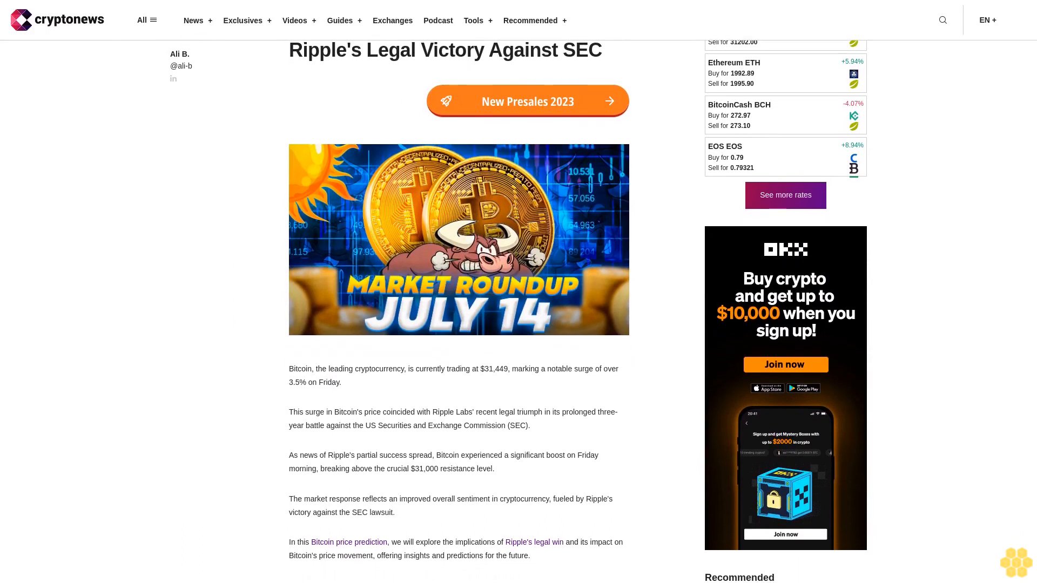
{"action": "scroll", "scroll_direction": "down", "scroll_amount": 3}
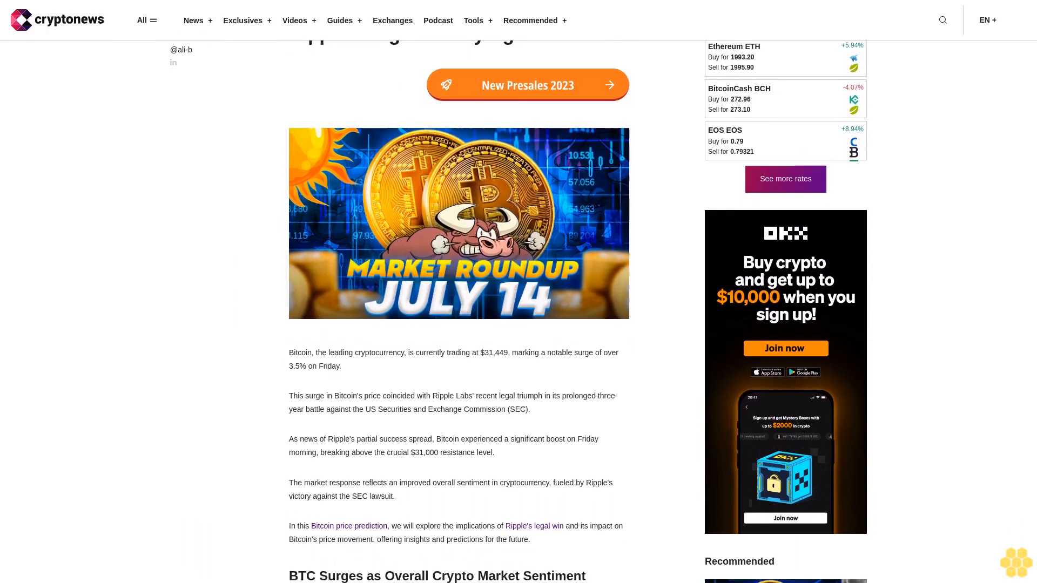
{"action": "scroll", "scroll_direction": "down", "scroll_amount": 3}
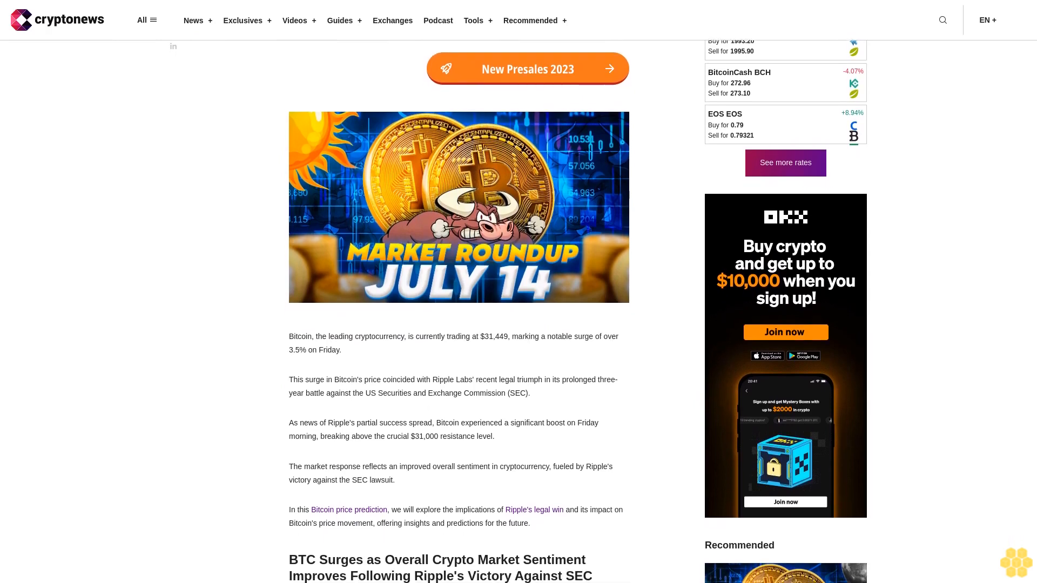
{"action": "scroll", "scroll_direction": "down", "scroll_amount": 3}
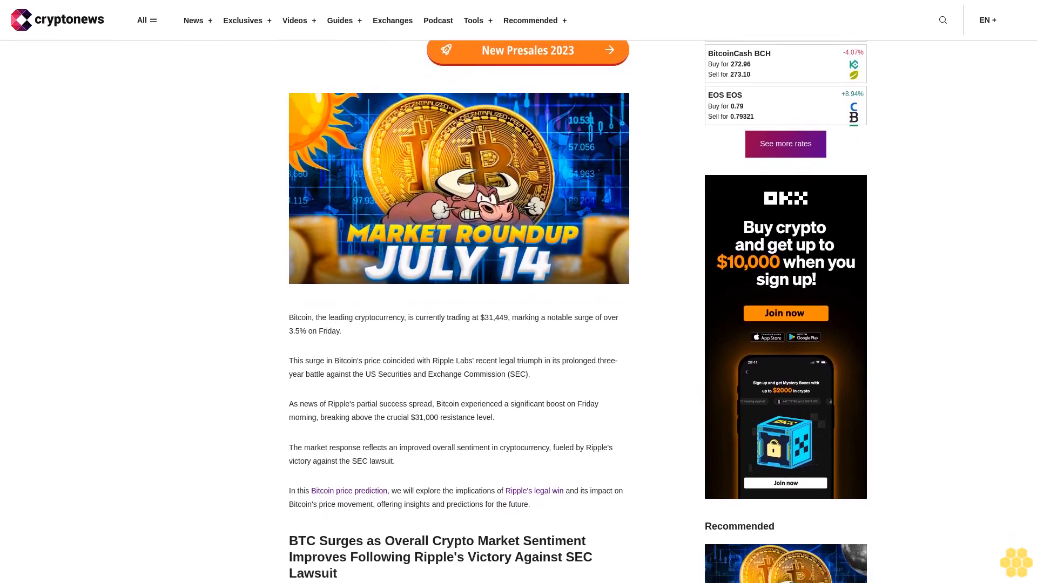
{"action": "scroll", "scroll_direction": "down", "scroll_amount": 3}
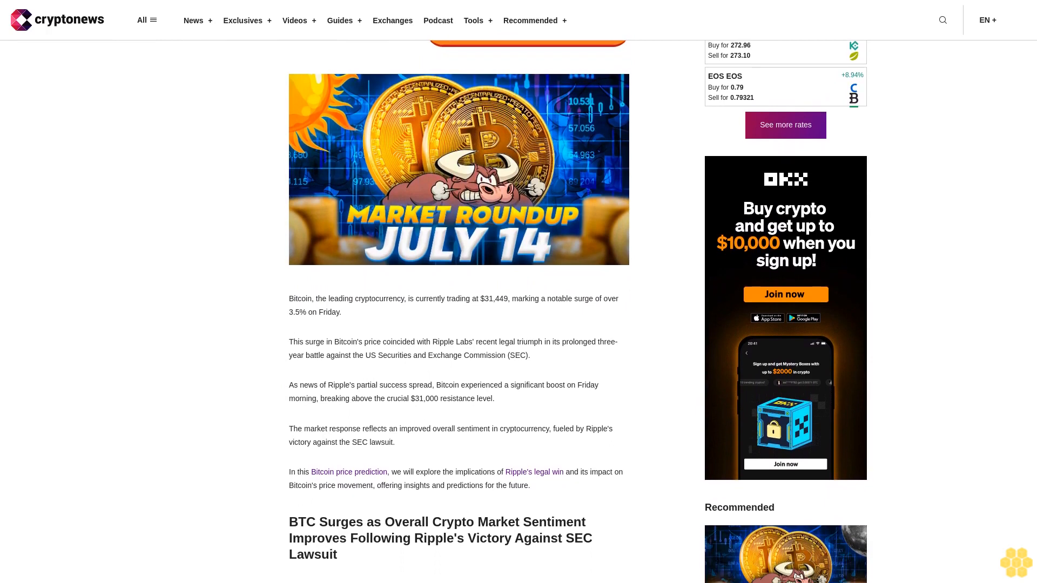
{"action": "scroll", "scroll_direction": "down", "scroll_amount": 3}
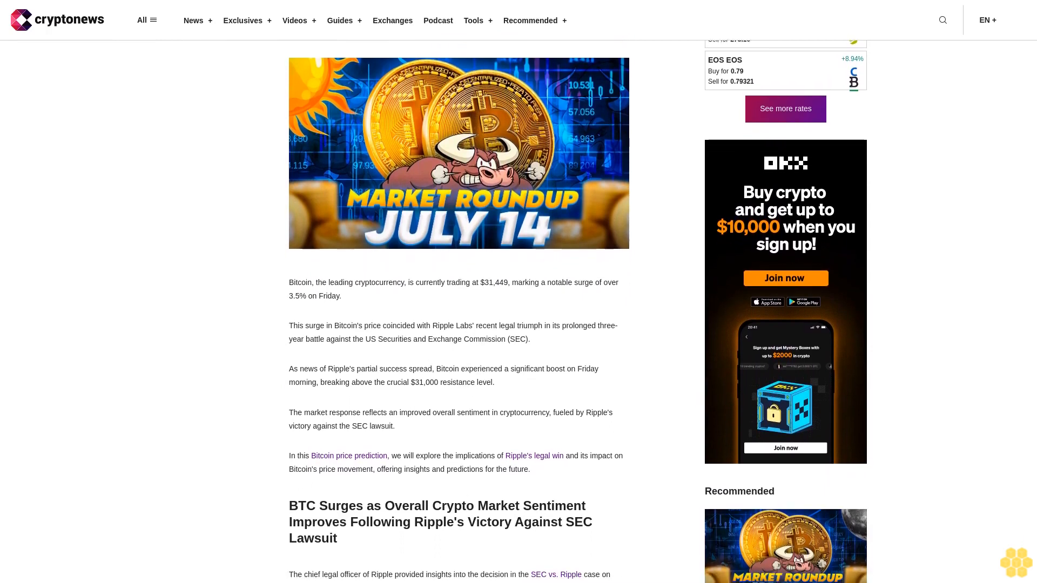
{"action": "scroll", "scroll_direction": "down", "scroll_amount": 3}
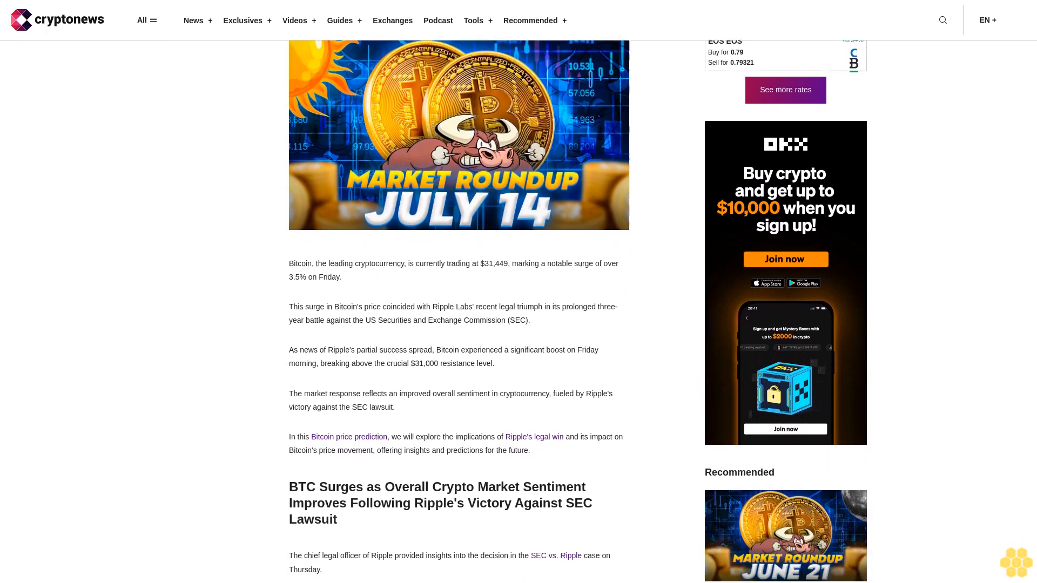
{"action": "scroll", "scroll_direction": "down", "scroll_amount": 3}
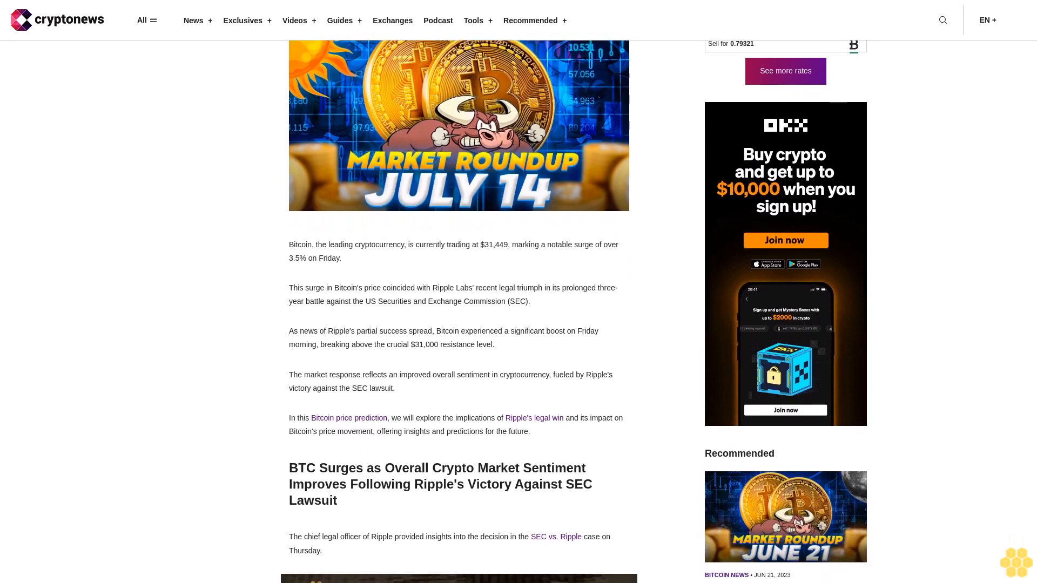
{"action": "scroll", "scroll_direction": "down", "scroll_amount": 3}
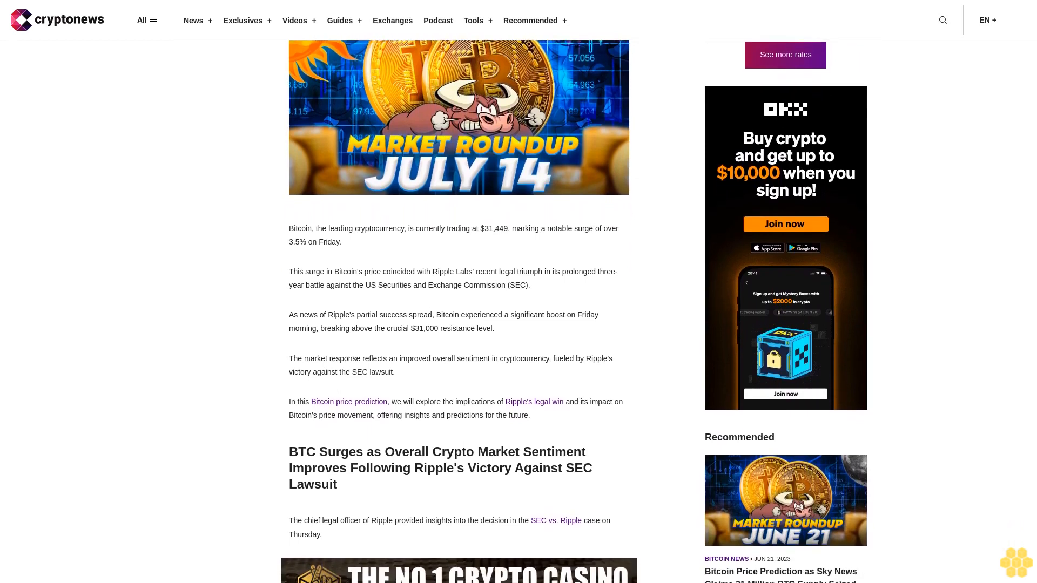
{"action": "scroll", "scroll_direction": "down", "scroll_amount": 3}
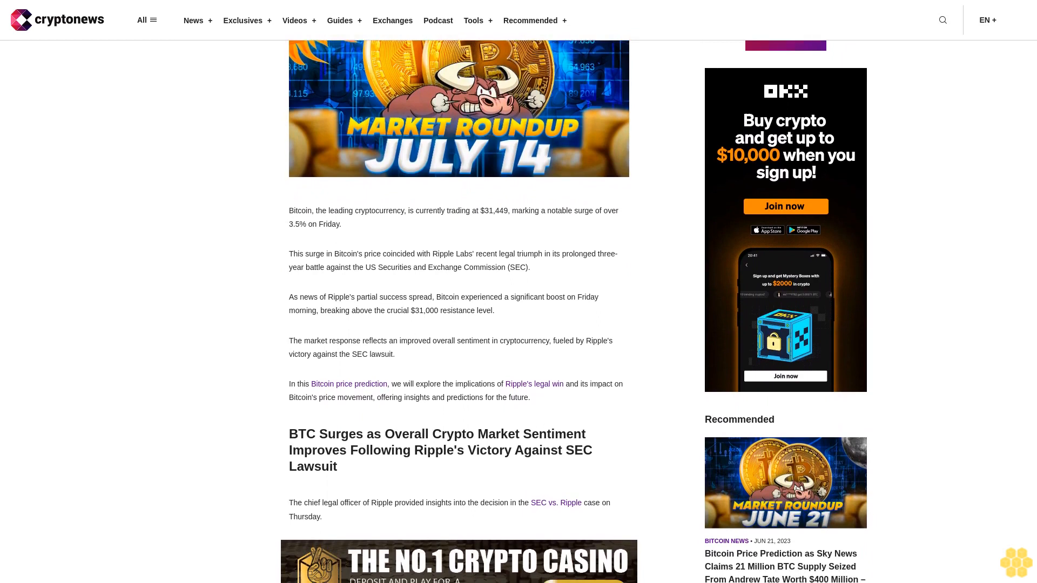
{"action": "scroll", "scroll_direction": "down", "scroll_amount": 3}
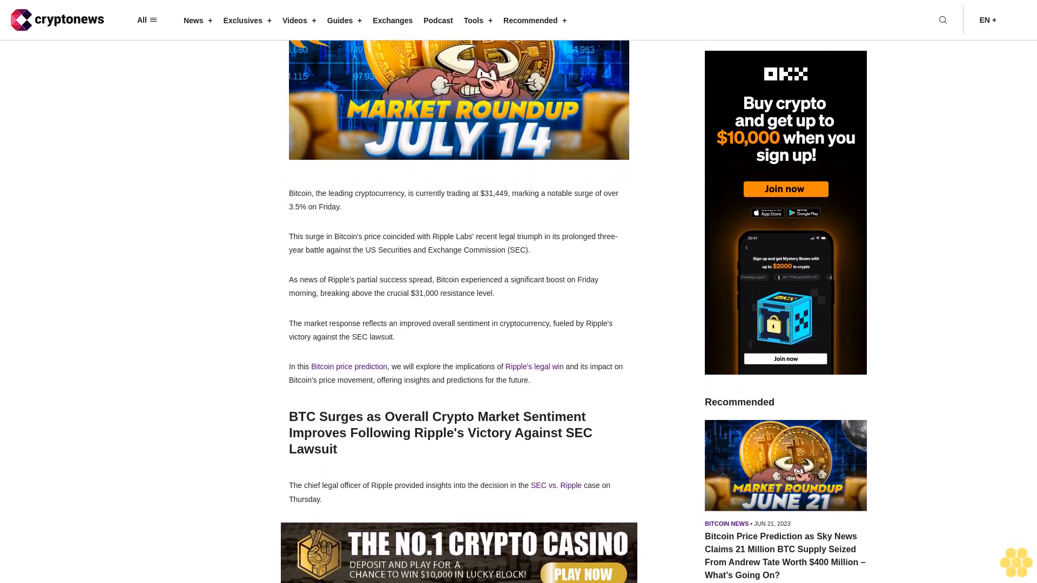
{"action": "scroll", "scroll_direction": "down", "scroll_amount": 3}
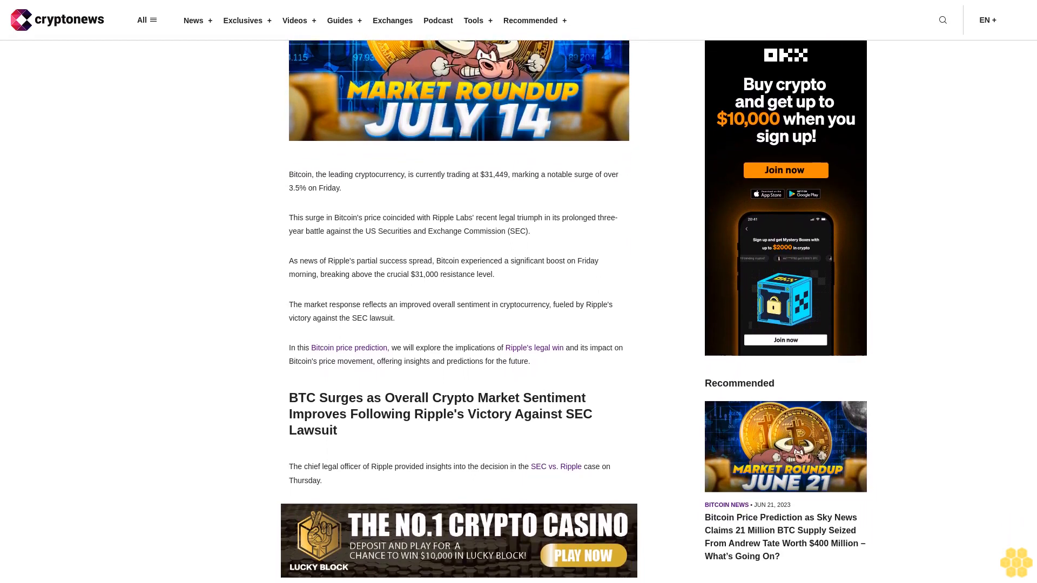
{"action": "scroll", "scroll_direction": "down", "scroll_amount": 3}
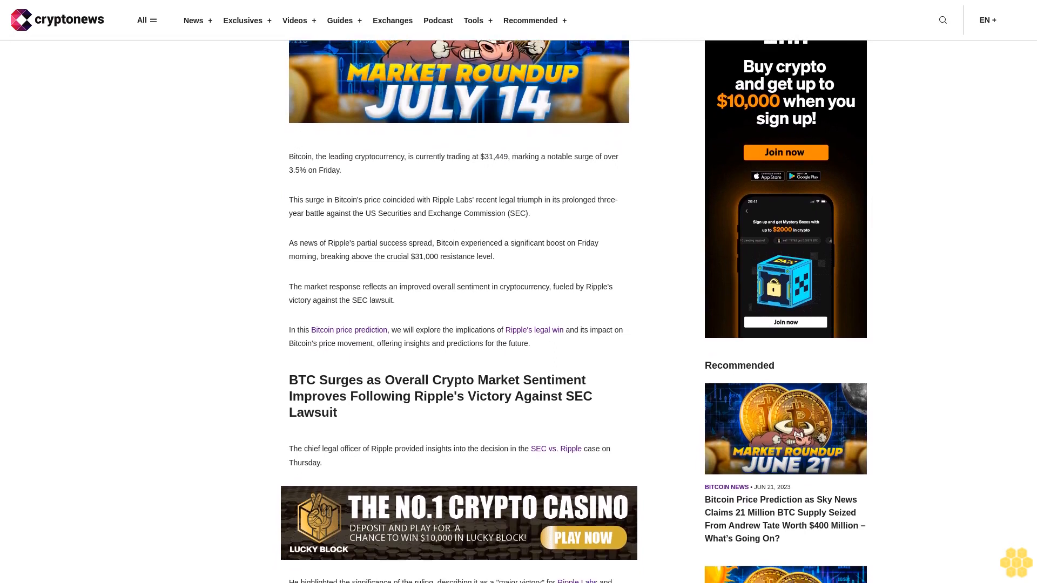
{"action": "scroll", "scroll_direction": "down", "scroll_amount": 3}
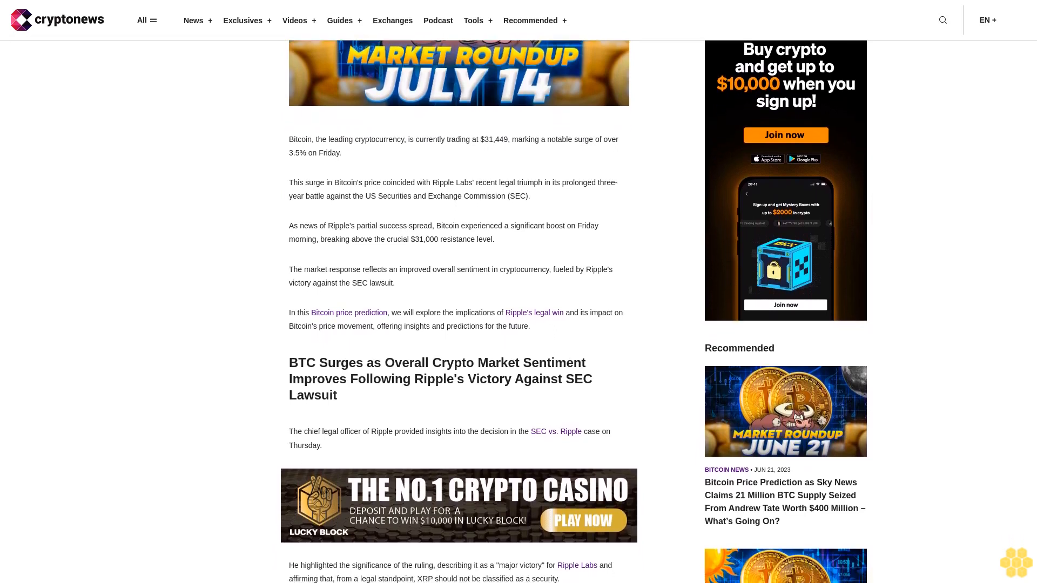
{"action": "scroll", "scroll_direction": "down", "scroll_amount": 3}
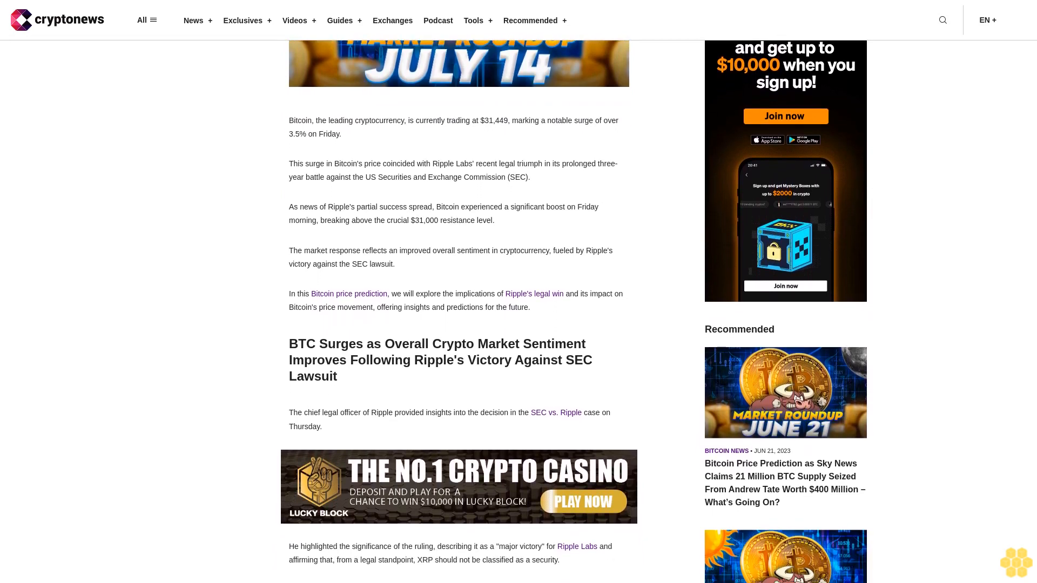
{"action": "scroll", "scroll_direction": "down", "scroll_amount": 3}
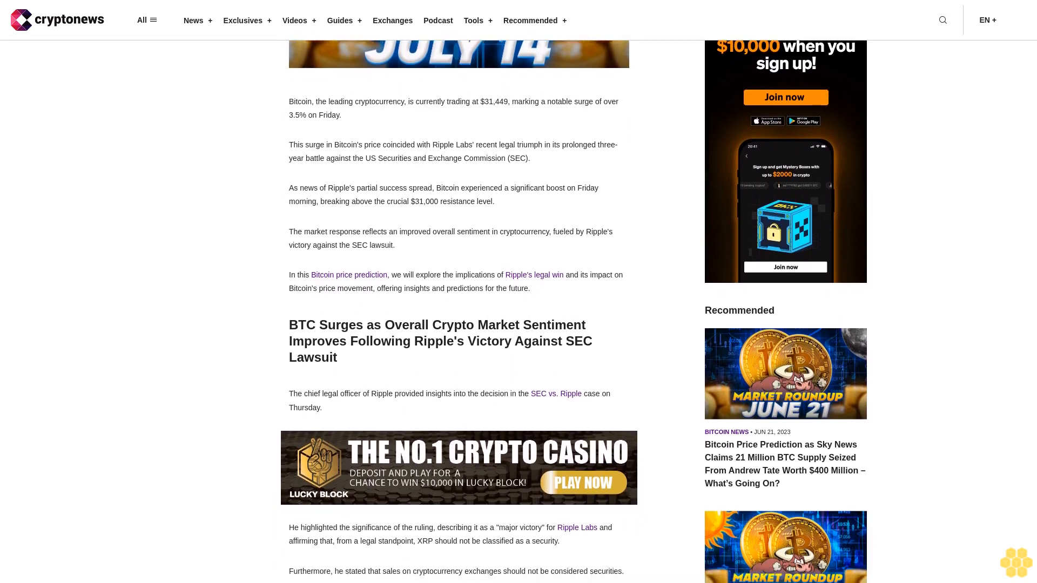
{"action": "scroll", "scroll_direction": "down", "scroll_amount": 3}
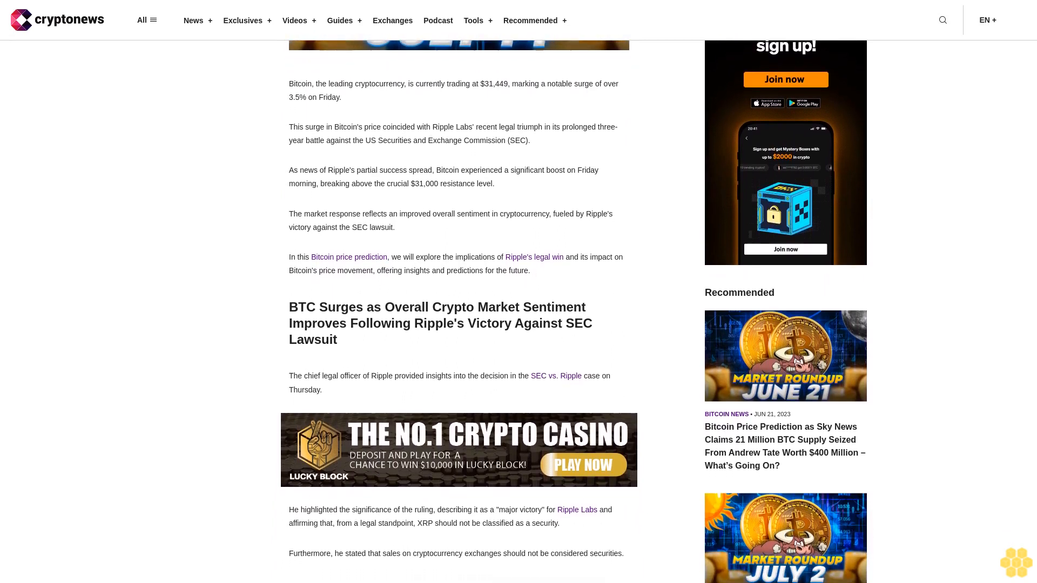
{"action": "scroll", "scroll_direction": "down", "scroll_amount": 3}
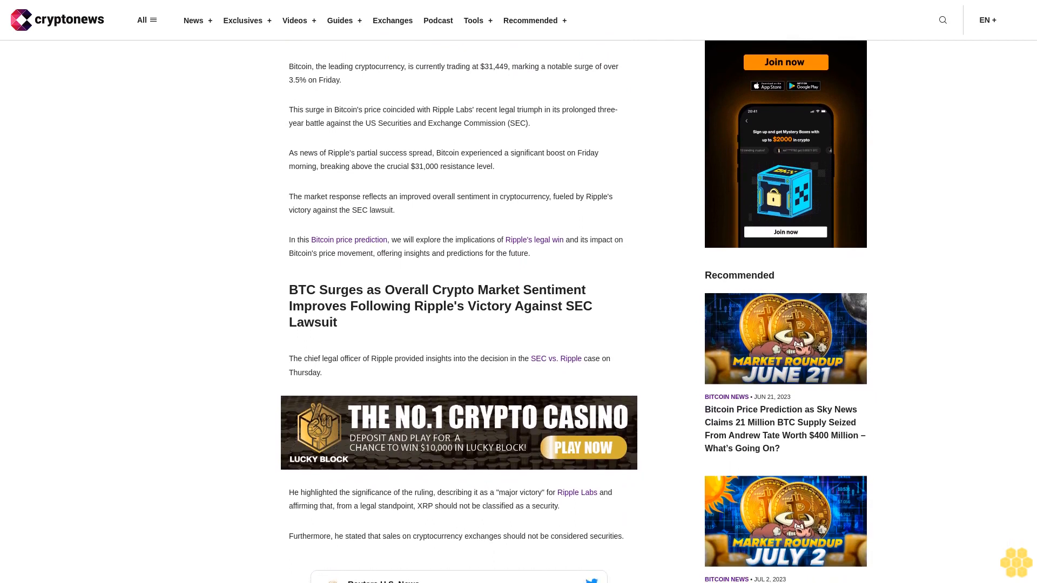
{"action": "scroll", "scroll_direction": "down", "scroll_amount": 3}
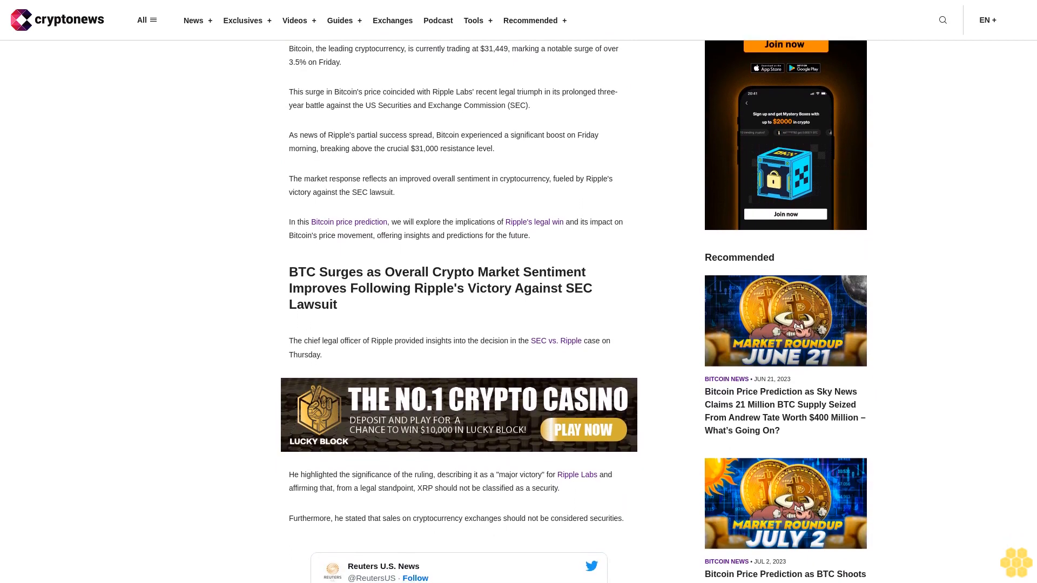
{"action": "scroll", "scroll_direction": "down", "scroll_amount": 3}
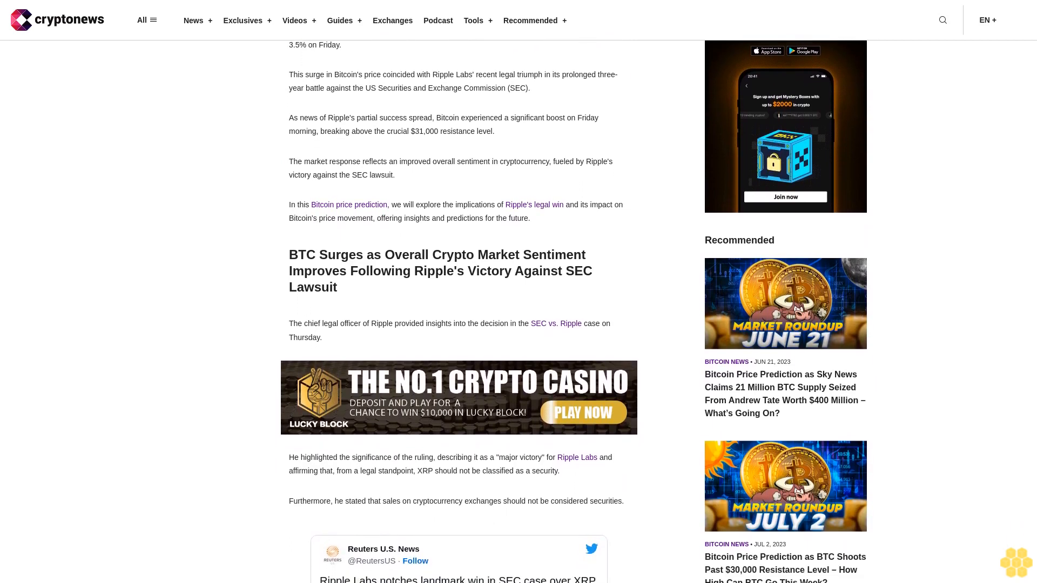
{"action": "scroll", "scroll_direction": "down", "scroll_amount": 3}
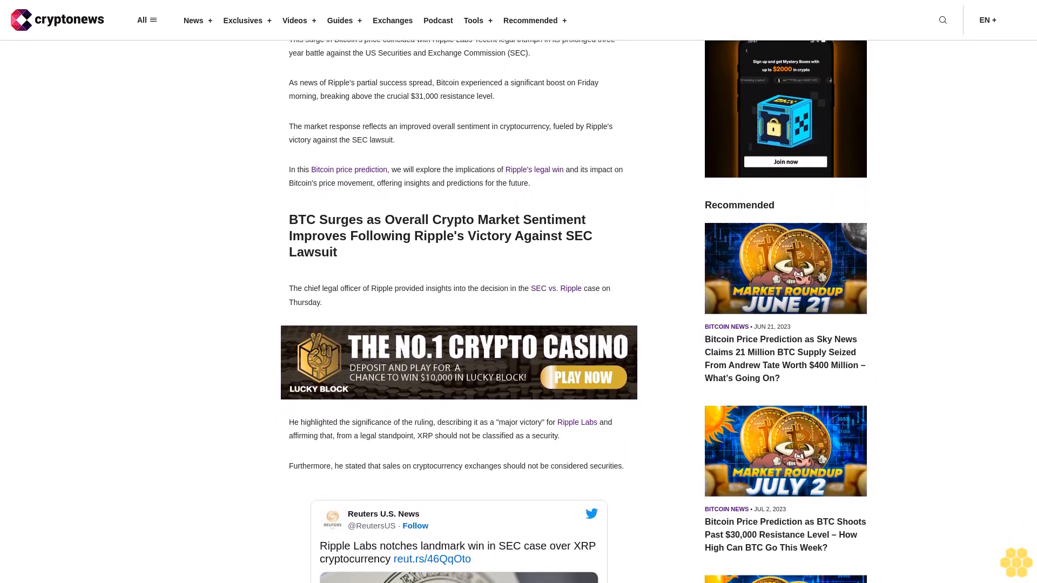
{"action": "scroll", "scroll_direction": "down", "scroll_amount": 3}
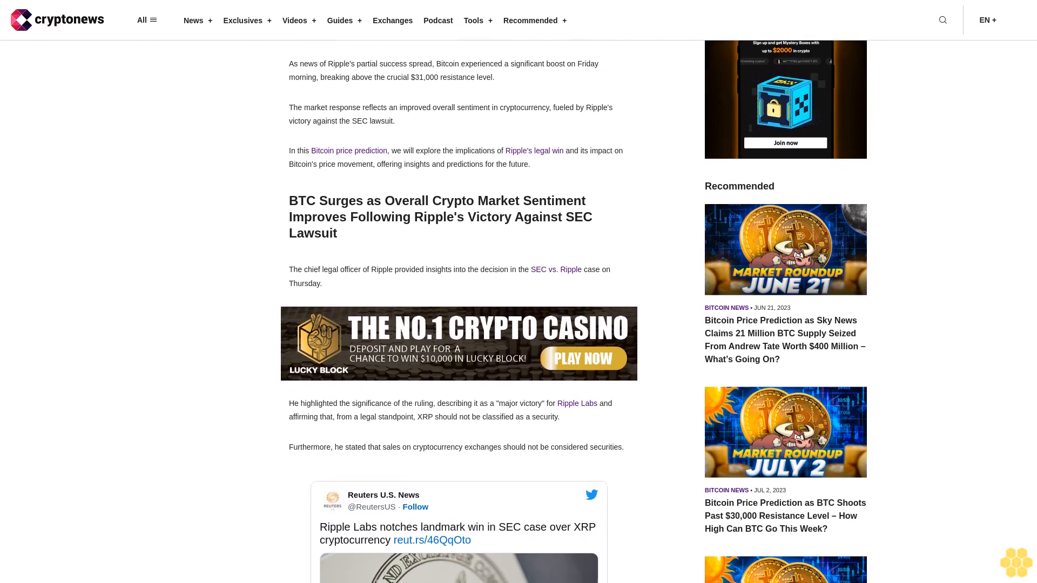
{"action": "scroll", "scroll_direction": "down", "scroll_amount": 3}
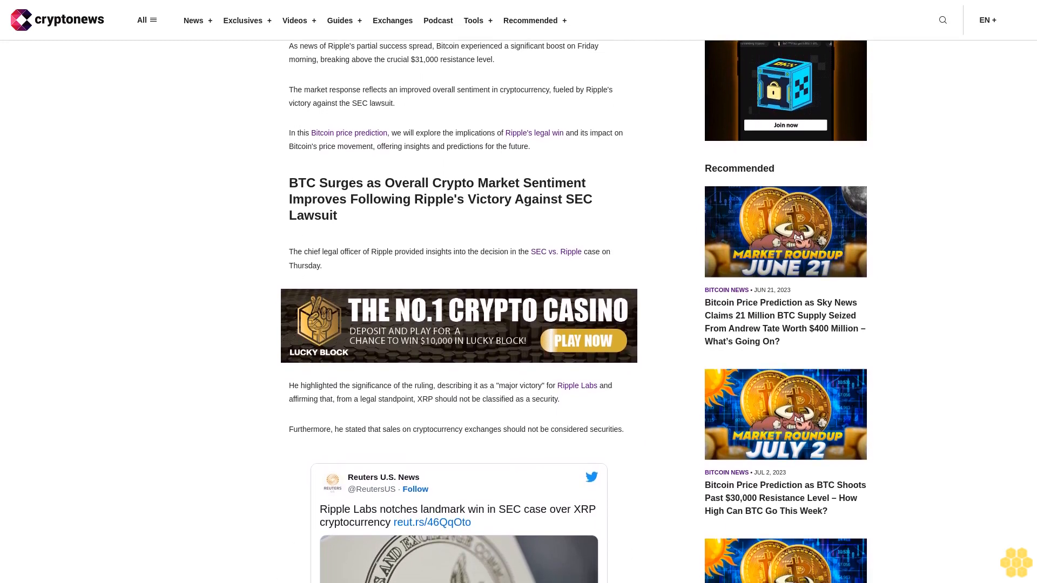
{"action": "scroll", "scroll_direction": "down", "scroll_amount": 3}
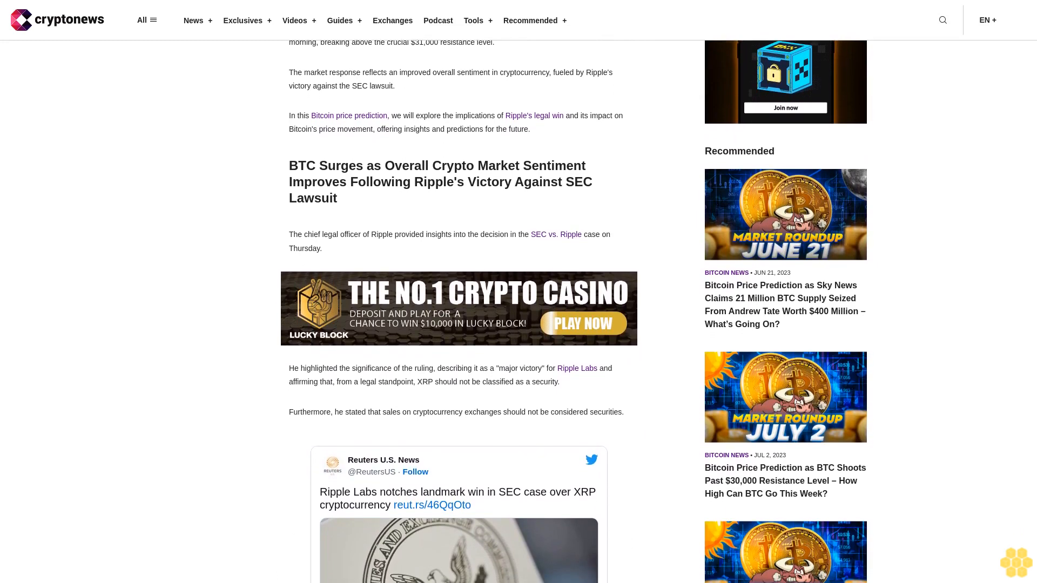
{"action": "scroll", "scroll_direction": "down", "scroll_amount": 3}
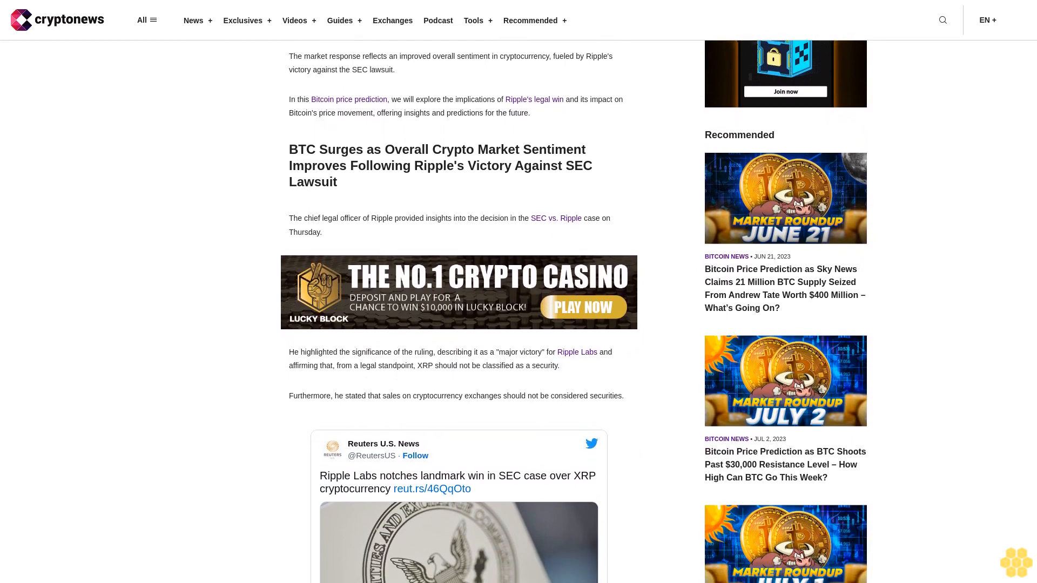
{"action": "scroll", "scroll_direction": "down", "scroll_amount": 3}
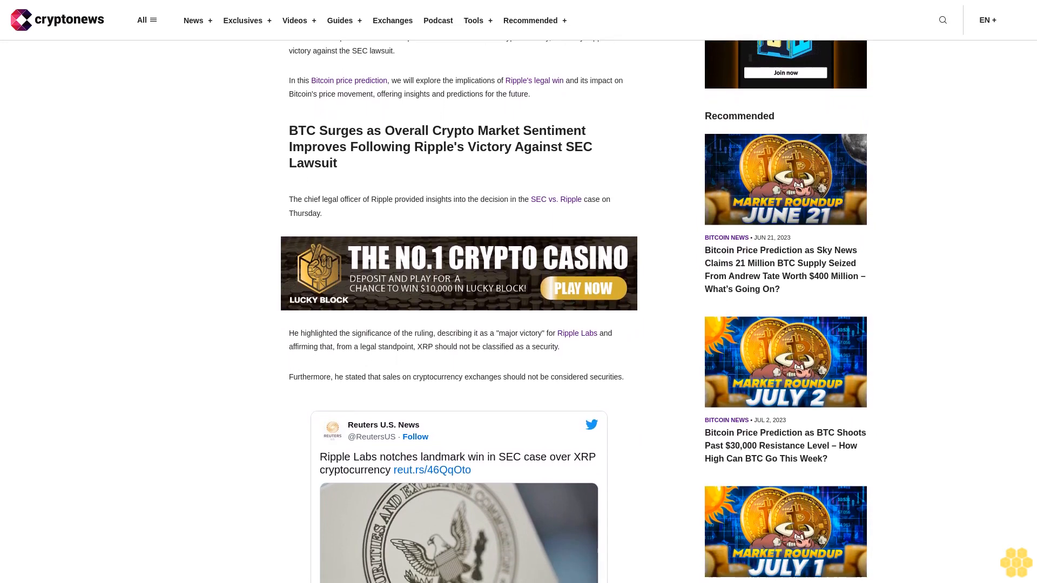
{"action": "scroll", "scroll_direction": "down", "scroll_amount": 3}
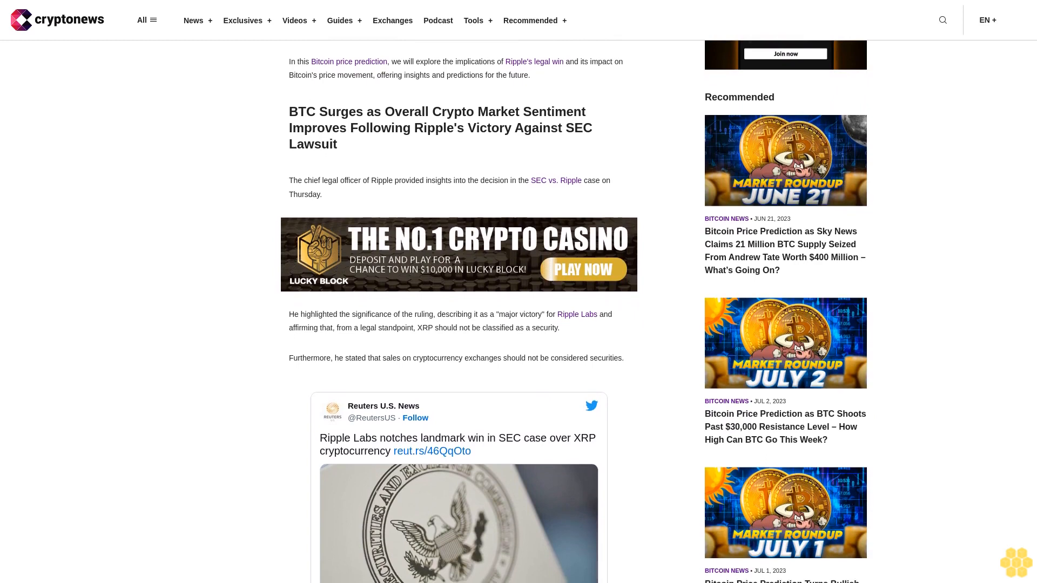
{"action": "scroll", "scroll_direction": "down", "scroll_amount": 3}
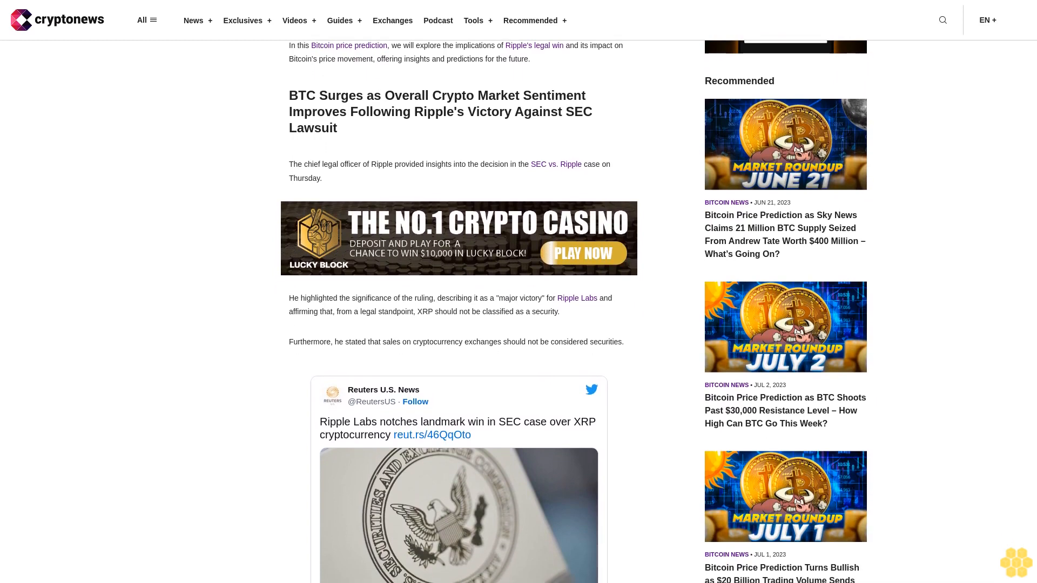
{"action": "scroll", "scroll_direction": "down", "scroll_amount": 3}
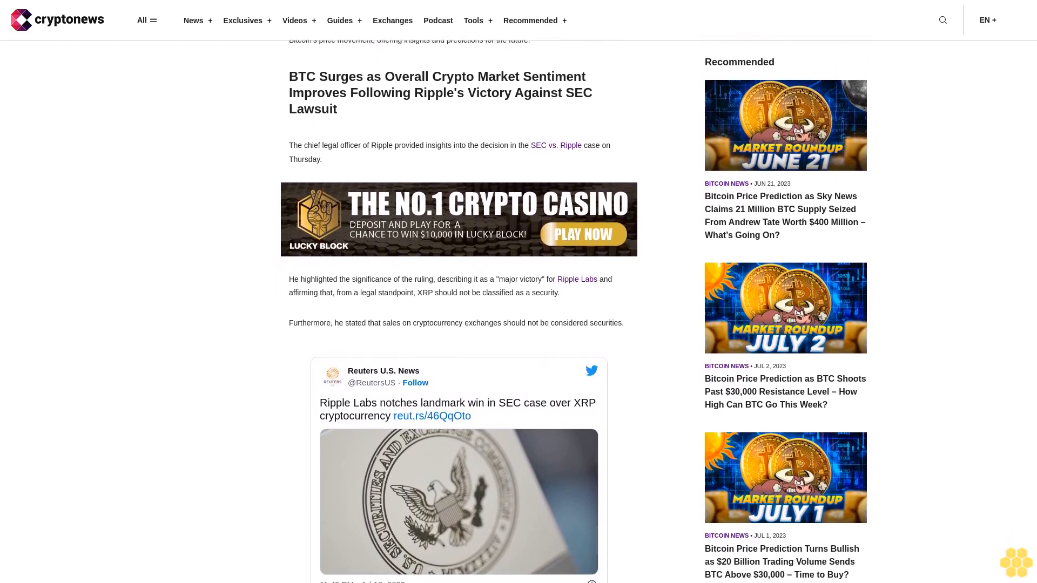
{"action": "scroll", "scroll_direction": "down", "scroll_amount": 3}
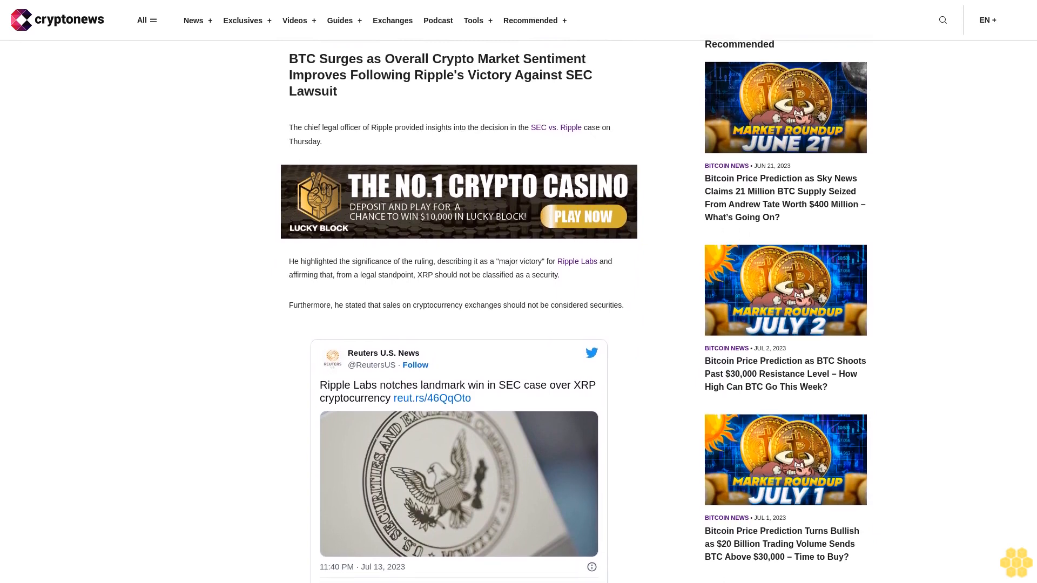
{"action": "scroll", "scroll_direction": "down", "scroll_amount": 3}
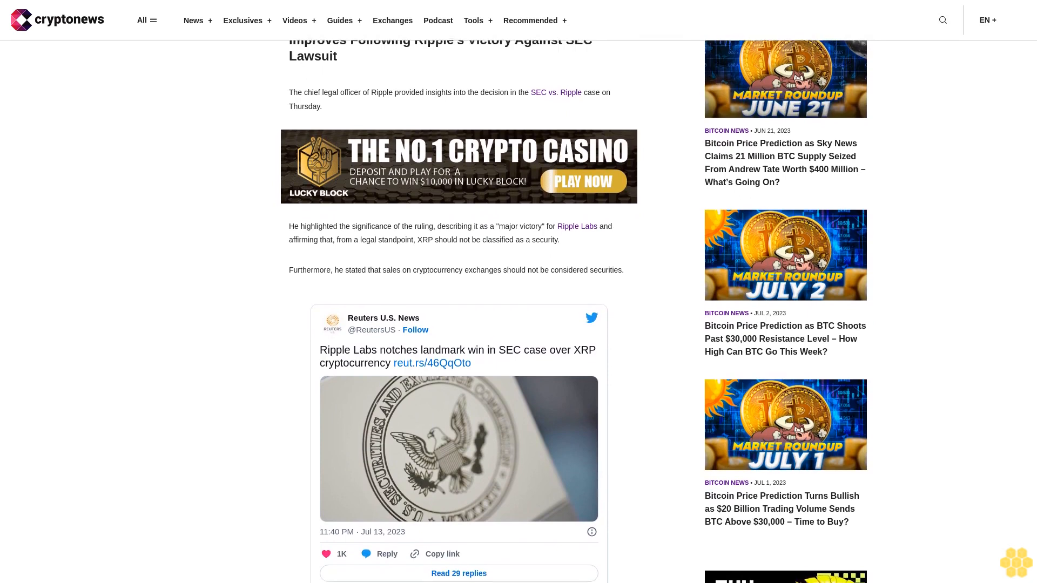
{"action": "scroll", "scroll_direction": "down", "scroll_amount": 3}
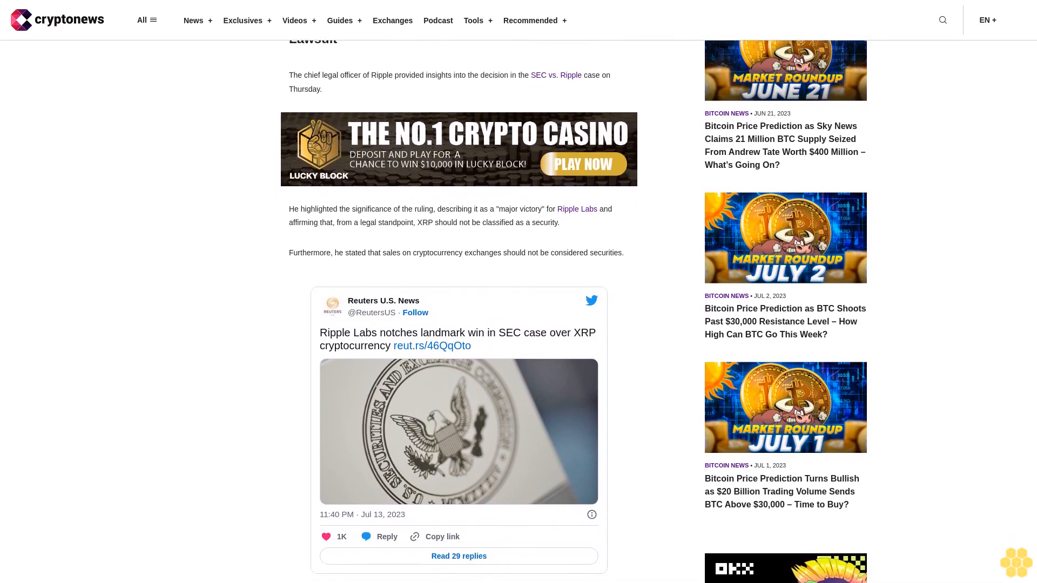
{"action": "scroll", "scroll_direction": "down", "scroll_amount": 3}
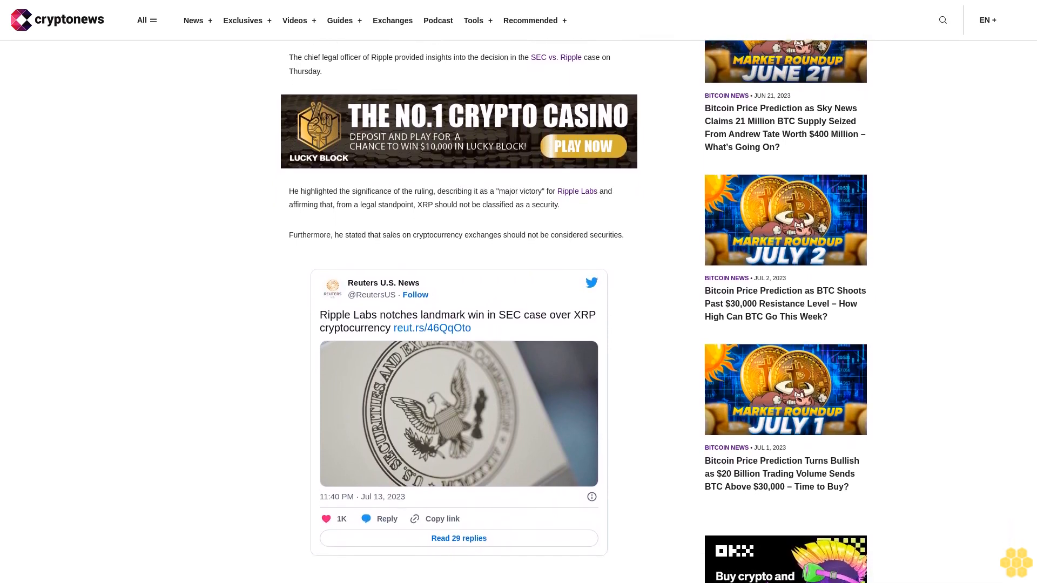
{"action": "scroll", "scroll_direction": "down", "scroll_amount": 3}
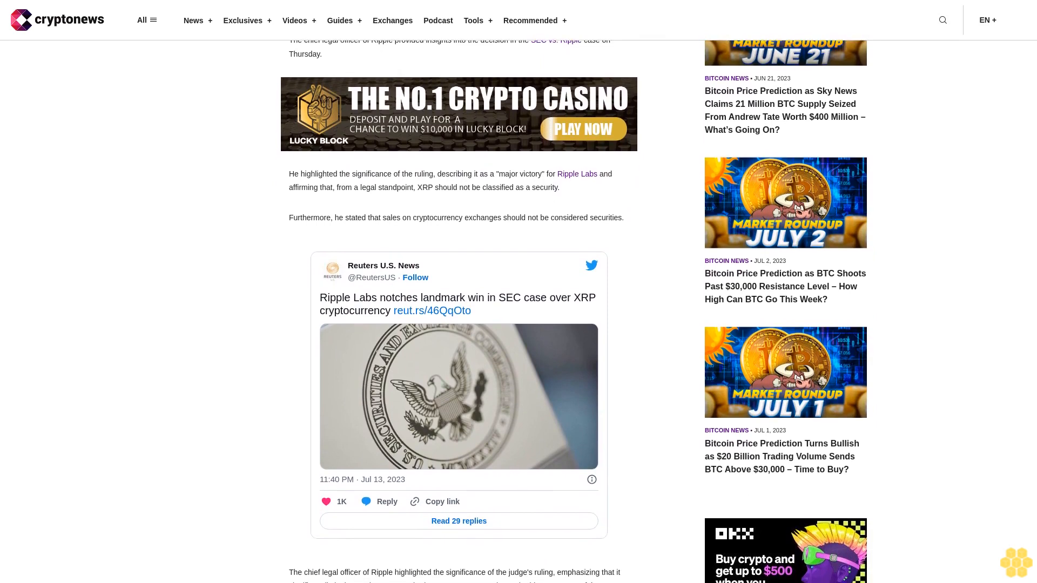
{"action": "scroll", "scroll_direction": "down", "scroll_amount": 3}
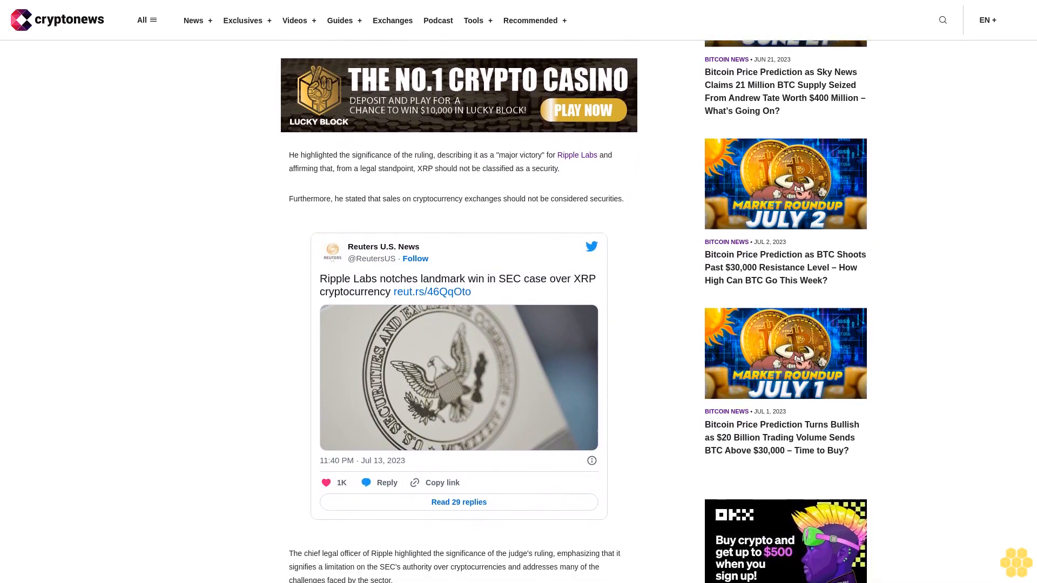
{"action": "scroll", "scroll_direction": "down", "scroll_amount": 3}
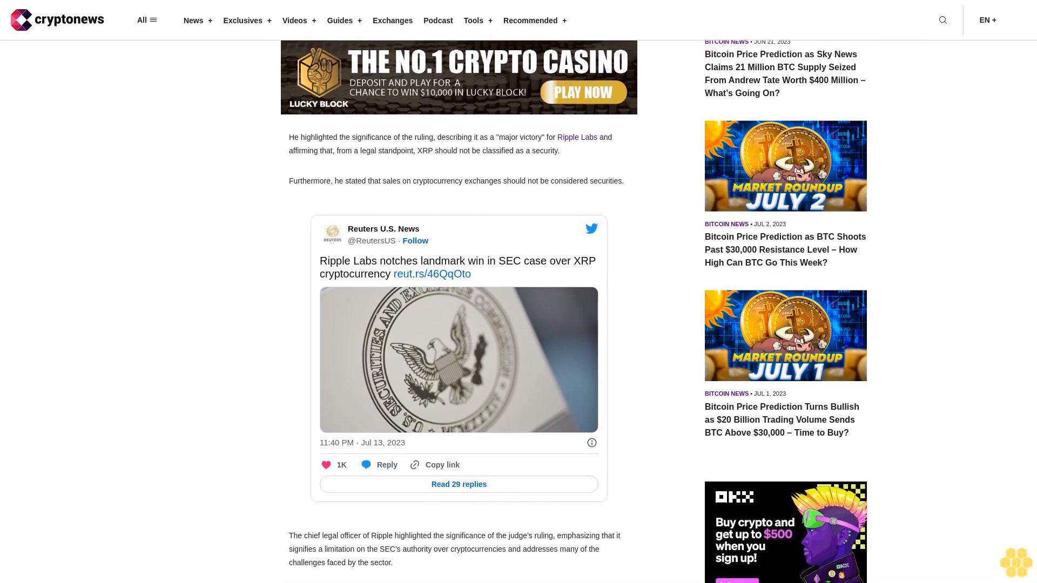
{"action": "scroll", "scroll_direction": "down", "scroll_amount": 3}
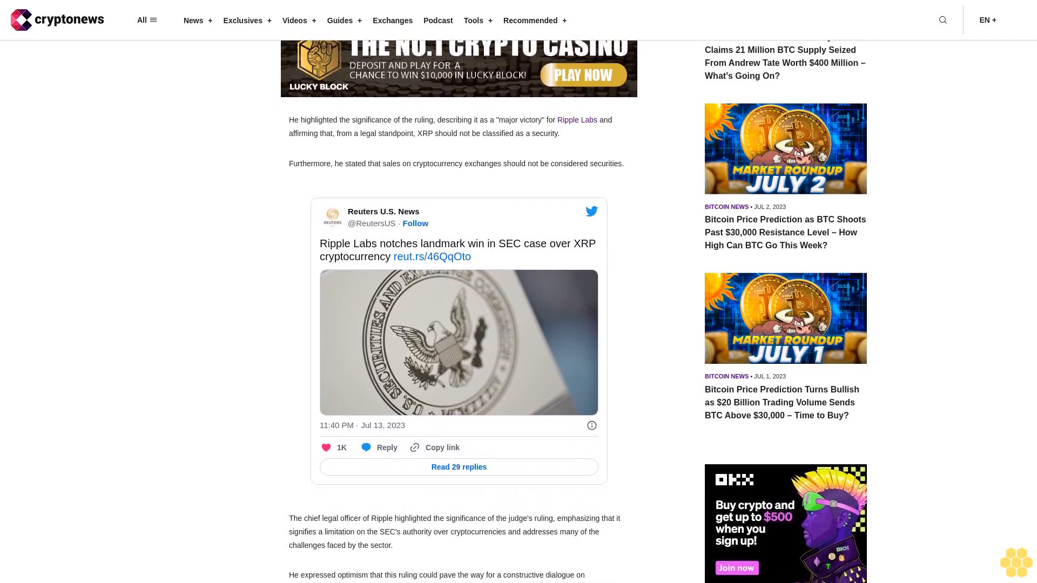
{"action": "scroll", "scroll_direction": "down", "scroll_amount": 3}
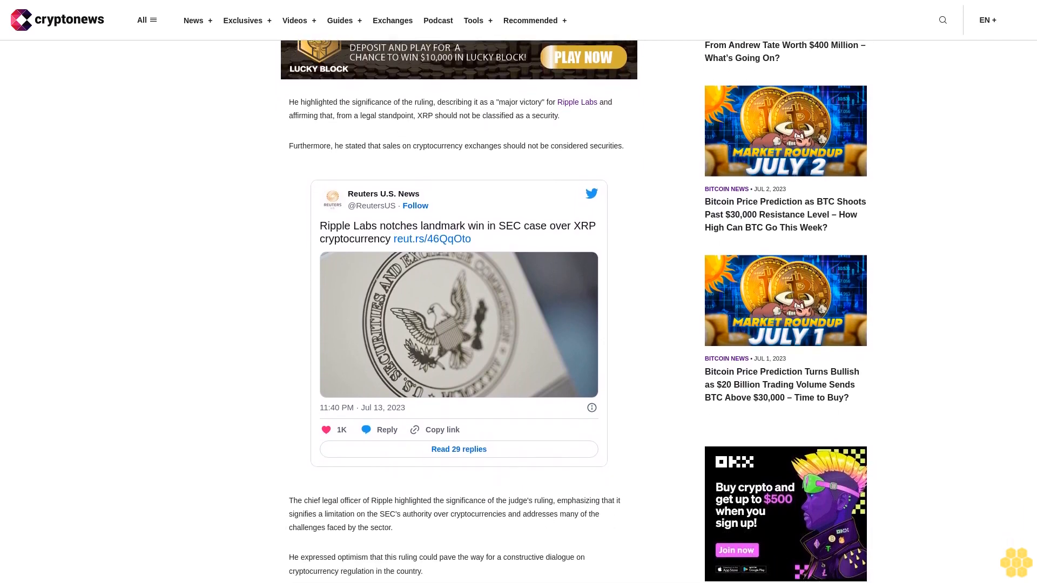
{"action": "scroll", "scroll_direction": "down", "scroll_amount": 3}
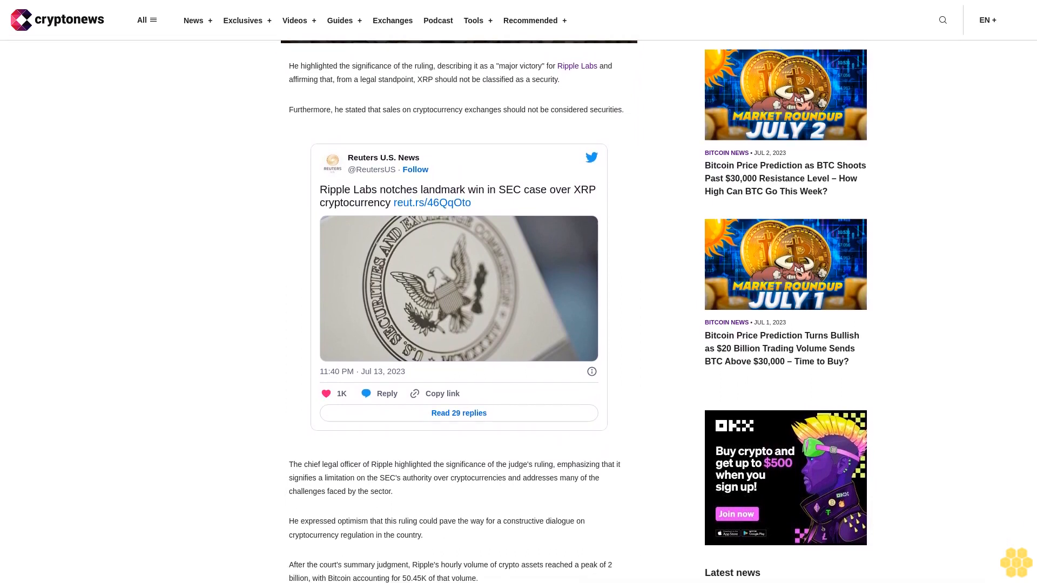
{"action": "scroll", "scroll_direction": "down", "scroll_amount": 3}
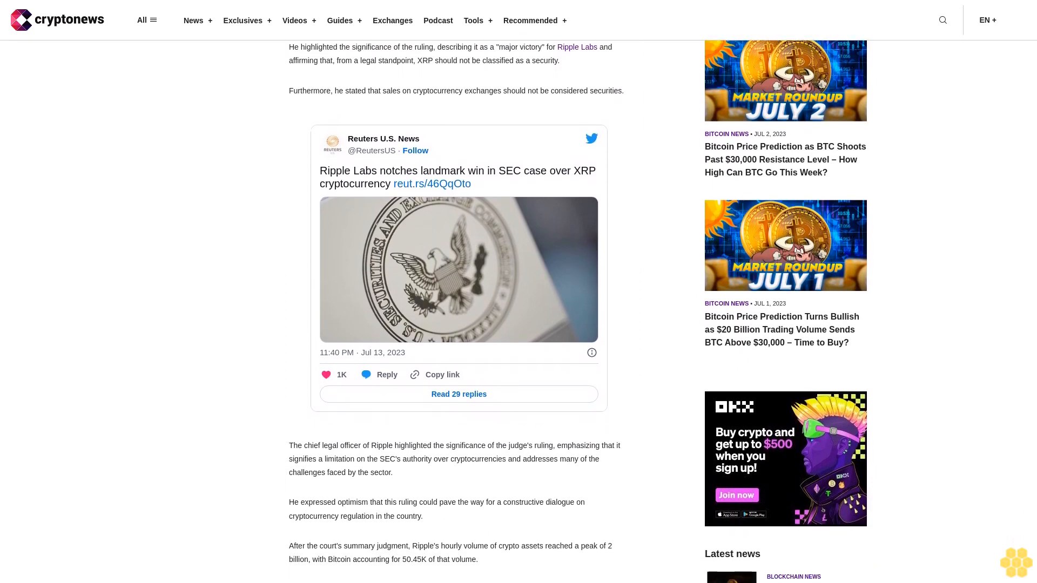
{"action": "scroll", "scroll_direction": "down", "scroll_amount": 3}
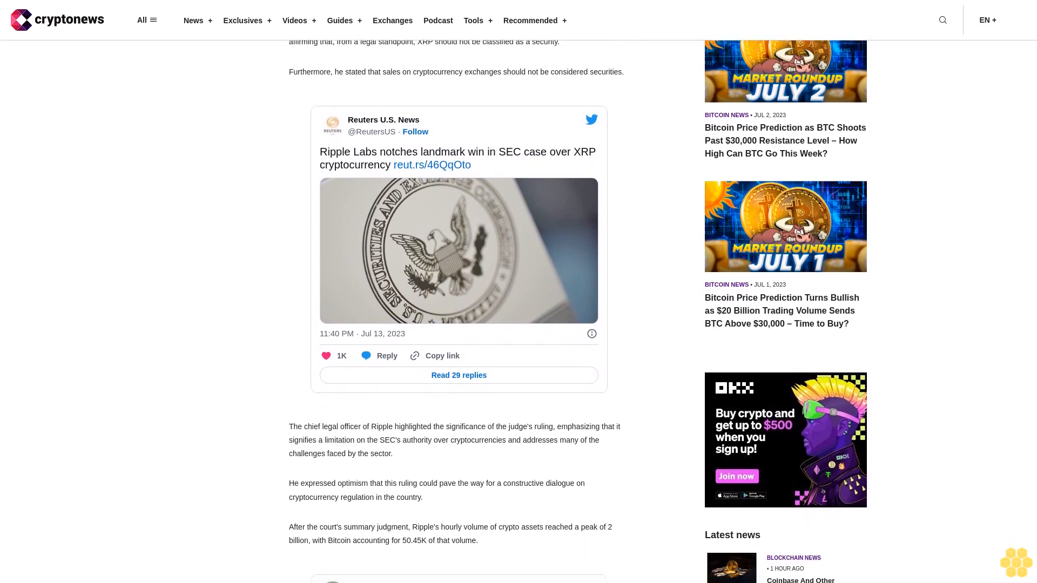
{"action": "scroll", "scroll_direction": "down", "scroll_amount": 3}
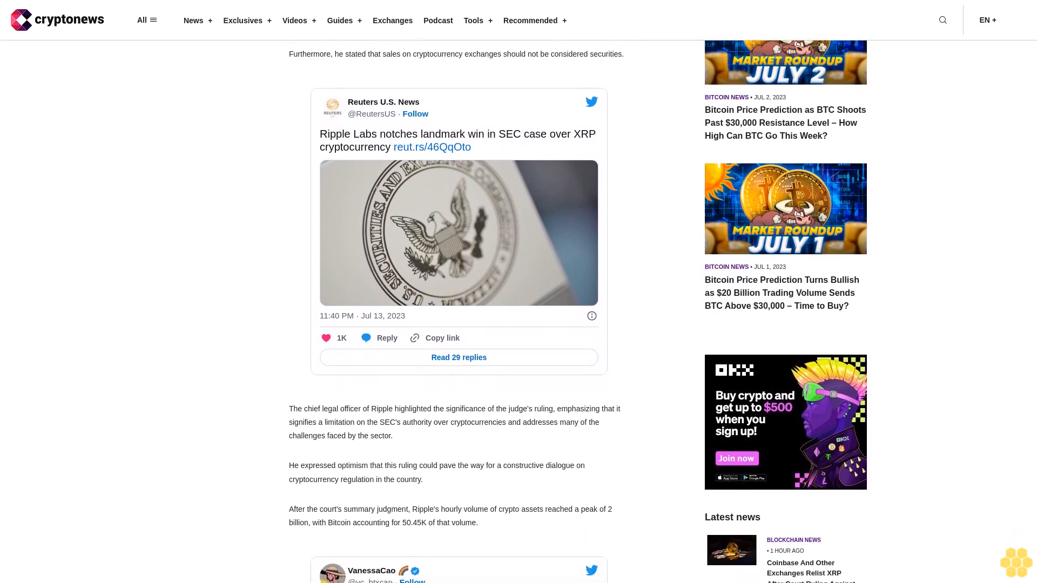
{"action": "scroll", "scroll_direction": "down", "scroll_amount": 3}
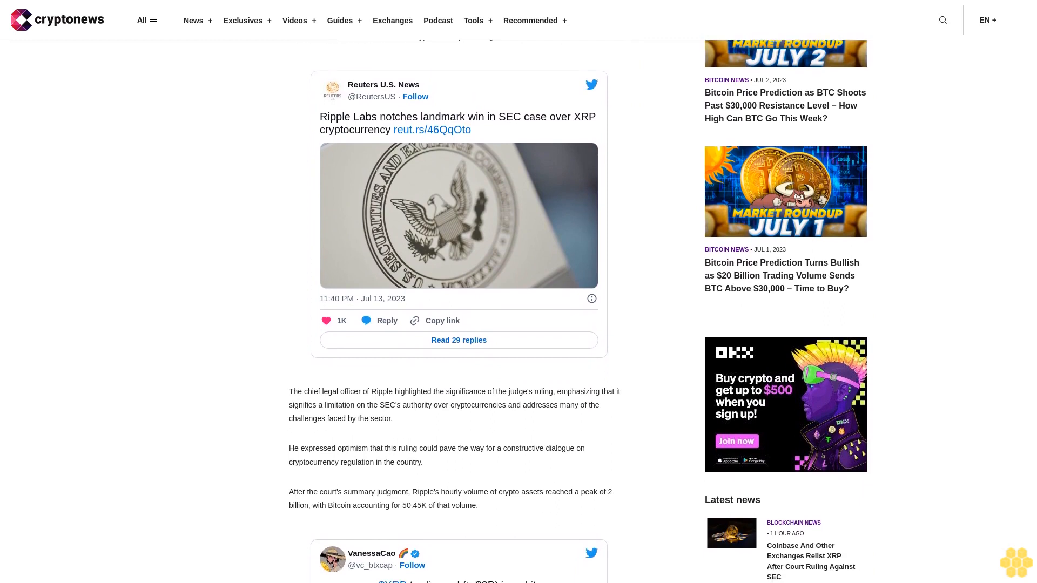
{"action": "scroll", "scroll_direction": "down", "scroll_amount": 3}
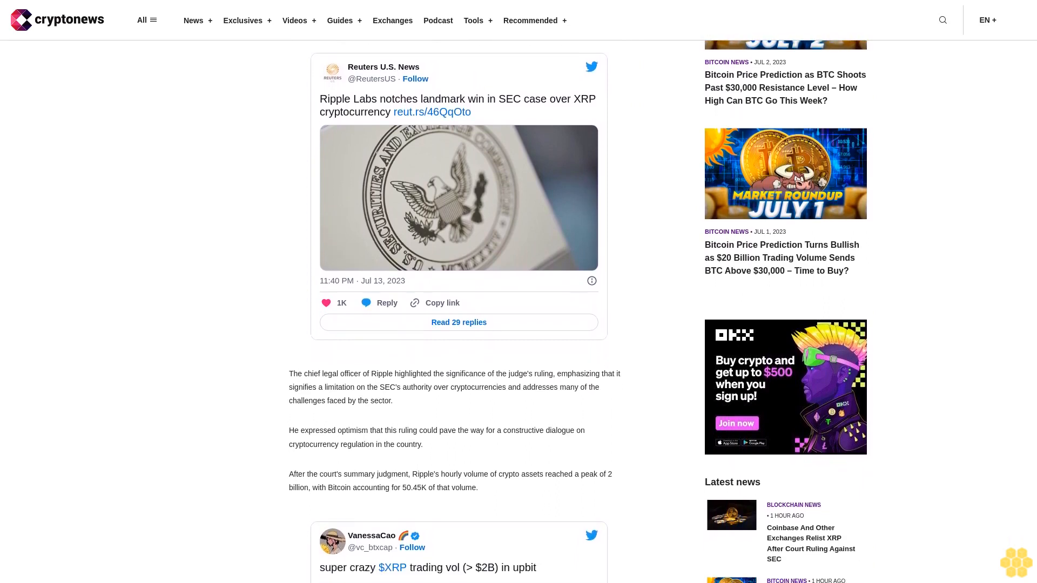
{"action": "scroll", "scroll_direction": "down", "scroll_amount": 3}
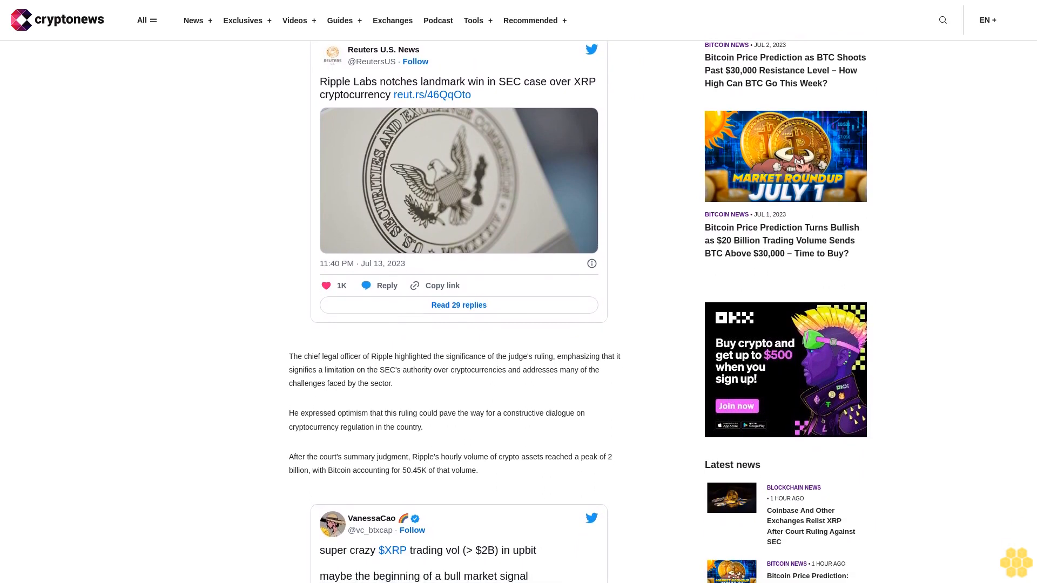
{"action": "scroll", "scroll_direction": "down", "scroll_amount": 3}
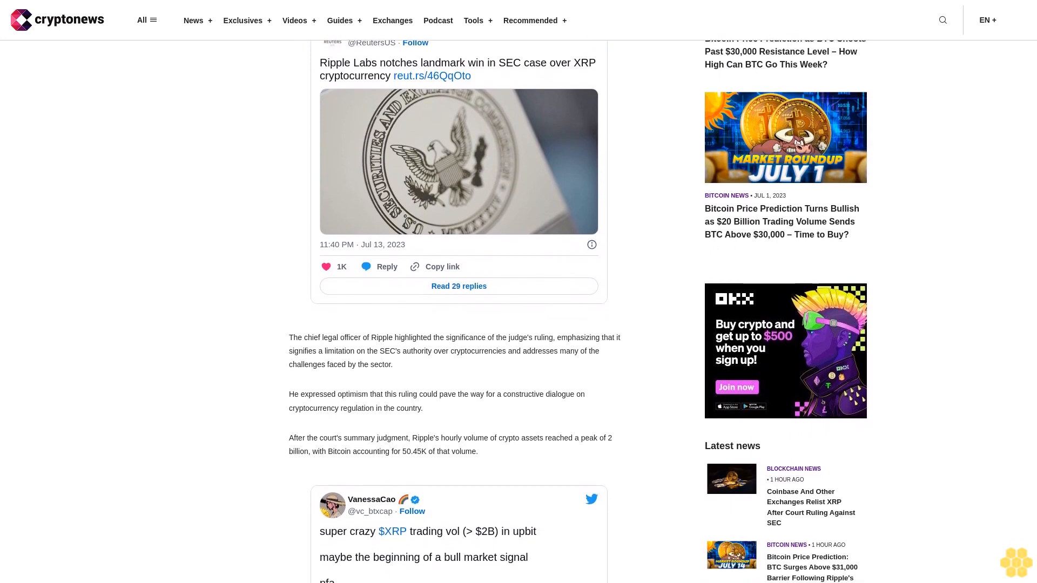
{"action": "scroll", "scroll_direction": "down", "scroll_amount": 3}
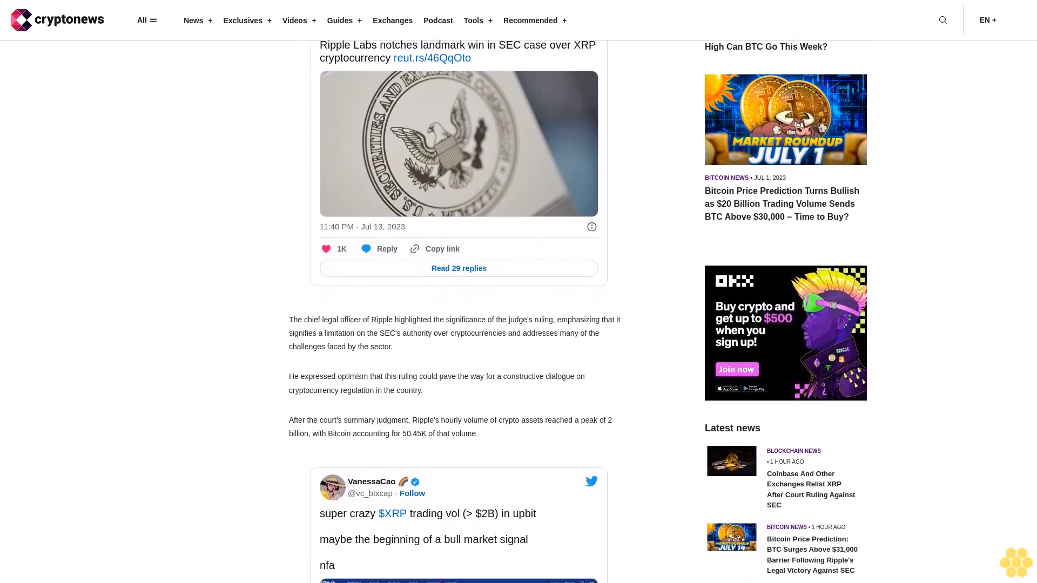
{"action": "scroll", "scroll_direction": "down", "scroll_amount": 3}
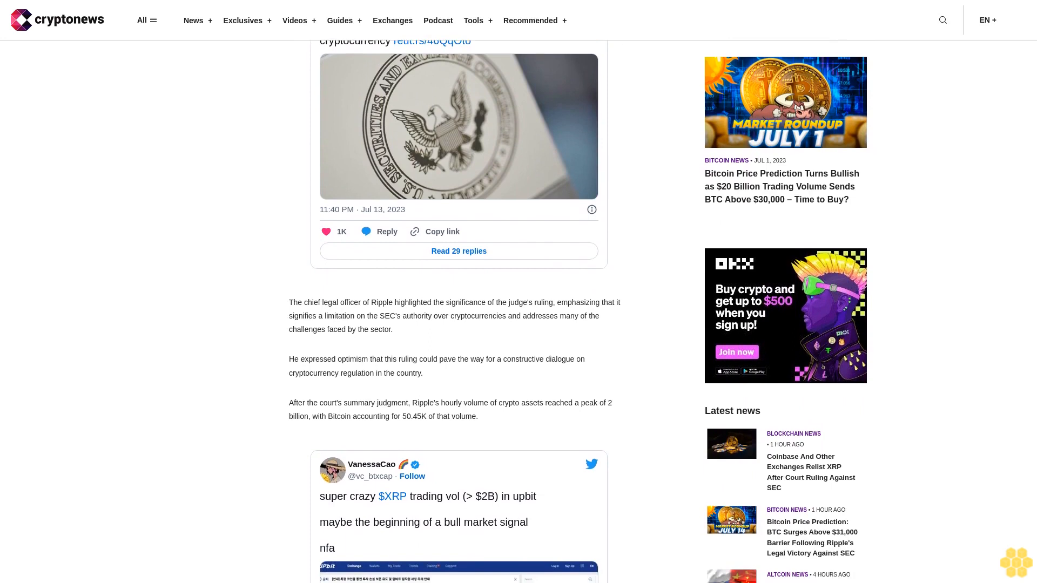
{"action": "scroll", "scroll_direction": "down", "scroll_amount": 3}
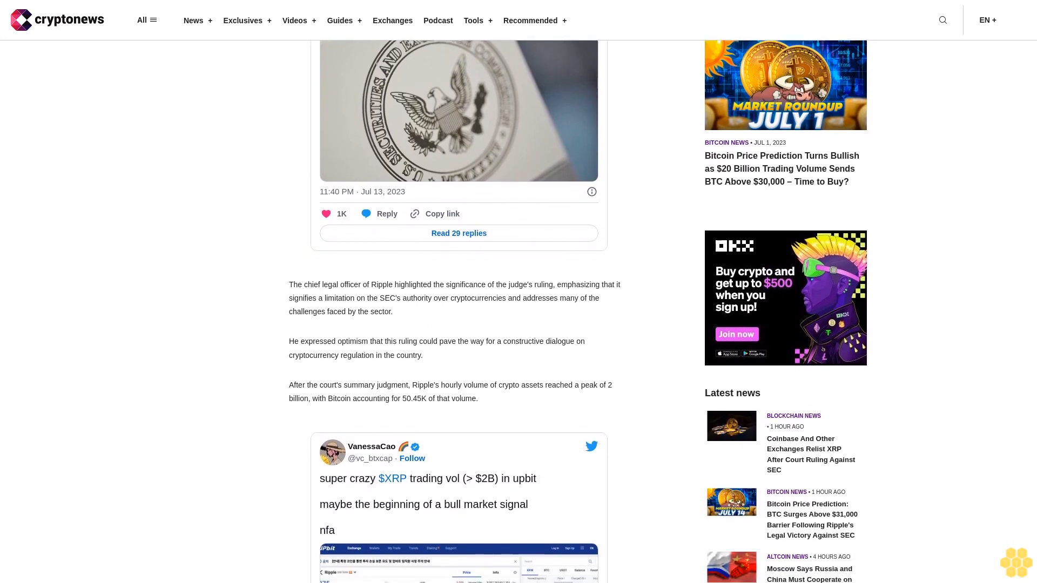
{"action": "scroll", "scroll_direction": "down", "scroll_amount": 3}
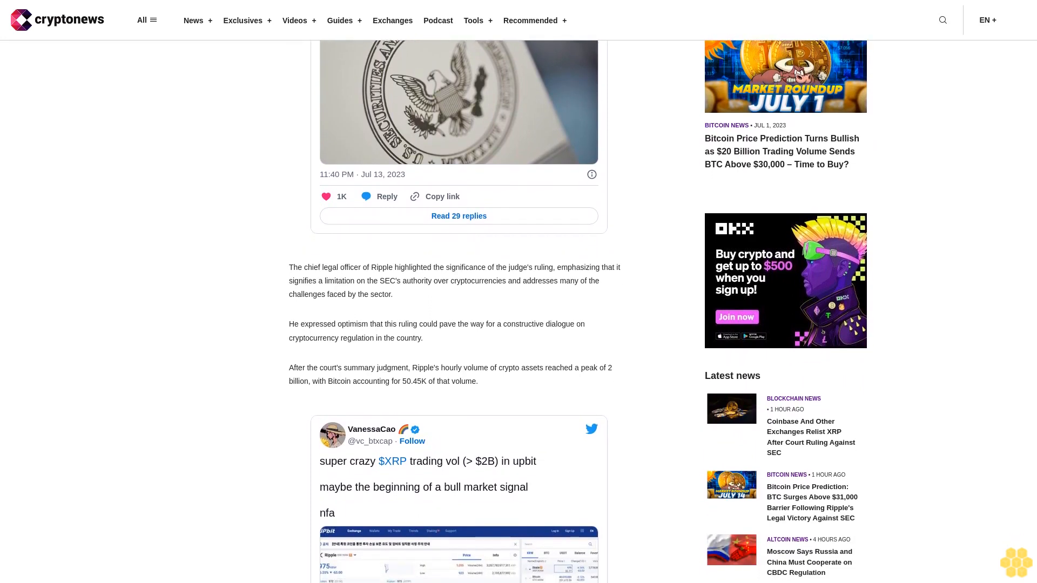
{"action": "scroll", "scroll_direction": "down", "scroll_amount": 3}
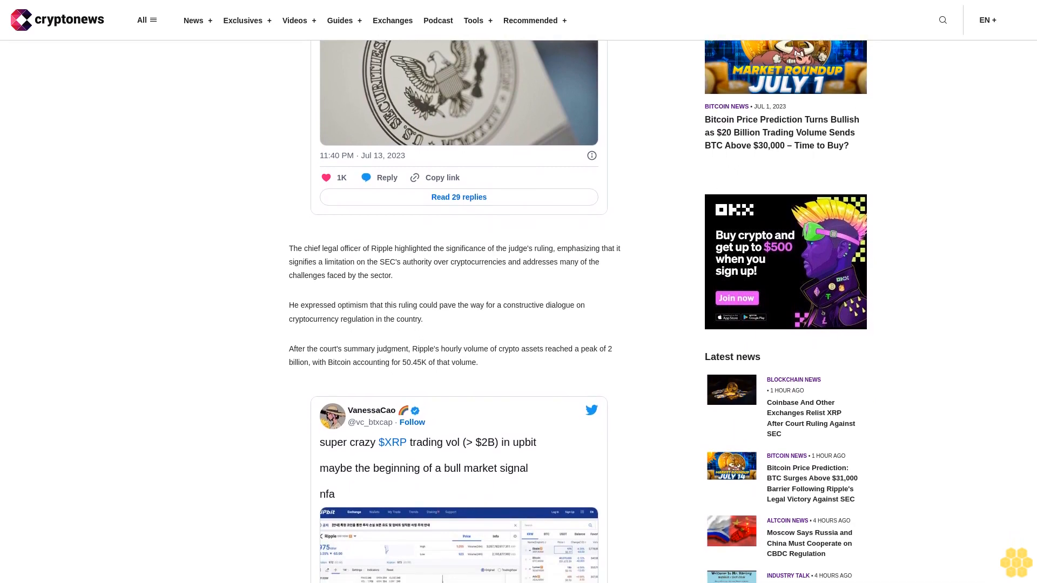
{"action": "scroll", "scroll_direction": "down", "scroll_amount": 3}
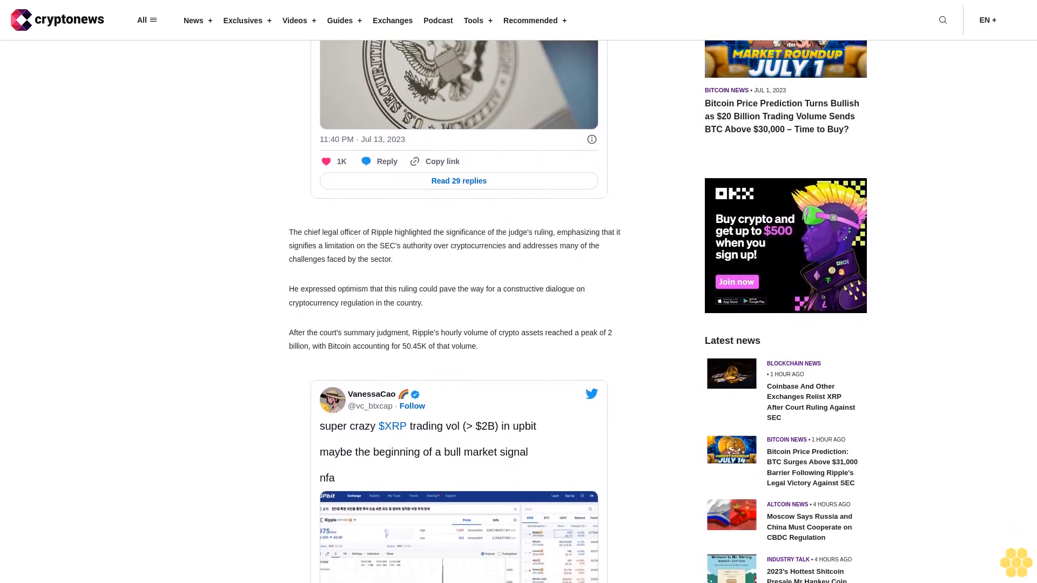
{"action": "scroll", "scroll_direction": "down", "scroll_amount": 3}
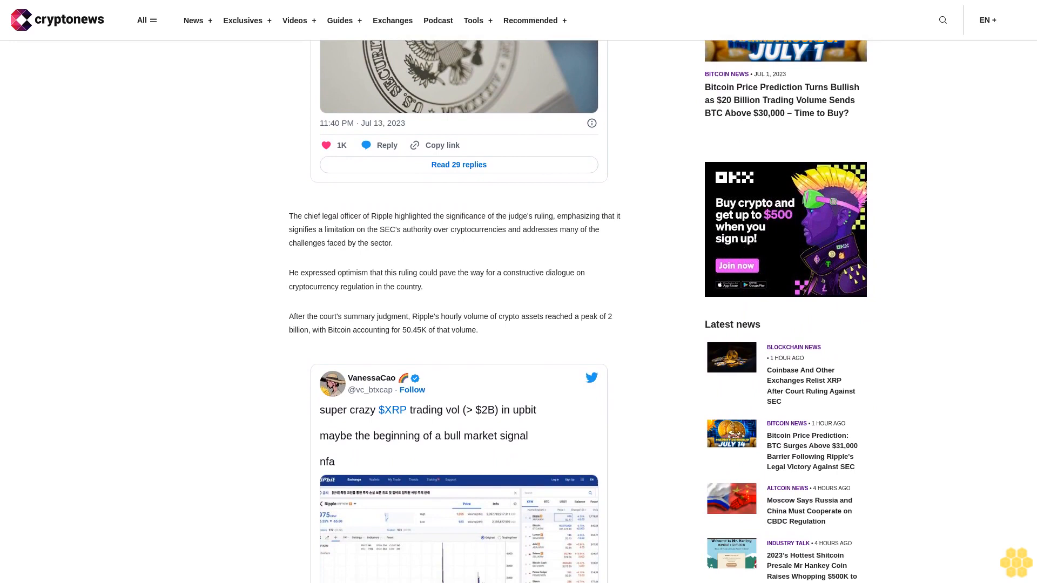
{"action": "scroll", "scroll_direction": "down", "scroll_amount": 3}
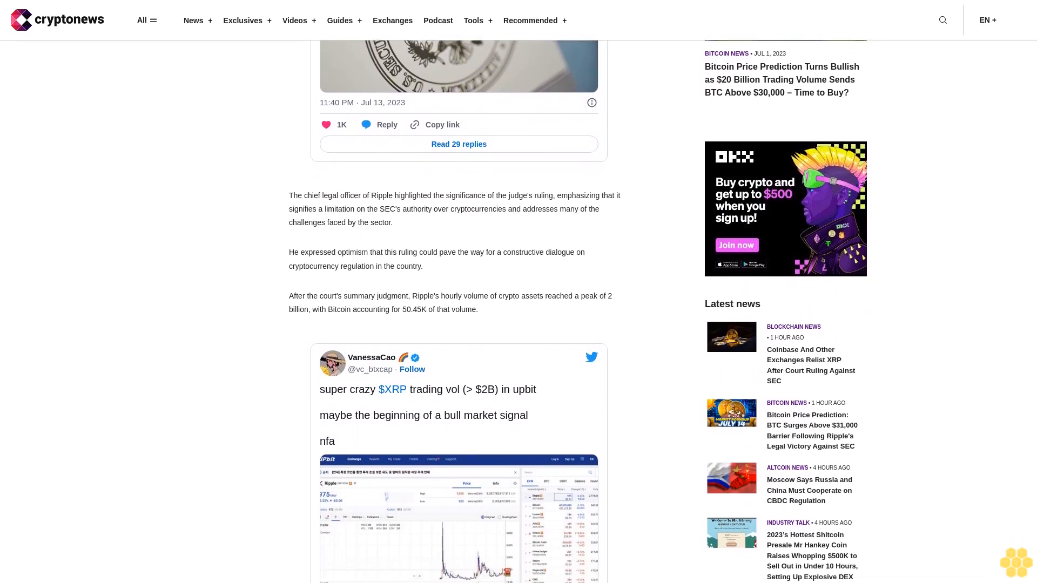
{"action": "scroll", "scroll_direction": "down", "scroll_amount": 3}
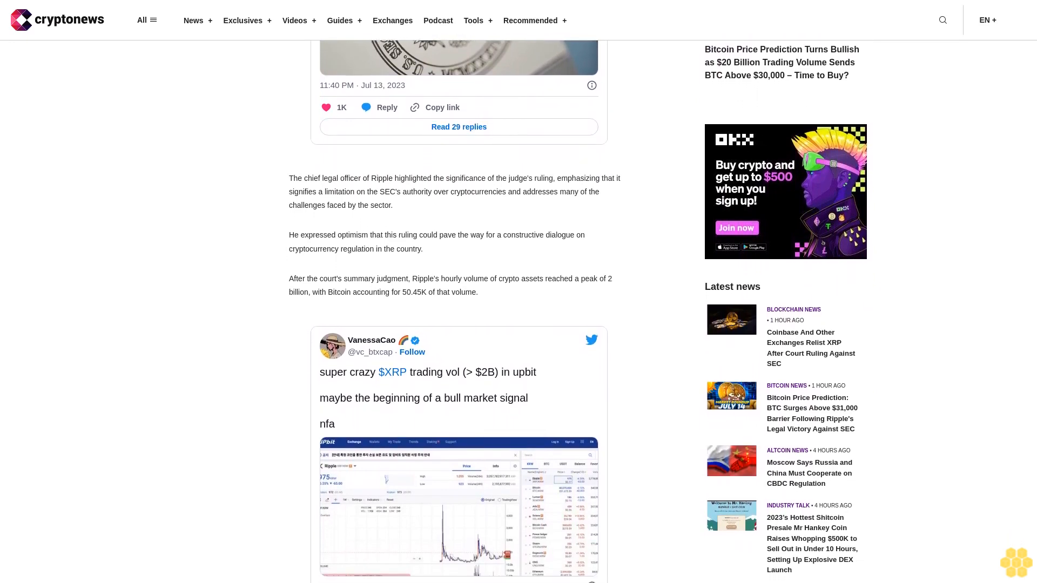
{"action": "scroll", "scroll_direction": "down", "scroll_amount": 3}
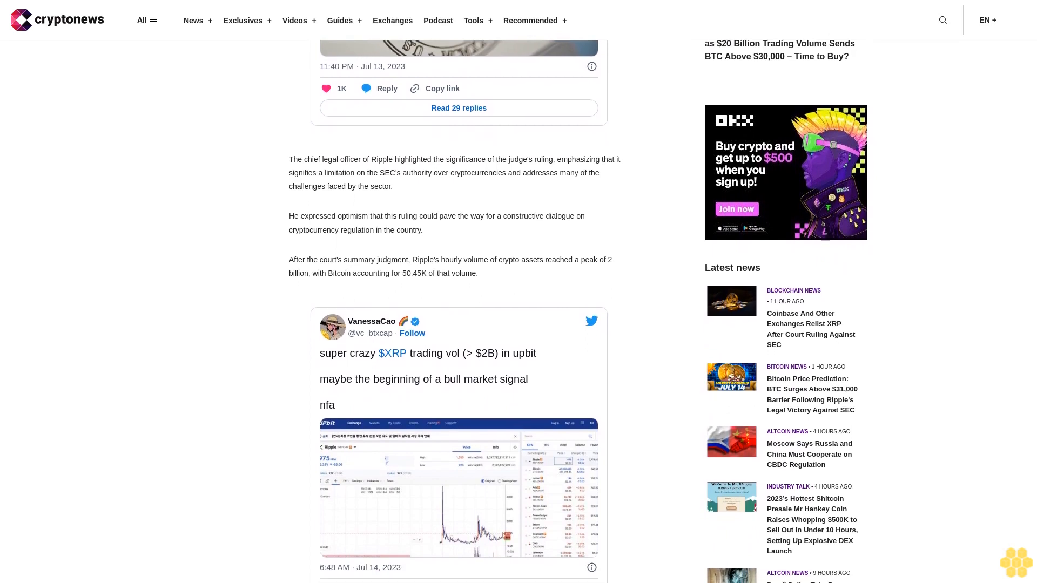
{"action": "scroll", "scroll_direction": "down", "scroll_amount": 3}
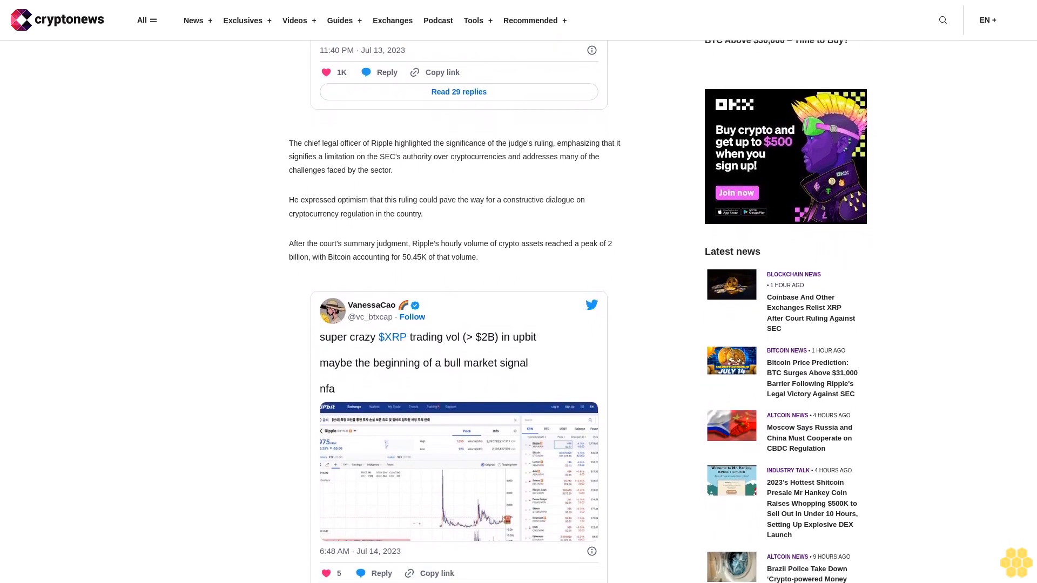
{"action": "scroll", "scroll_direction": "down", "scroll_amount": 3}
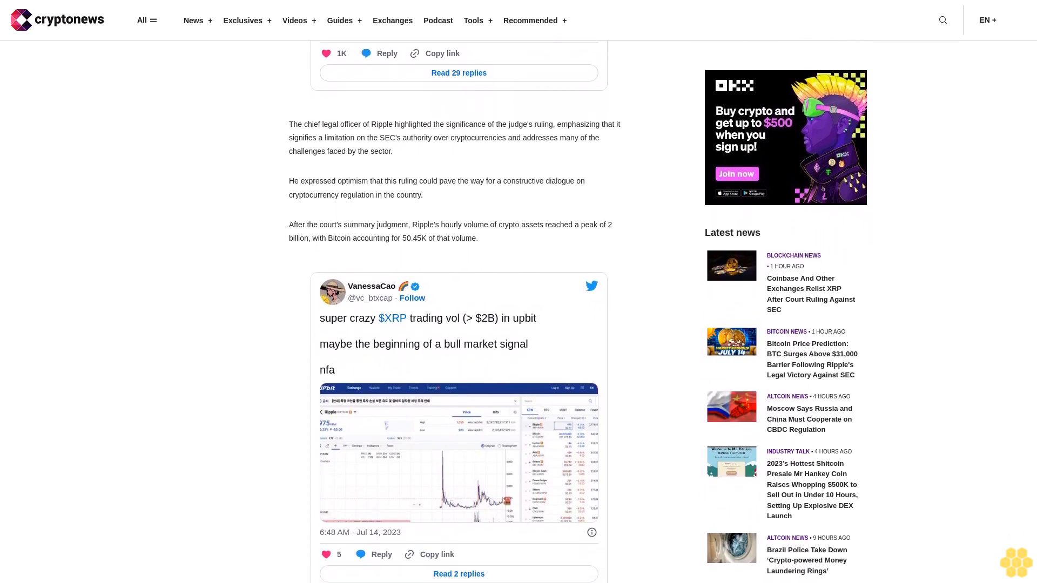
{"action": "scroll", "scroll_direction": "down", "scroll_amount": 3}
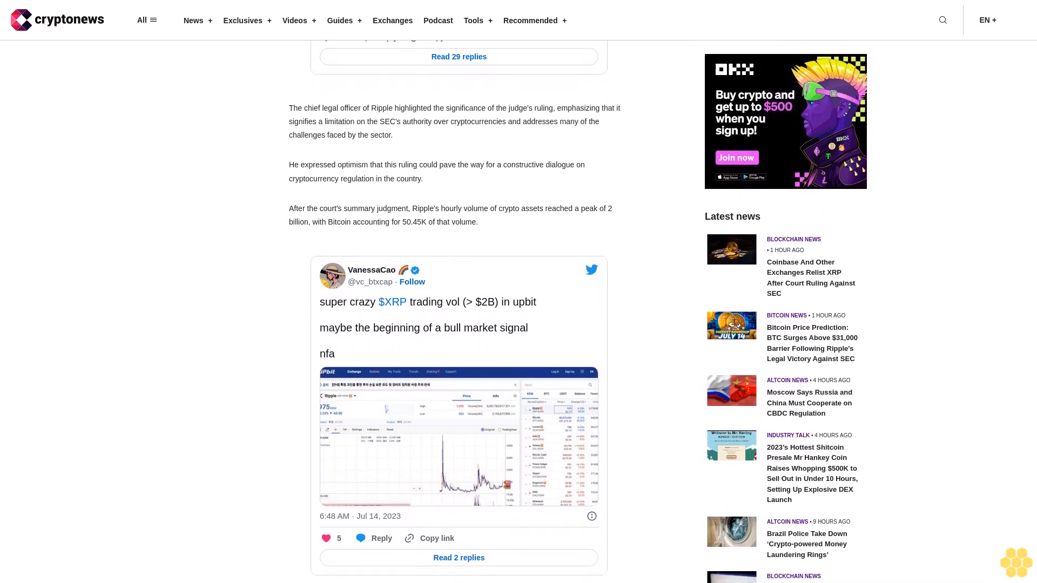
{"action": "scroll", "scroll_direction": "down", "scroll_amount": 3}
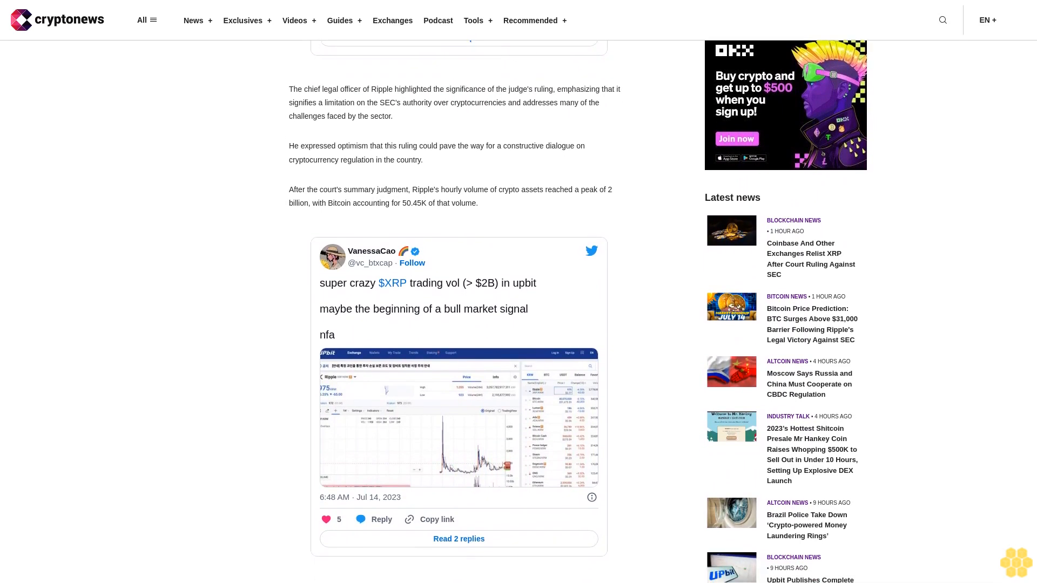
{"action": "scroll", "scroll_direction": "down", "scroll_amount": 3}
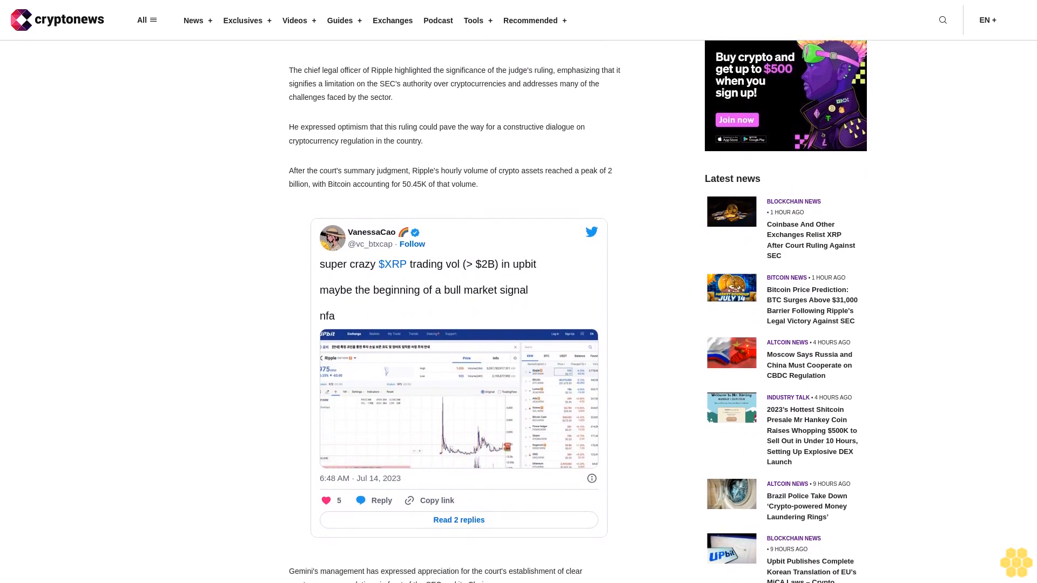
{"action": "scroll", "scroll_direction": "down", "scroll_amount": 3}
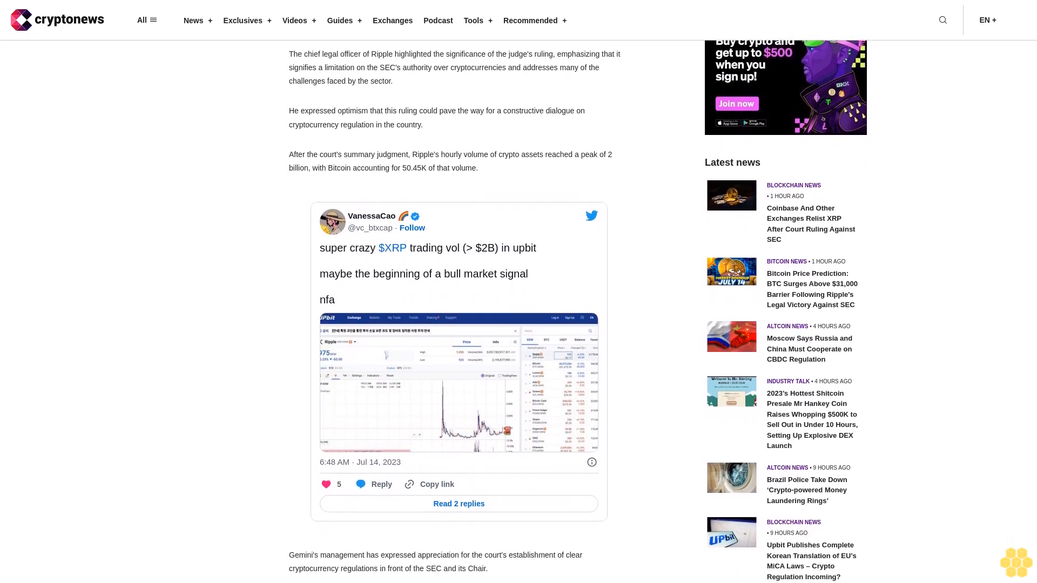
{"action": "scroll", "scroll_direction": "down", "scroll_amount": 3}
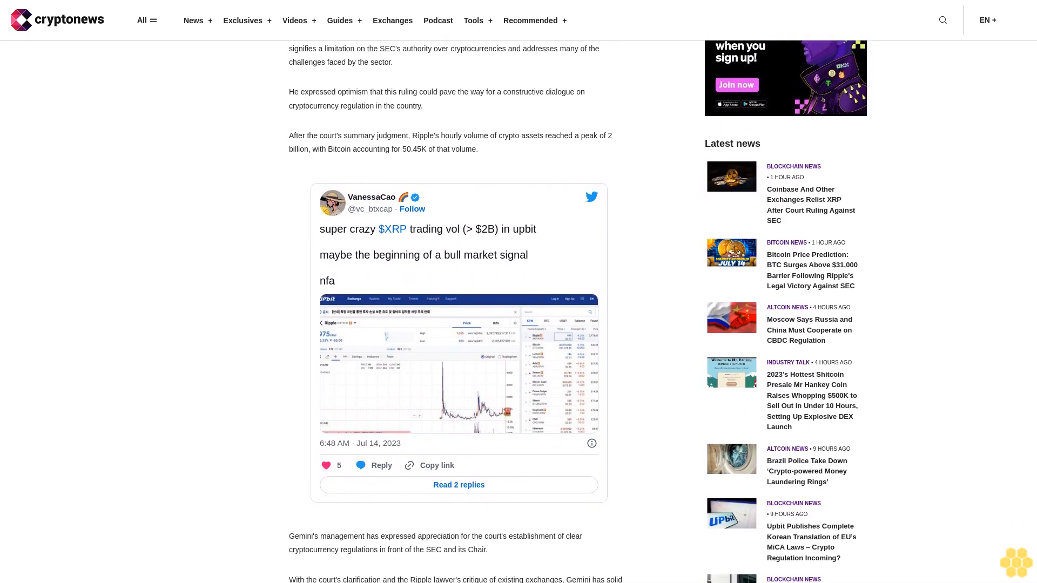
{"action": "scroll", "scroll_direction": "down", "scroll_amount": 3}
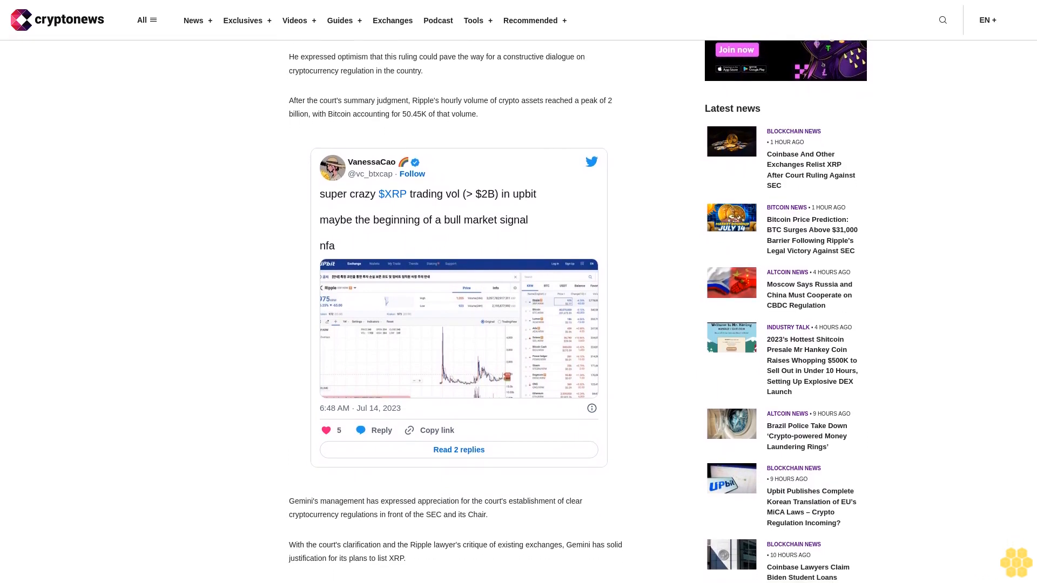
{"action": "scroll", "scroll_direction": "down", "scroll_amount": 3}
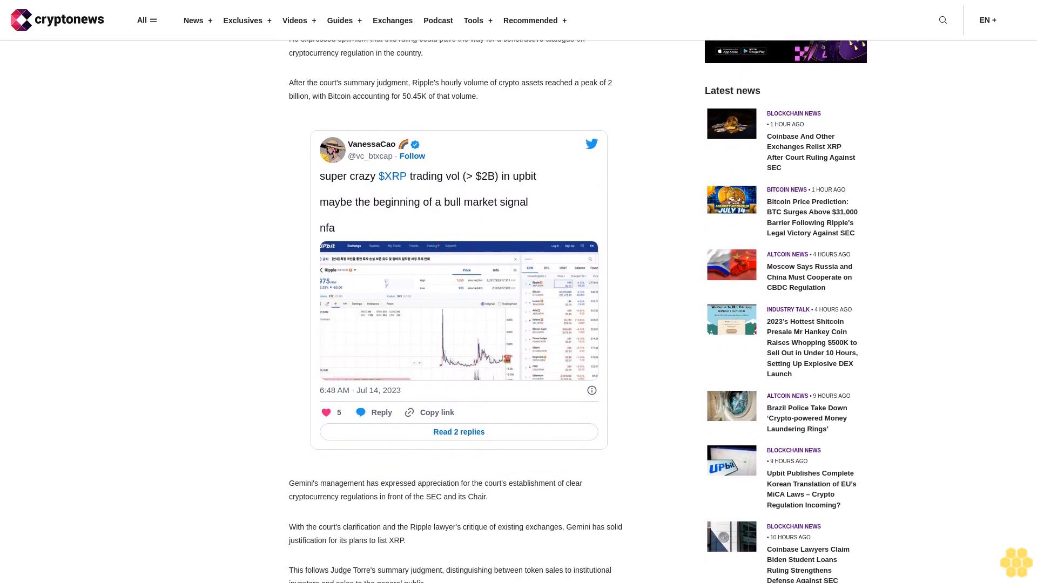
{"action": "scroll", "scroll_direction": "down", "scroll_amount": 3}
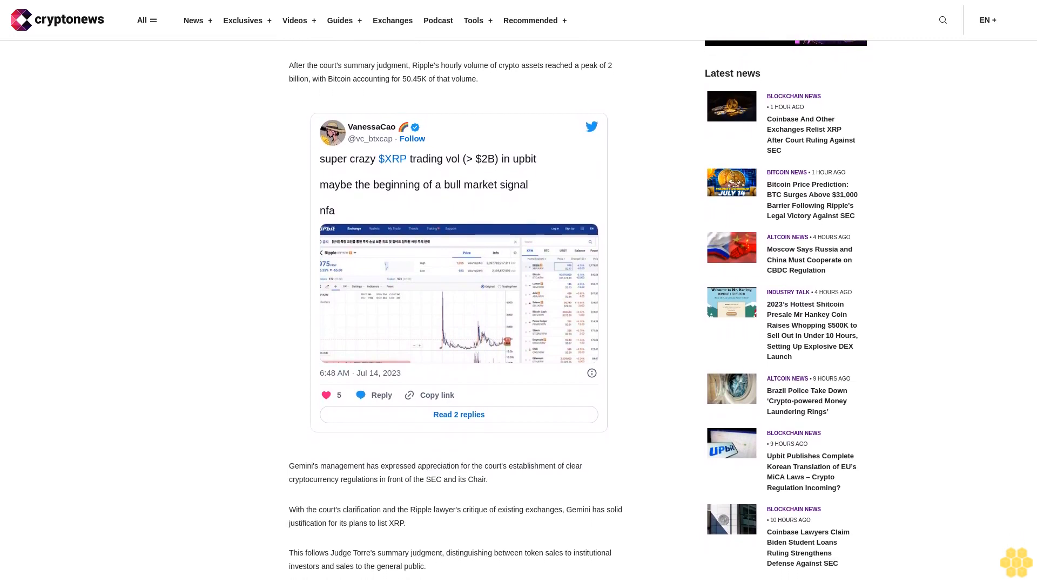
{"action": "scroll", "scroll_direction": "down", "scroll_amount": 3}
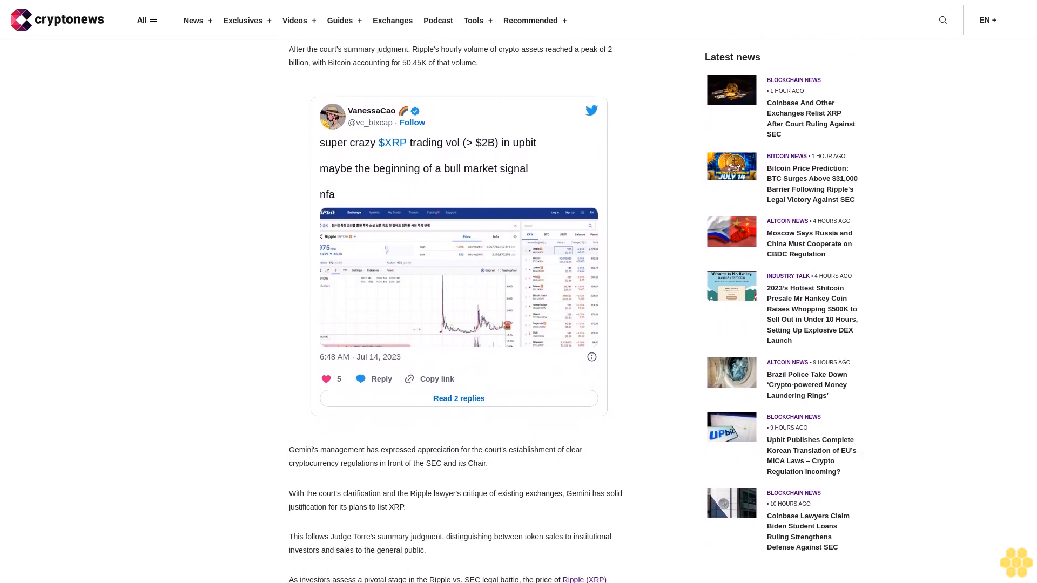
{"action": "scroll", "scroll_direction": "down", "scroll_amount": 3}
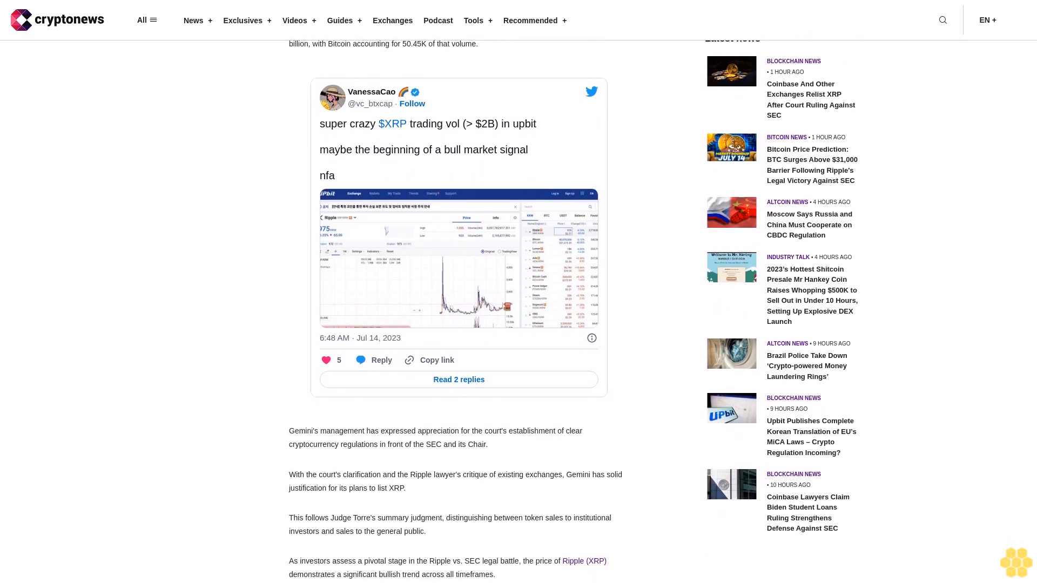
{"action": "scroll", "scroll_direction": "down", "scroll_amount": 3}
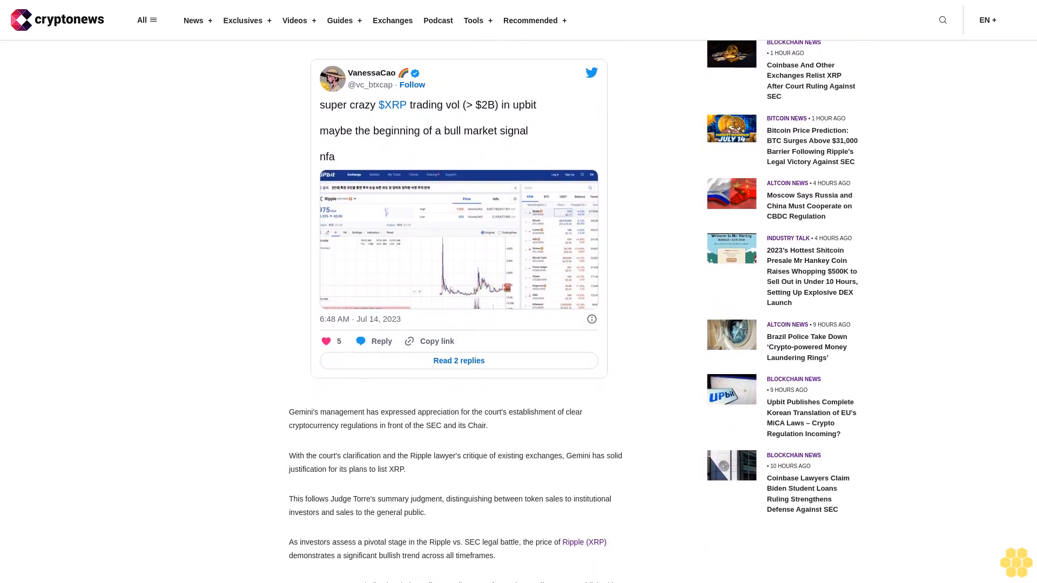
{"action": "scroll", "scroll_direction": "down", "scroll_amount": 3}
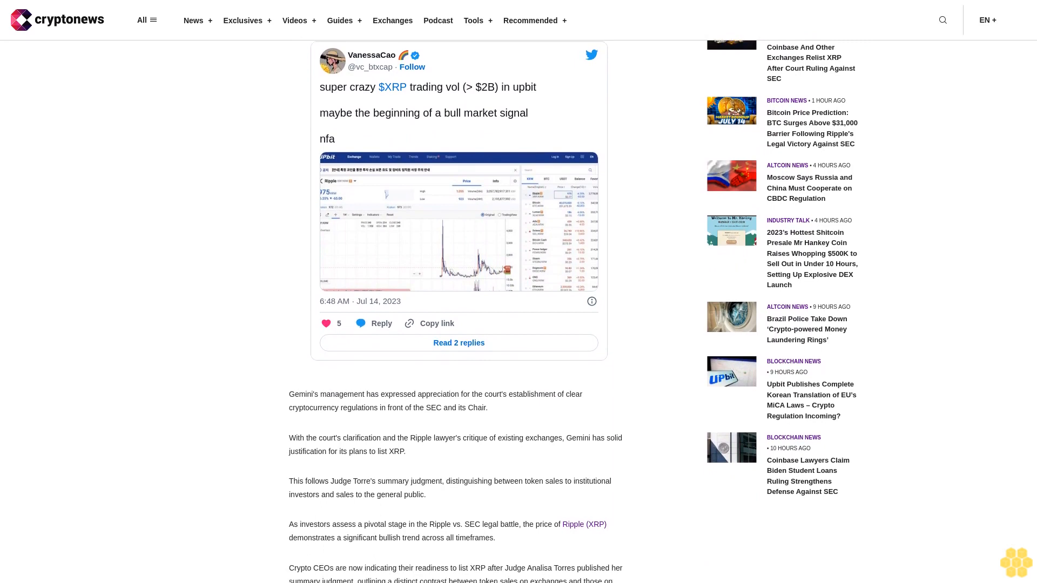
{"action": "scroll", "scroll_direction": "down", "scroll_amount": 3}
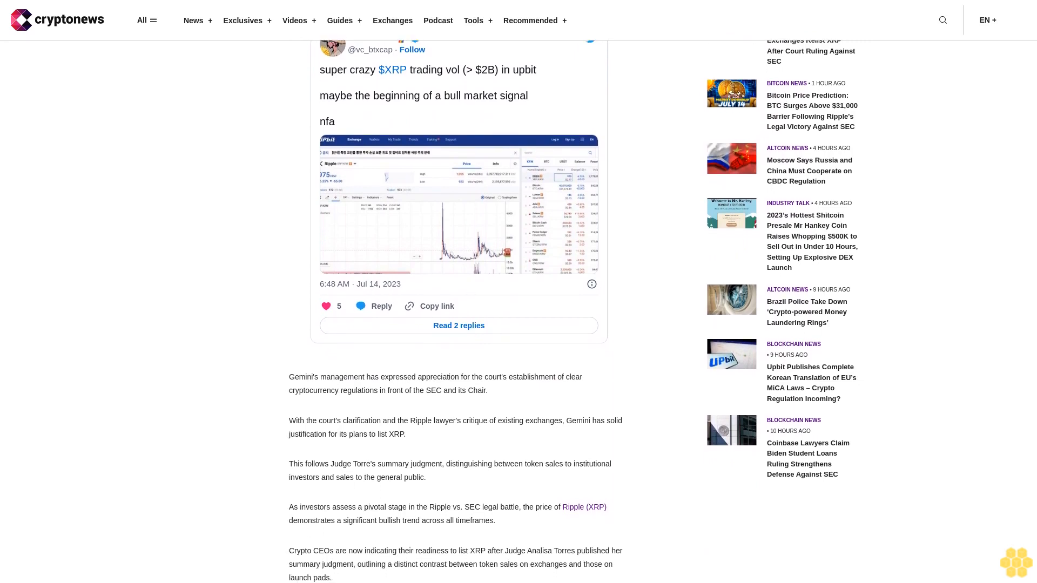
{"action": "scroll", "scroll_direction": "down", "scroll_amount": 3}
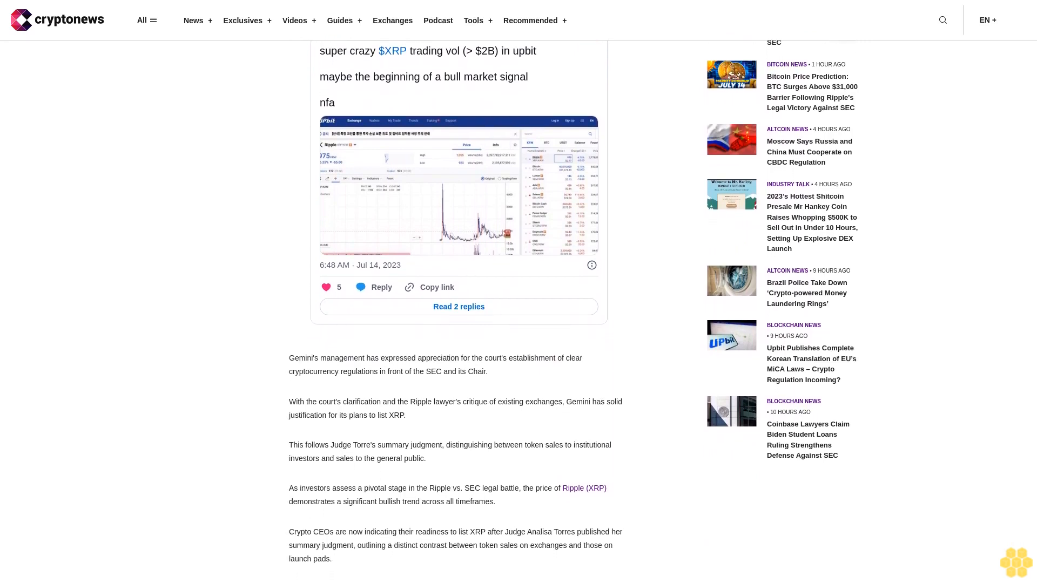
{"action": "scroll", "scroll_direction": "down", "scroll_amount": 3}
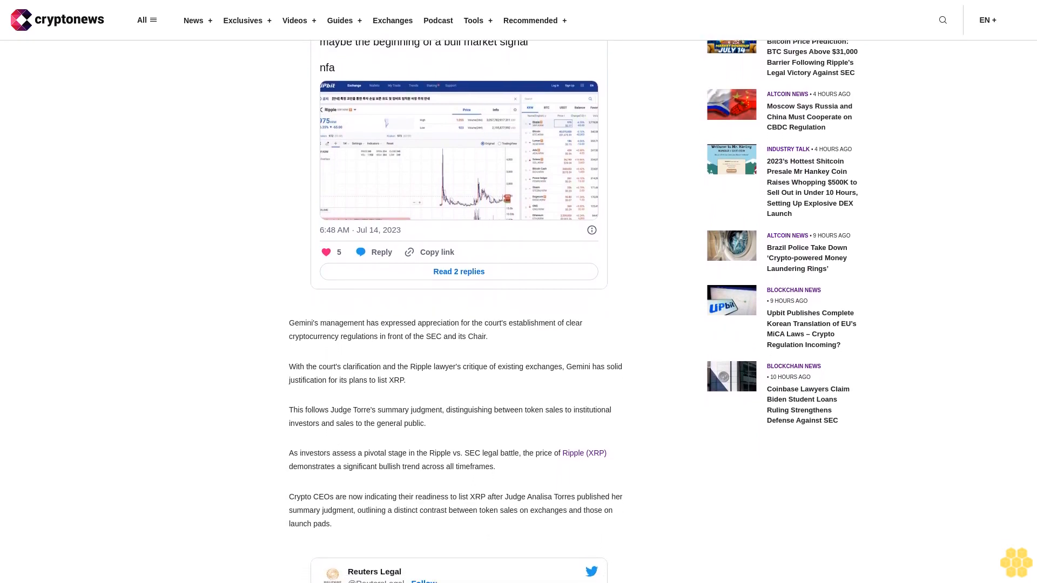
{"action": "scroll", "scroll_direction": "down", "scroll_amount": 3}
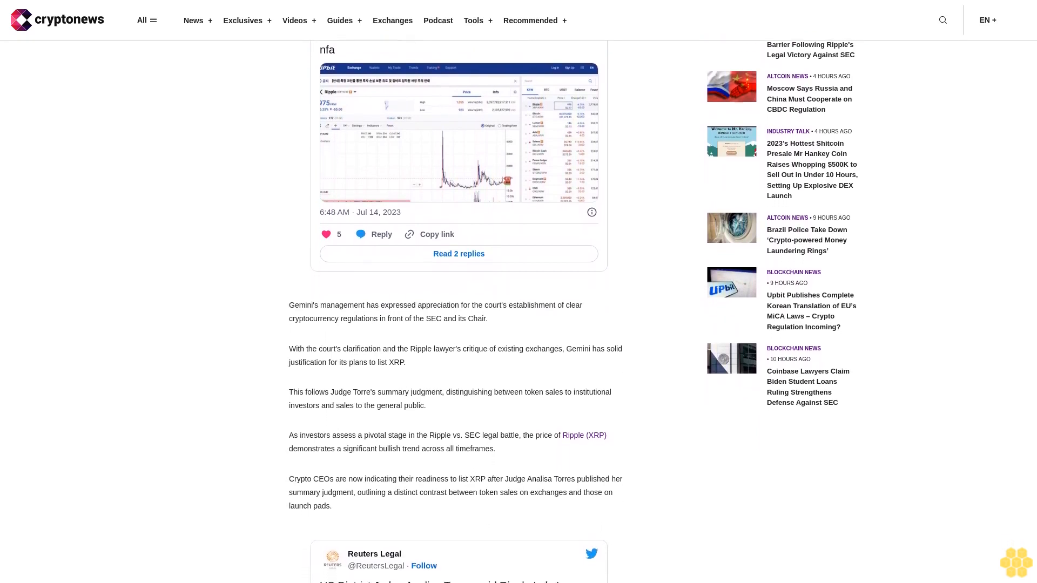
{"action": "scroll", "scroll_direction": "down", "scroll_amount": 3}
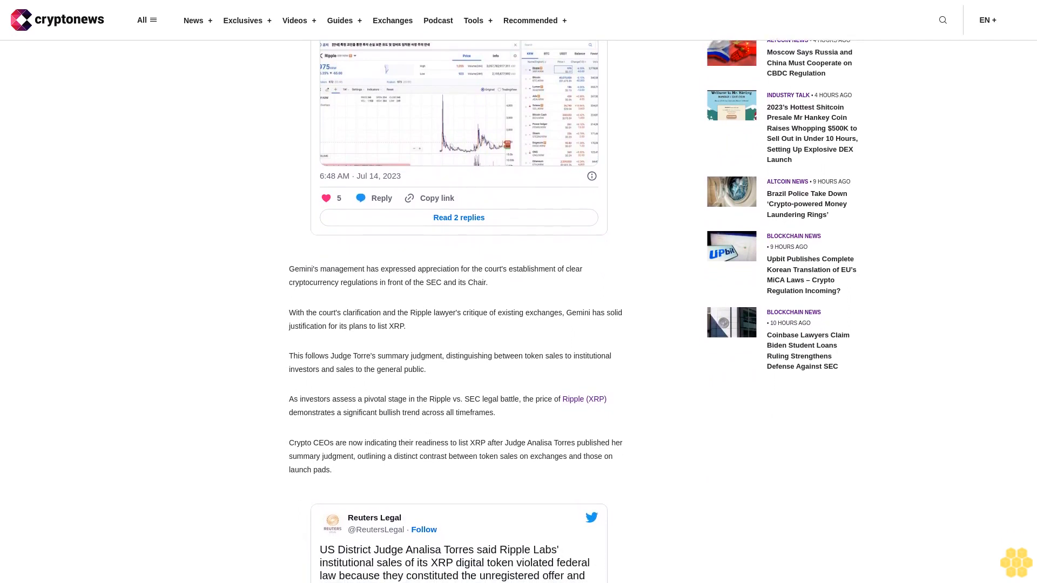
{"action": "scroll", "scroll_direction": "down", "scroll_amount": 3}
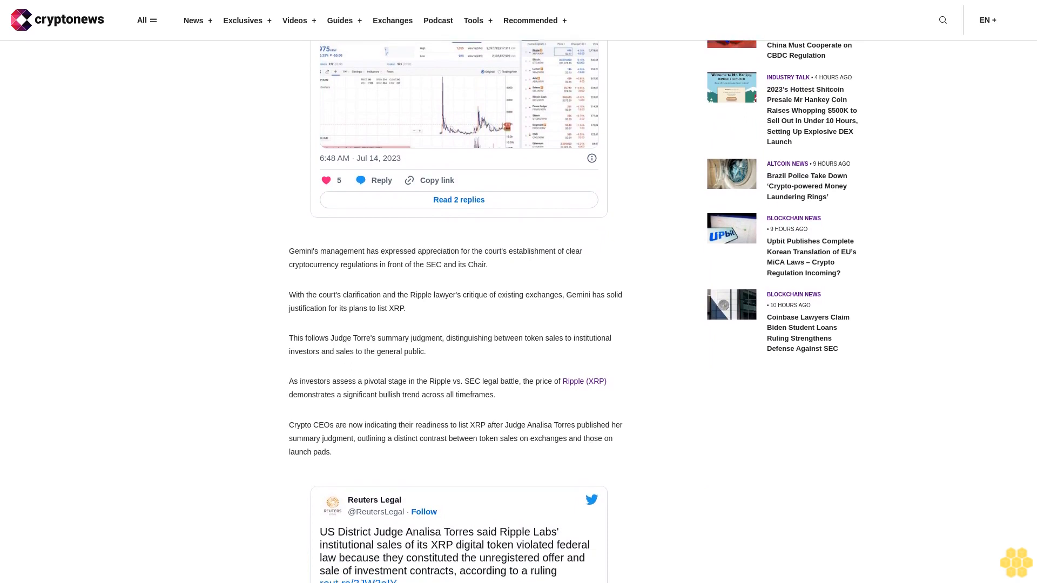
{"action": "scroll", "scroll_direction": "down", "scroll_amount": 3}
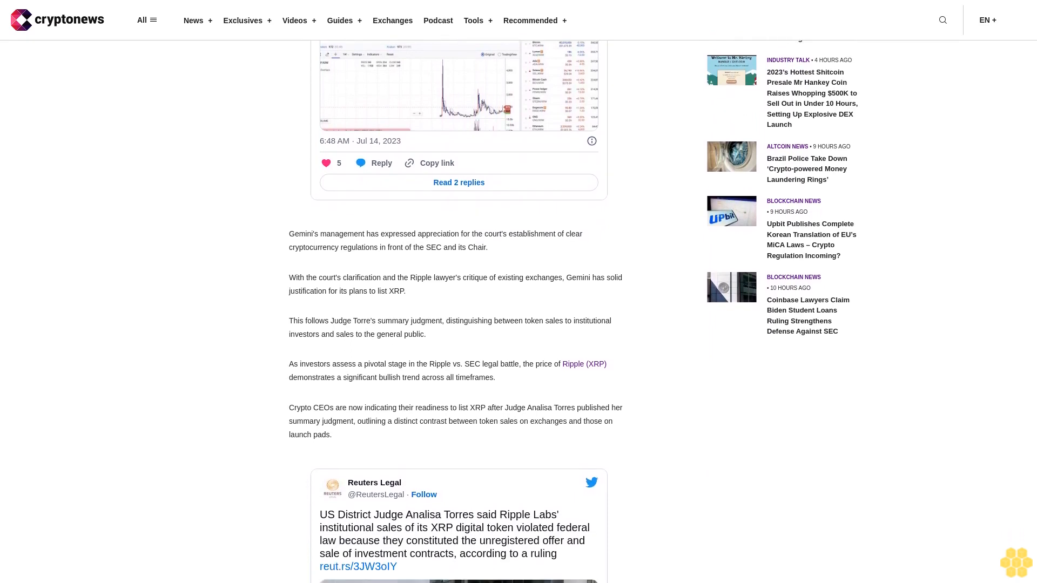
{"action": "scroll", "scroll_direction": "down", "scroll_amount": 3}
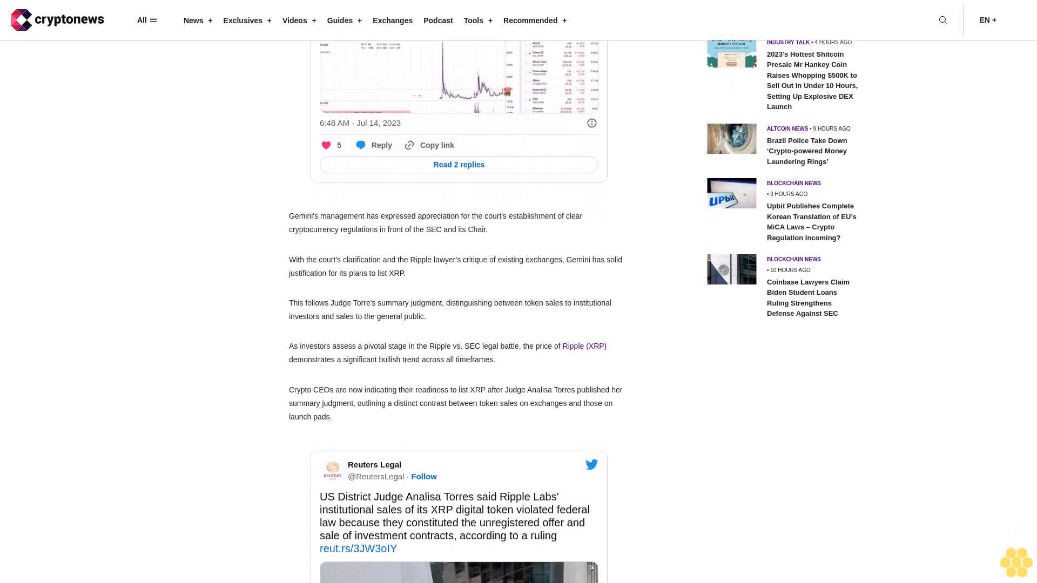
{"action": "scroll", "scroll_direction": "down", "scroll_amount": 3}
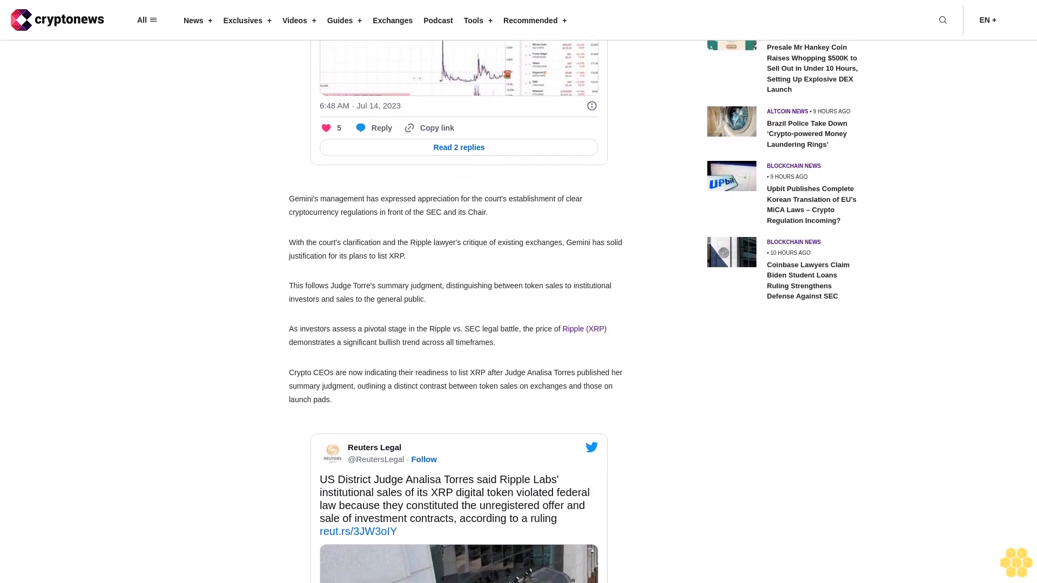
{"action": "scroll", "scroll_direction": "down", "scroll_amount": 3}
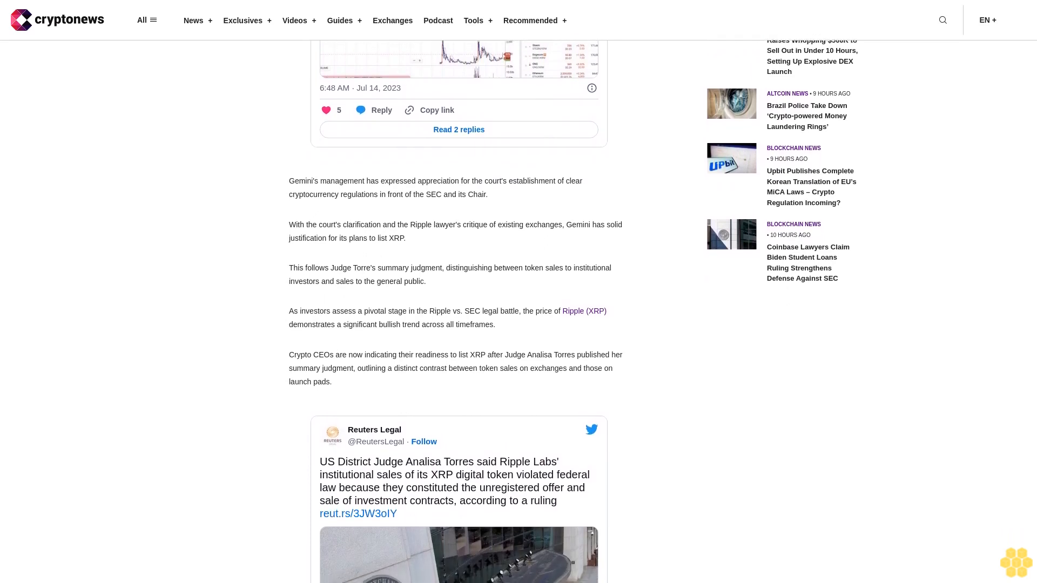
{"action": "scroll", "scroll_direction": "down", "scroll_amount": 3}
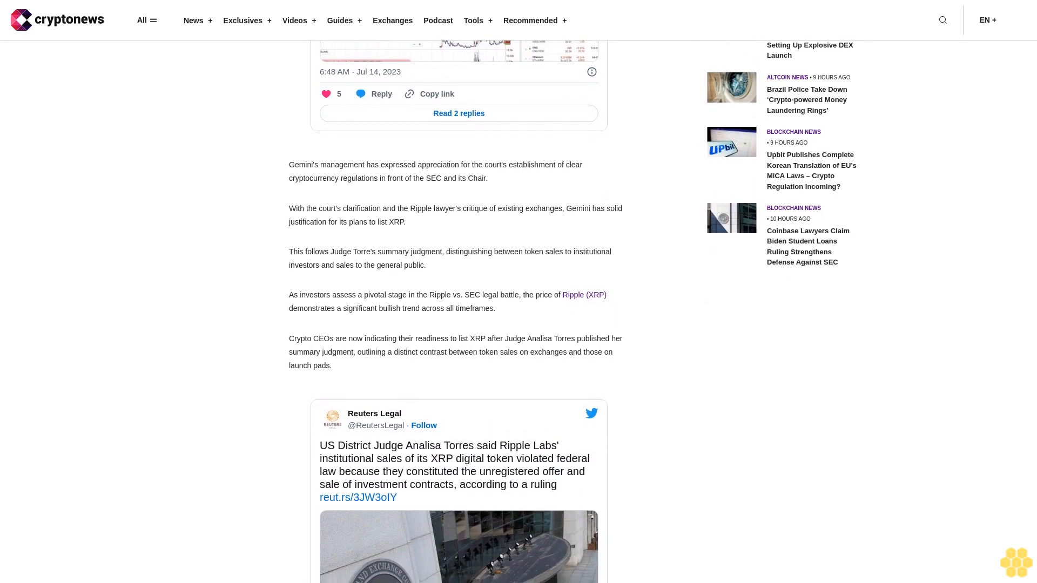
{"action": "scroll", "scroll_direction": "down", "scroll_amount": 3}
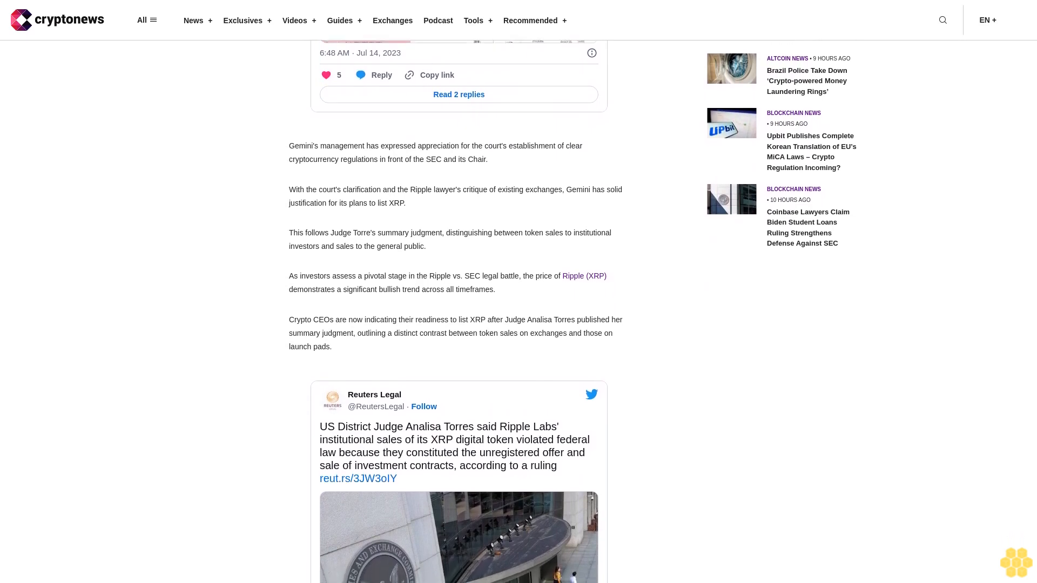
{"action": "scroll", "scroll_direction": "down", "scroll_amount": 3}
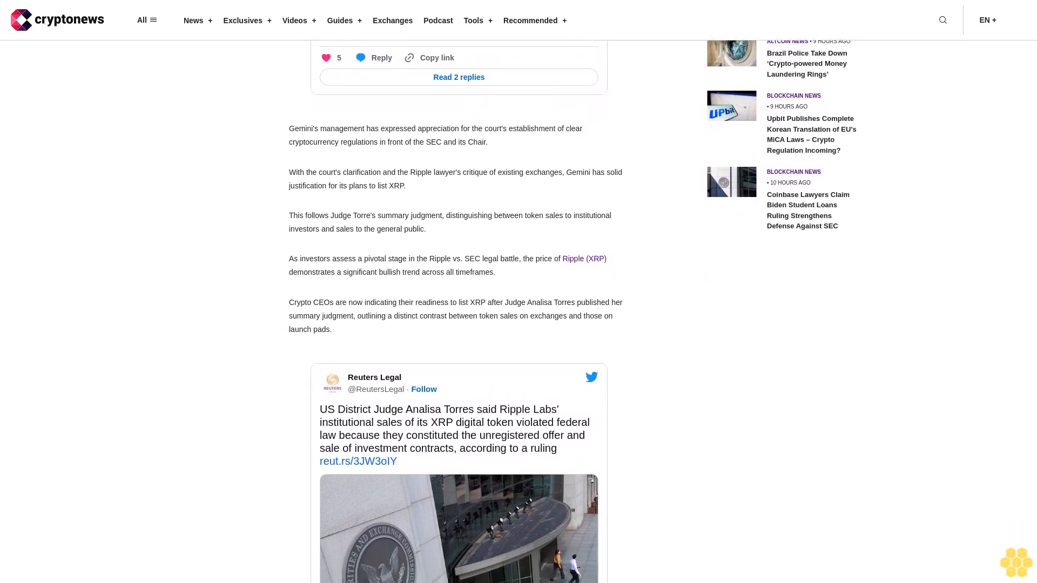
{"action": "scroll", "scroll_direction": "down", "scroll_amount": 3}
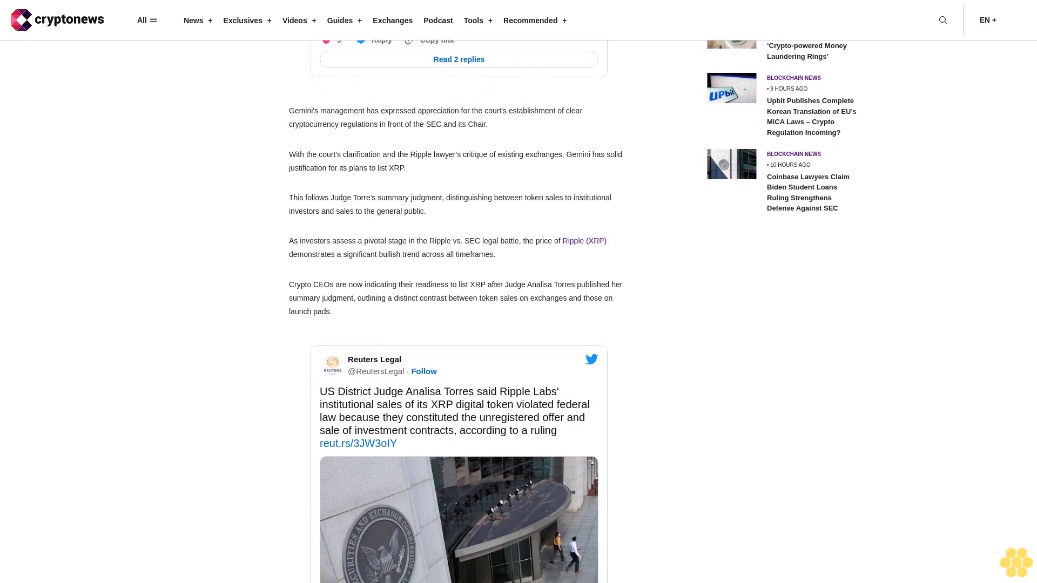
{"action": "scroll", "scroll_direction": "down", "scroll_amount": 3}
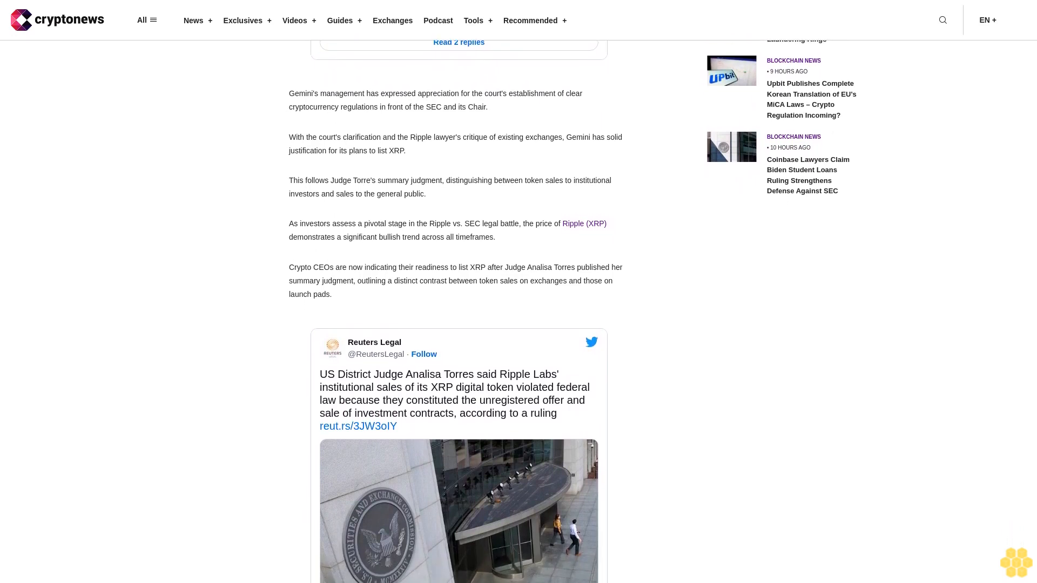
{"action": "scroll", "scroll_direction": "down", "scroll_amount": 3}
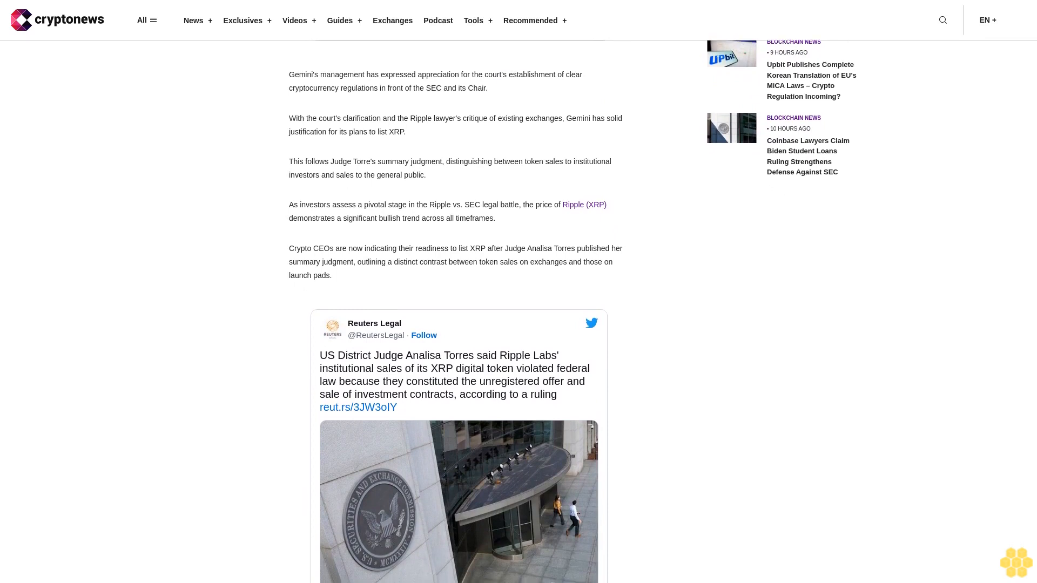
{"action": "scroll", "scroll_direction": "down", "scroll_amount": 3}
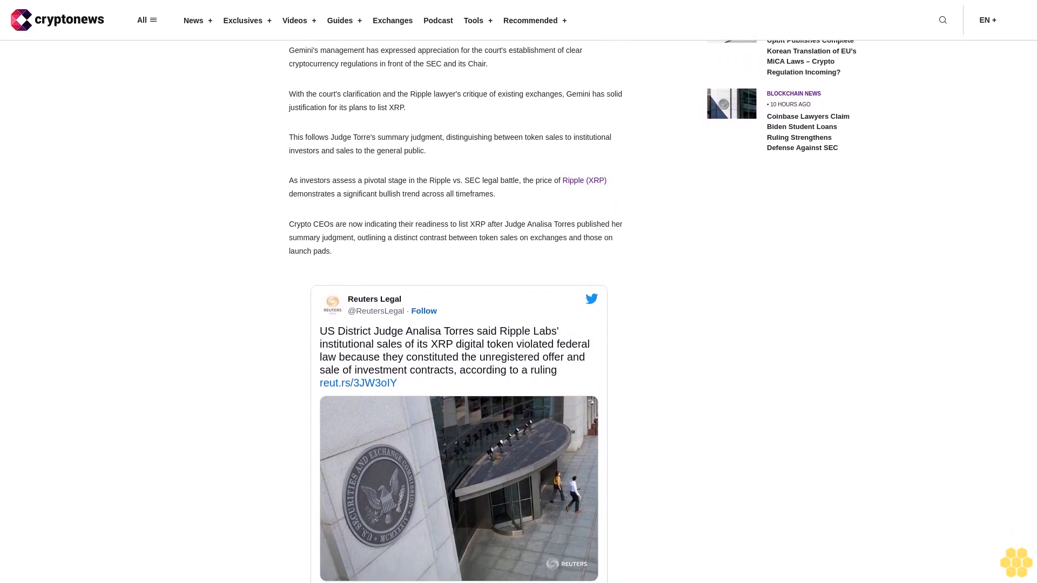
{"action": "scroll", "scroll_direction": "down", "scroll_amount": 3}
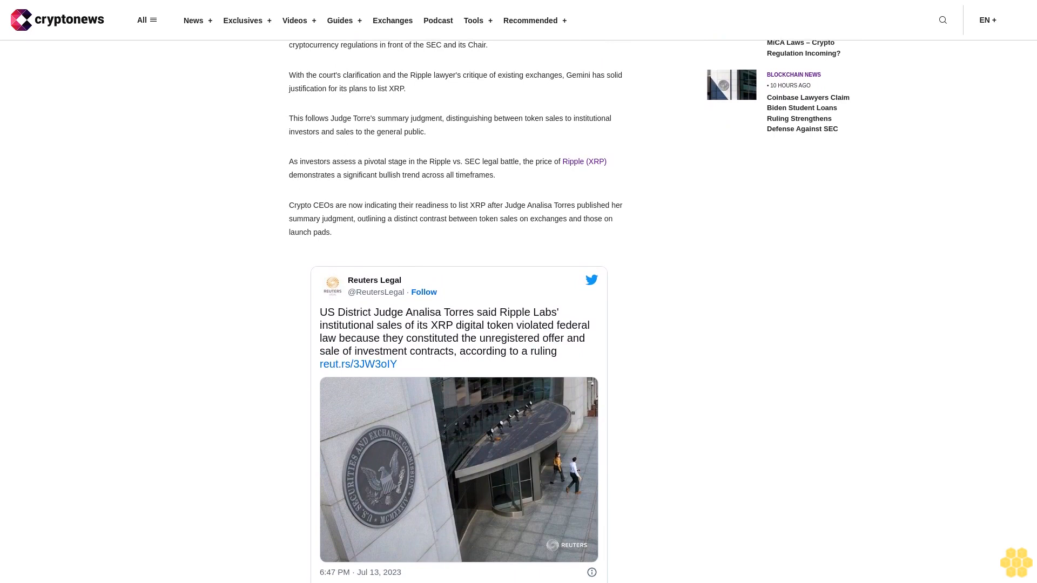
{"action": "scroll", "scroll_direction": "down", "scroll_amount": 3}
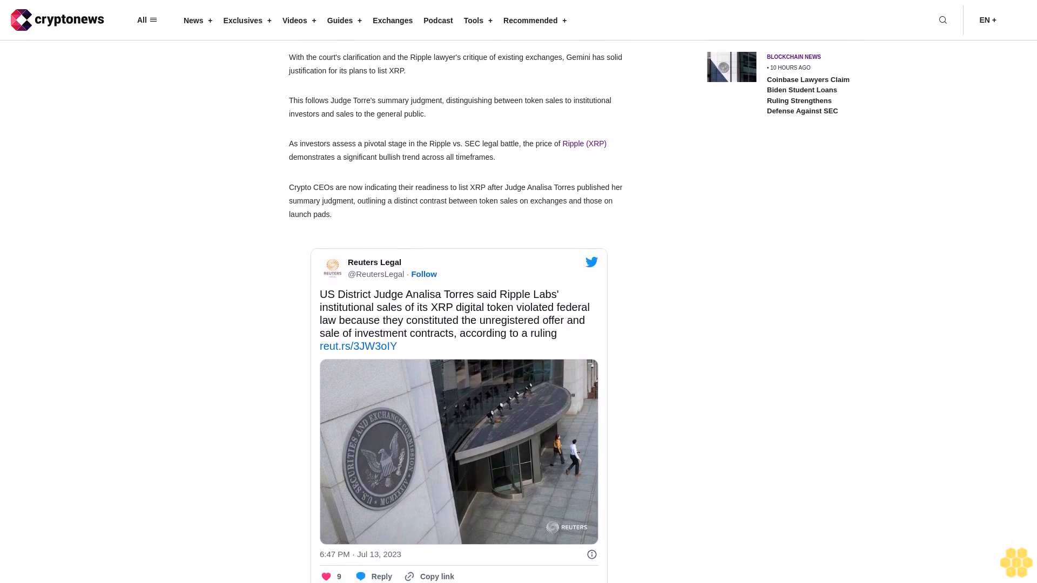
{"action": "scroll", "scroll_direction": "down", "scroll_amount": 3}
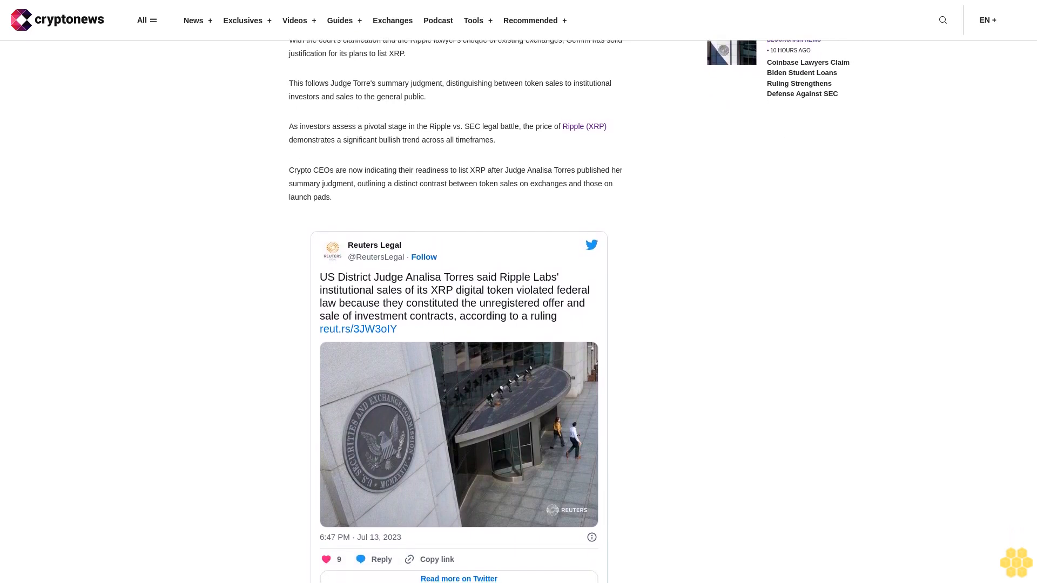
{"action": "scroll", "scroll_direction": "down", "scroll_amount": 3}
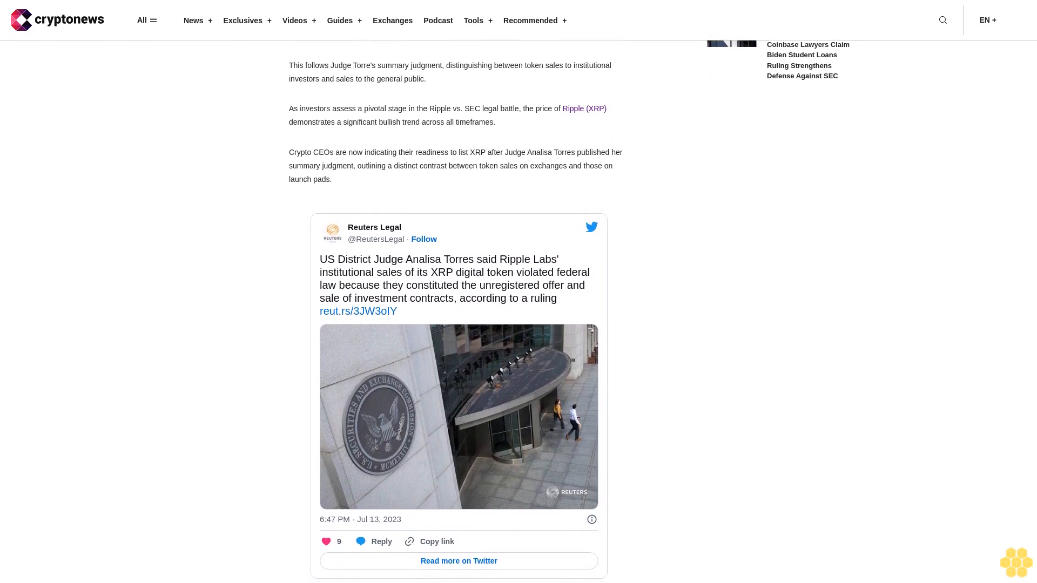
{"action": "scroll", "scroll_direction": "down", "scroll_amount": 3}
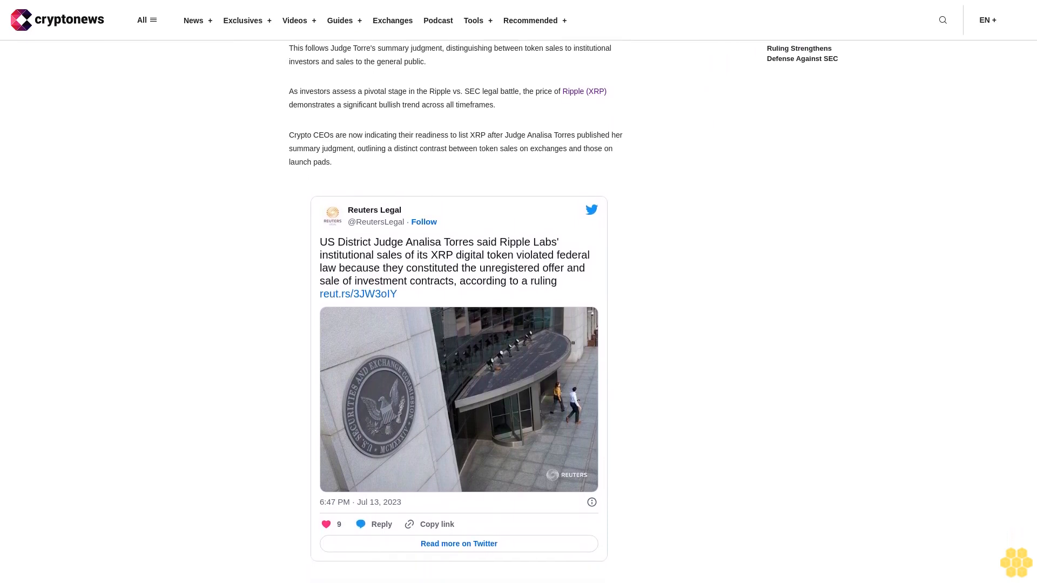
{"action": "scroll", "scroll_direction": "down", "scroll_amount": 3}
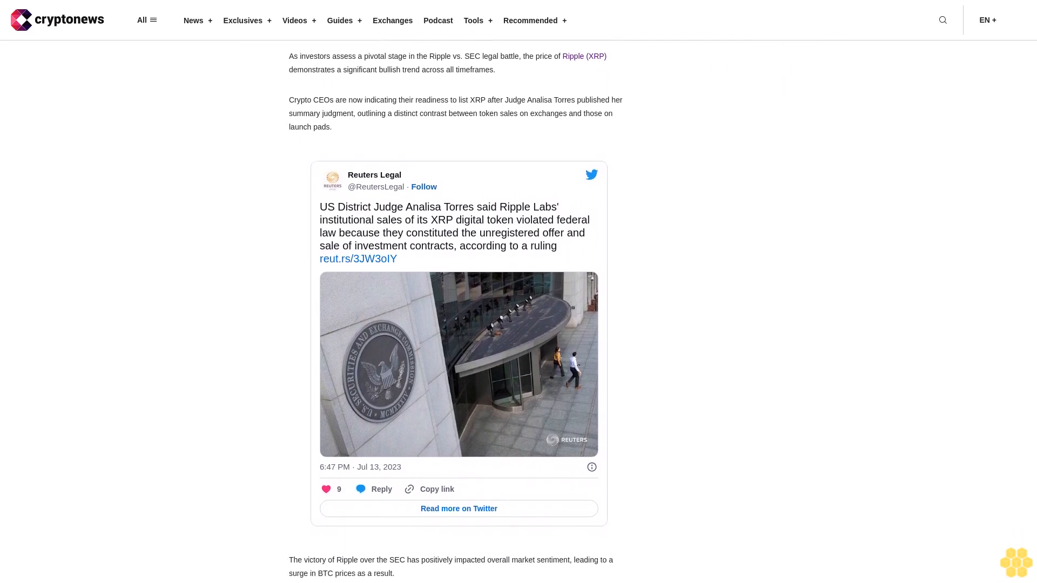
{"action": "scroll", "scroll_direction": "down", "scroll_amount": 3}
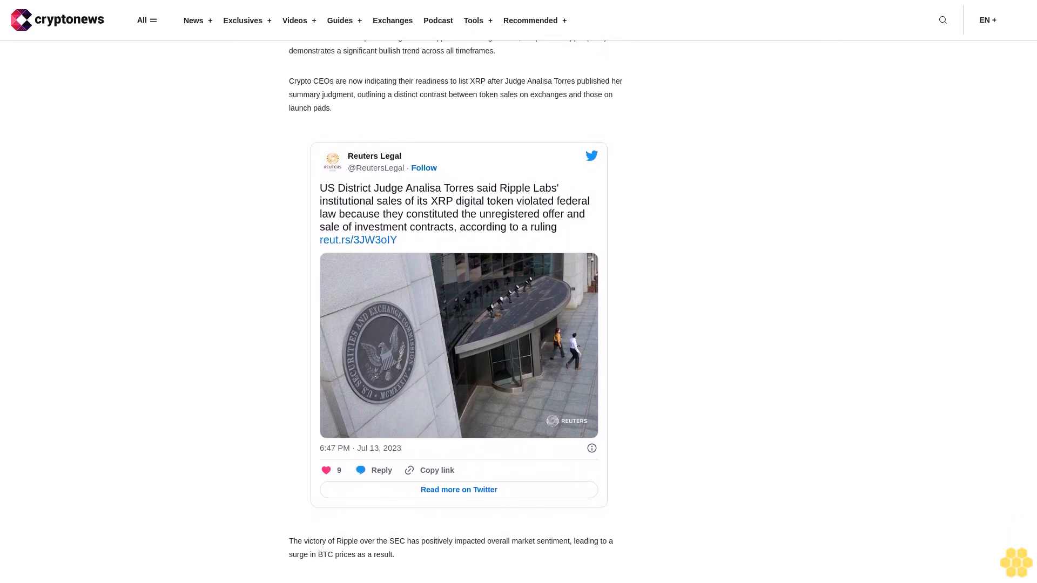
{"action": "scroll", "scroll_direction": "down", "scroll_amount": 3}
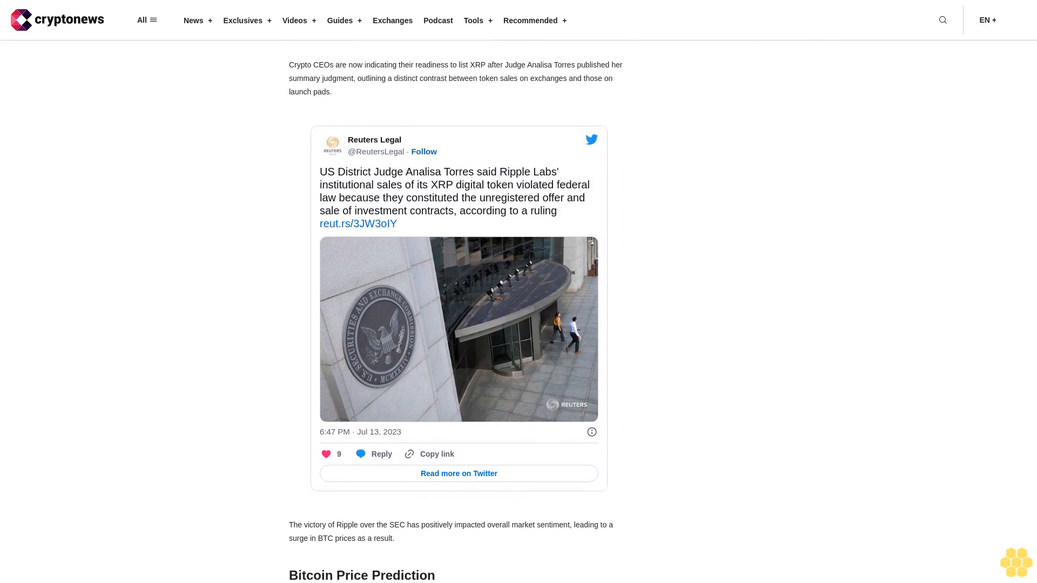
{"action": "scroll", "scroll_direction": "down", "scroll_amount": 3}
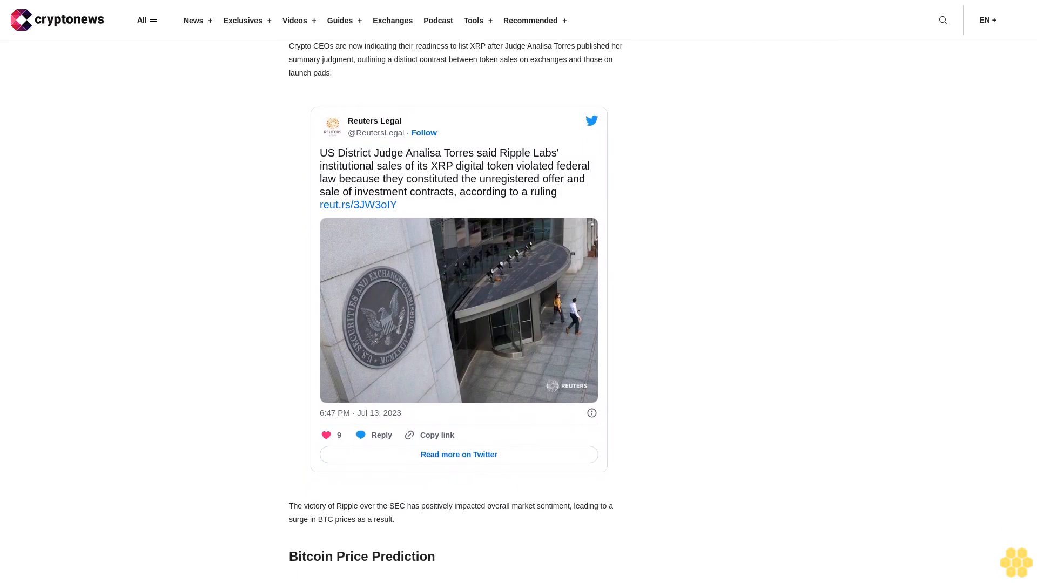
{"action": "scroll", "scroll_direction": "down", "scroll_amount": 3}
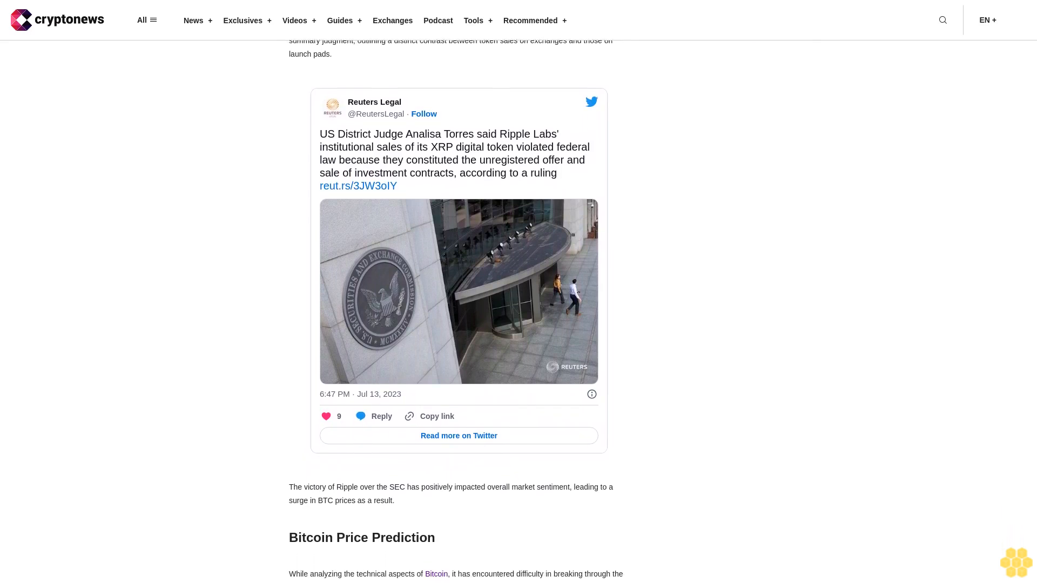
{"action": "scroll", "scroll_direction": "down", "scroll_amount": 3}
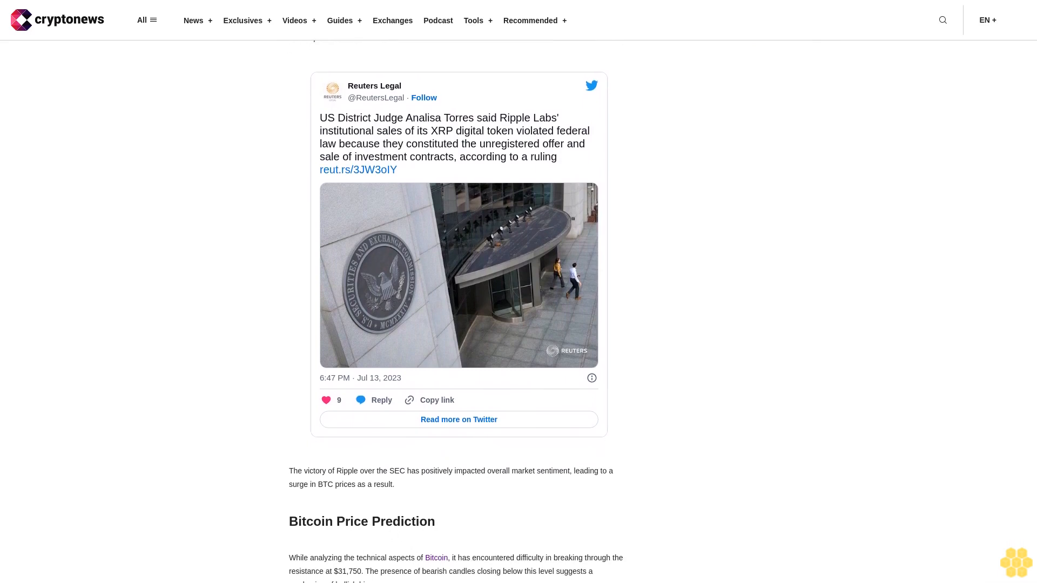
{"action": "scroll", "scroll_direction": "down", "scroll_amount": 3}
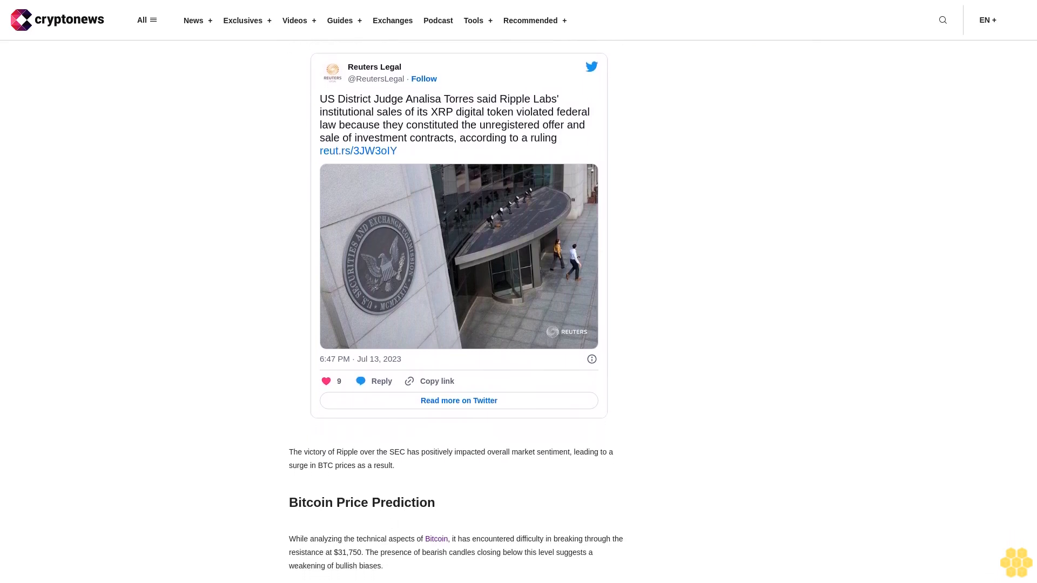
{"action": "scroll", "scroll_direction": "down", "scroll_amount": 3}
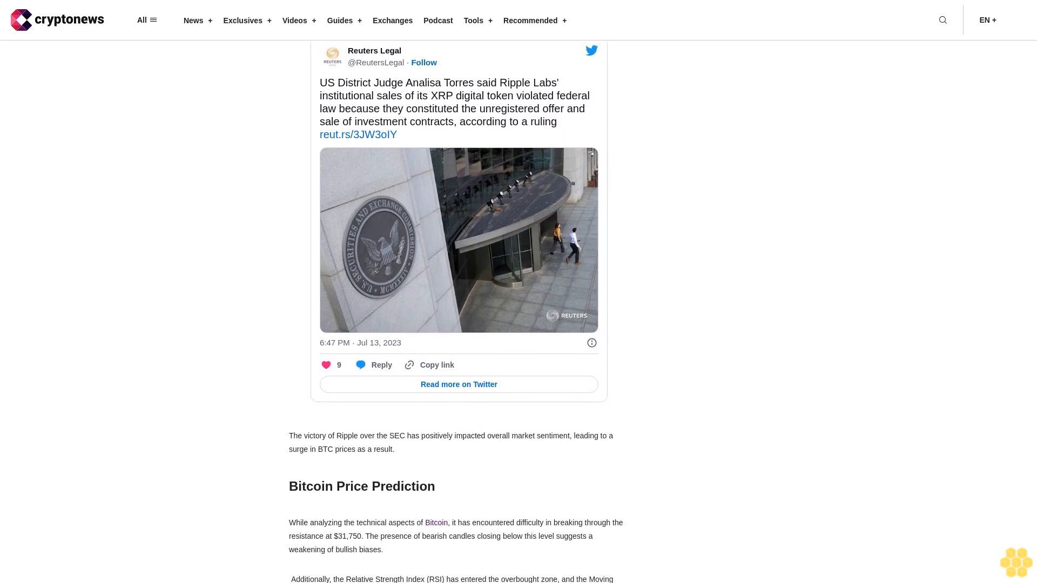
{"action": "scroll", "scroll_direction": "down", "scroll_amount": 3}
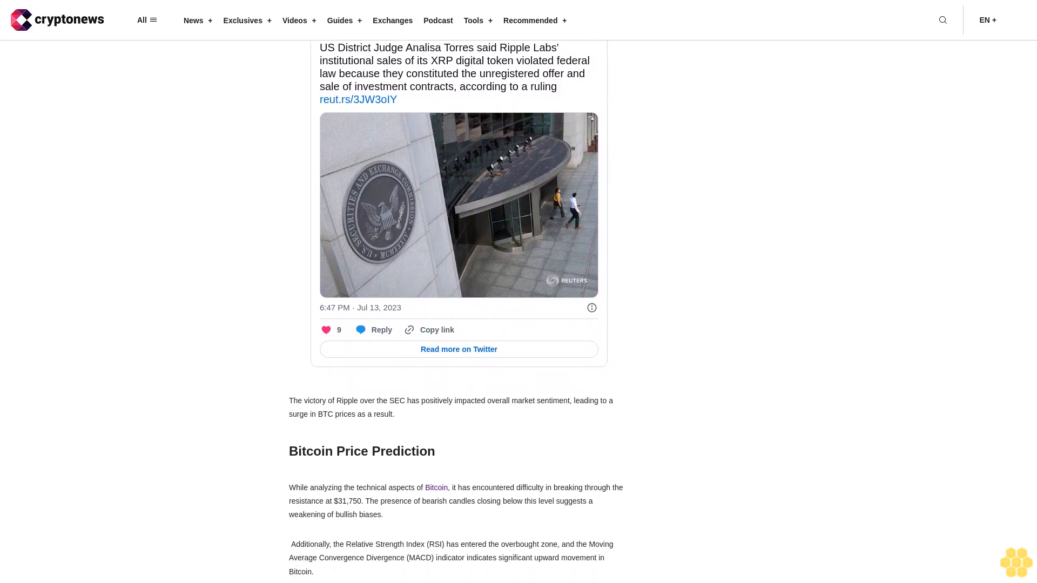
{"action": "scroll", "scroll_direction": "down", "scroll_amount": 3}
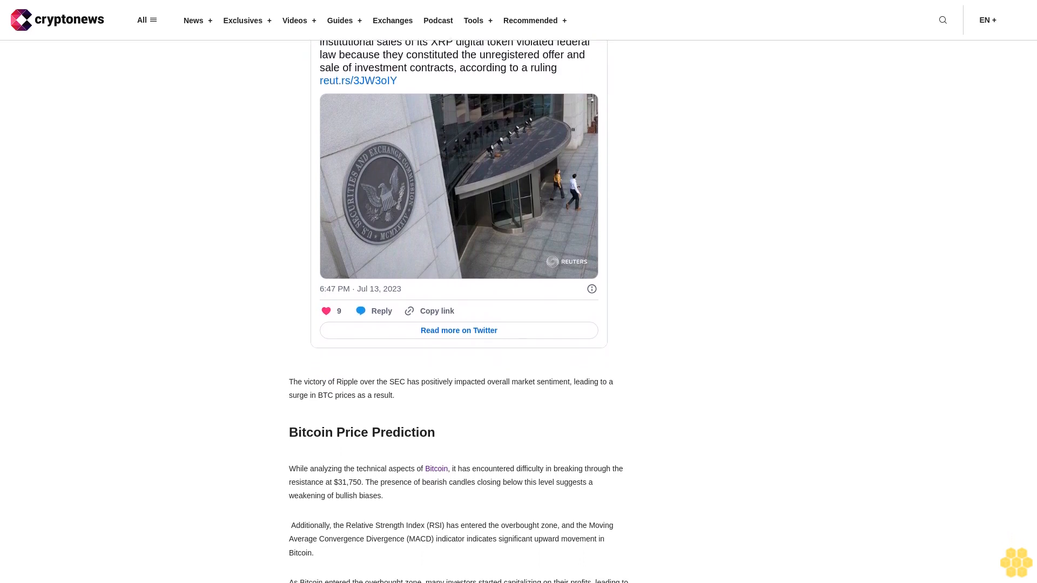
{"action": "scroll", "scroll_direction": "down", "scroll_amount": 3}
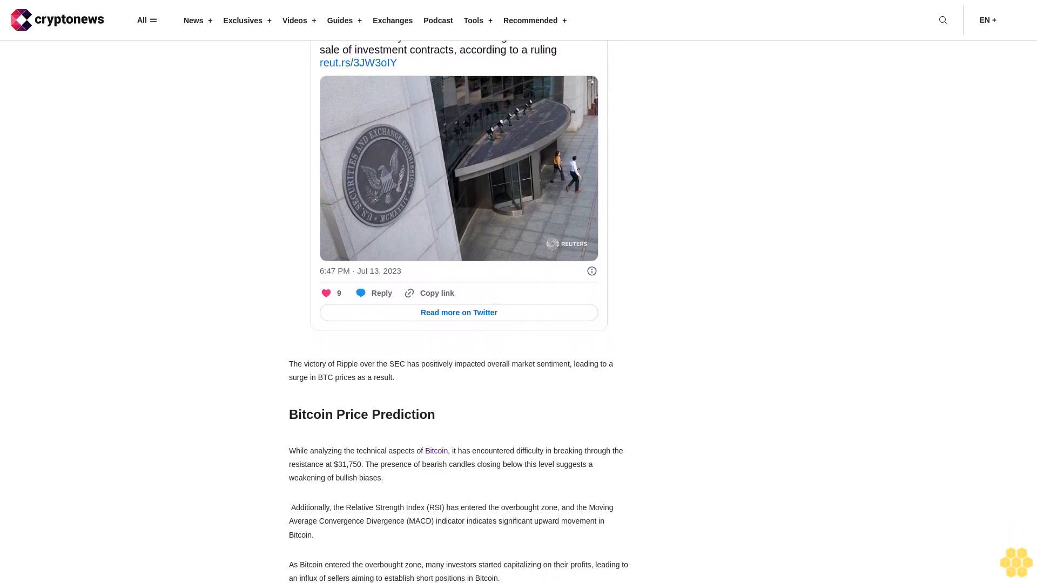
{"action": "scroll", "scroll_direction": "down", "scroll_amount": 3}
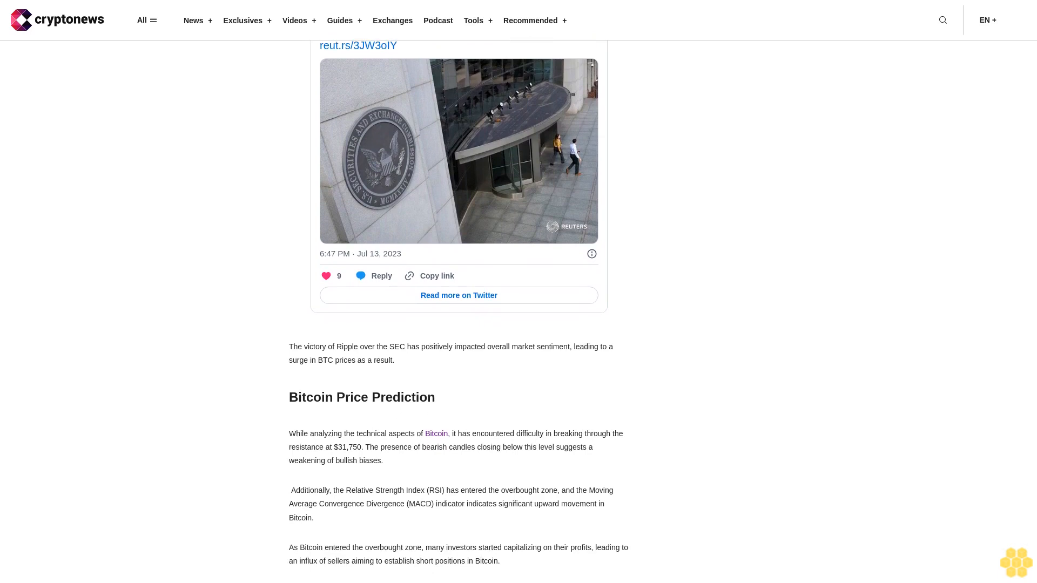
{"action": "scroll", "scroll_direction": "down", "scroll_amount": 3}
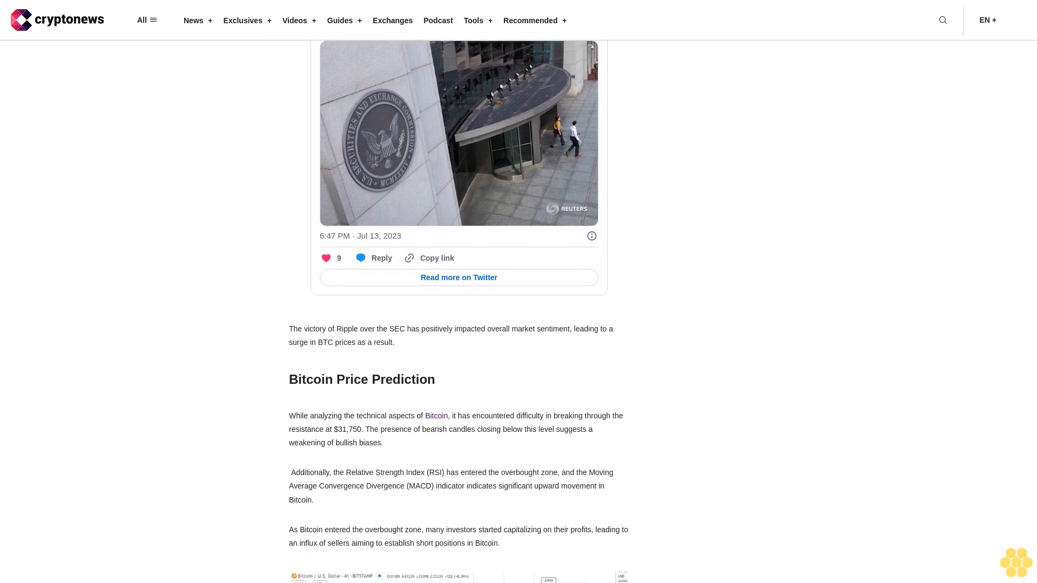
{"action": "scroll", "scroll_direction": "down", "scroll_amount": 3}
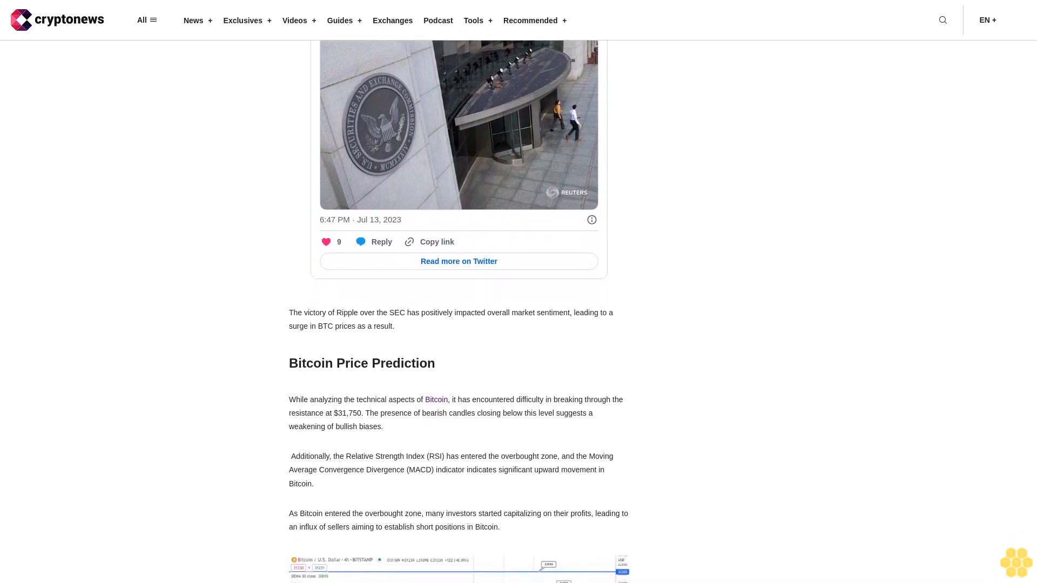
{"action": "scroll", "scroll_direction": "down", "scroll_amount": 3}
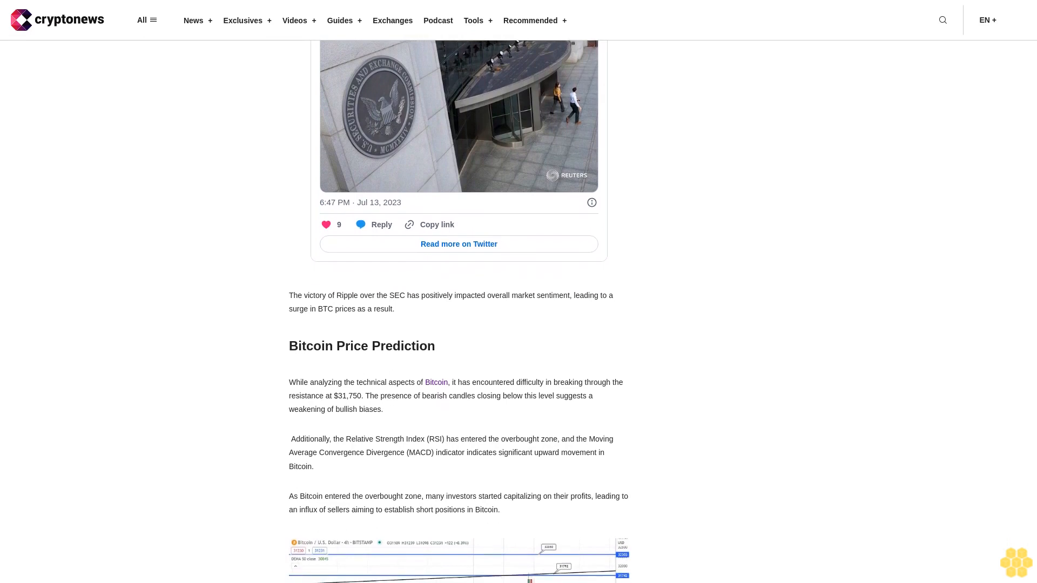
{"action": "scroll", "scroll_direction": "down", "scroll_amount": 3}
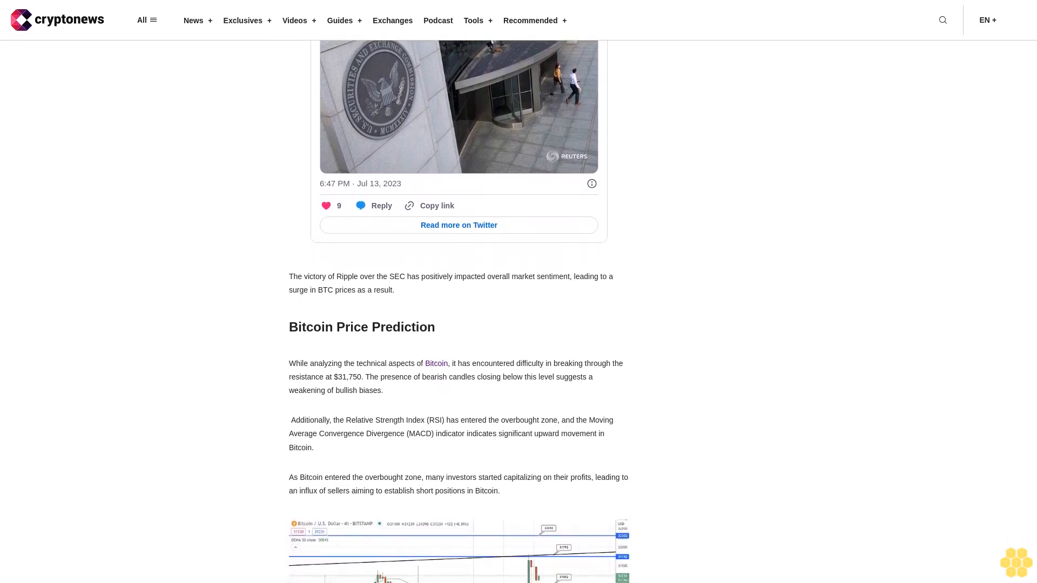
{"action": "scroll", "scroll_direction": "down", "scroll_amount": 3}
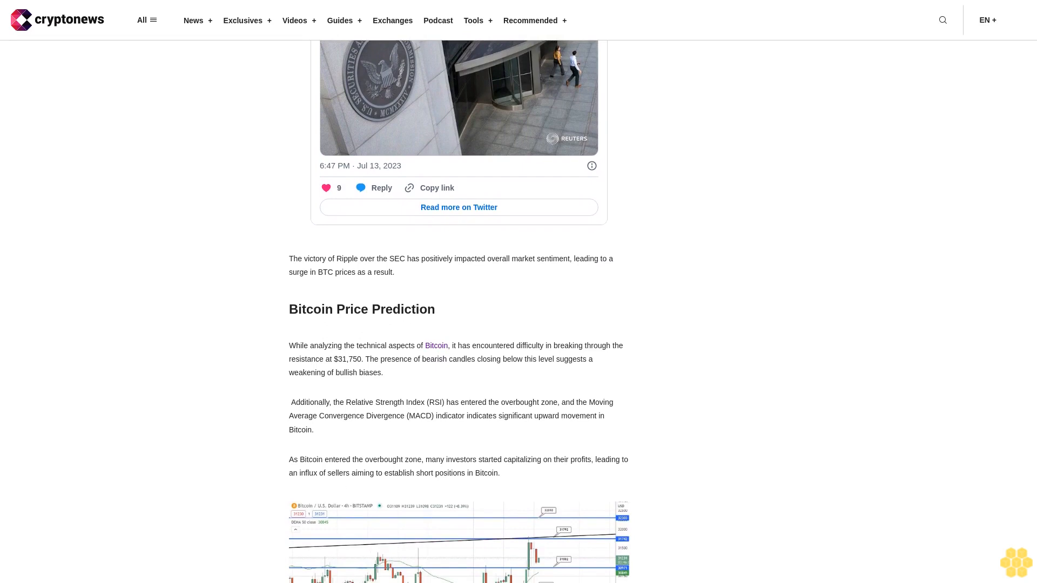
{"action": "scroll", "scroll_direction": "down", "scroll_amount": 3}
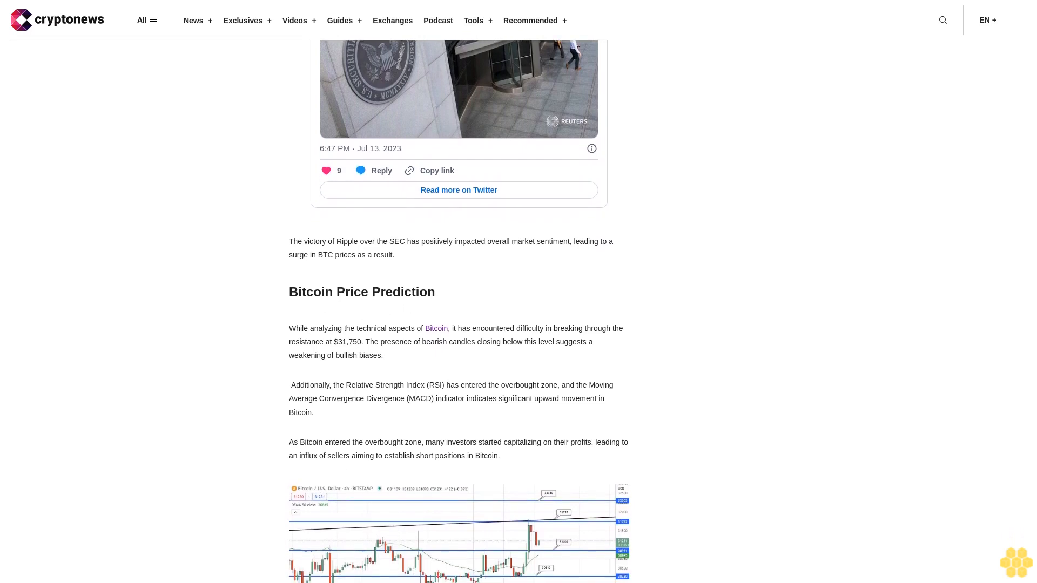
{"action": "scroll", "scroll_direction": "down", "scroll_amount": 3}
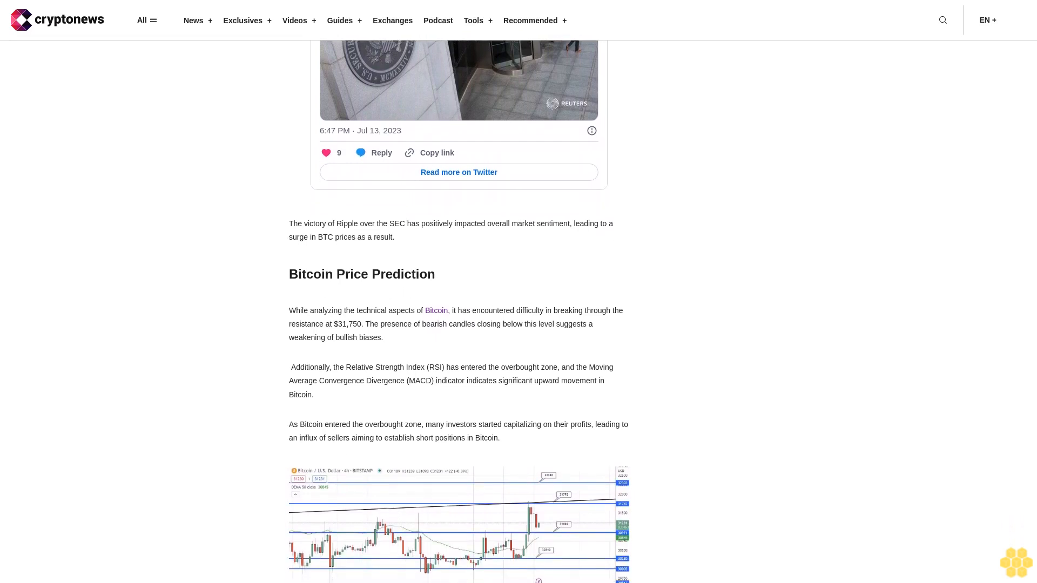
{"action": "scroll", "scroll_direction": "down", "scroll_amount": 3}
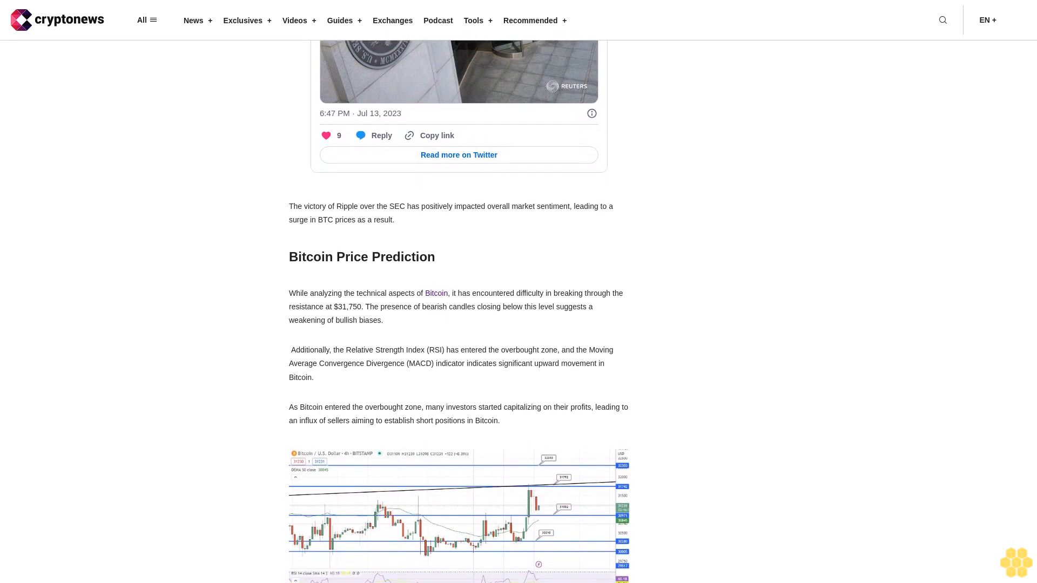
{"action": "scroll", "scroll_direction": "down", "scroll_amount": 3}
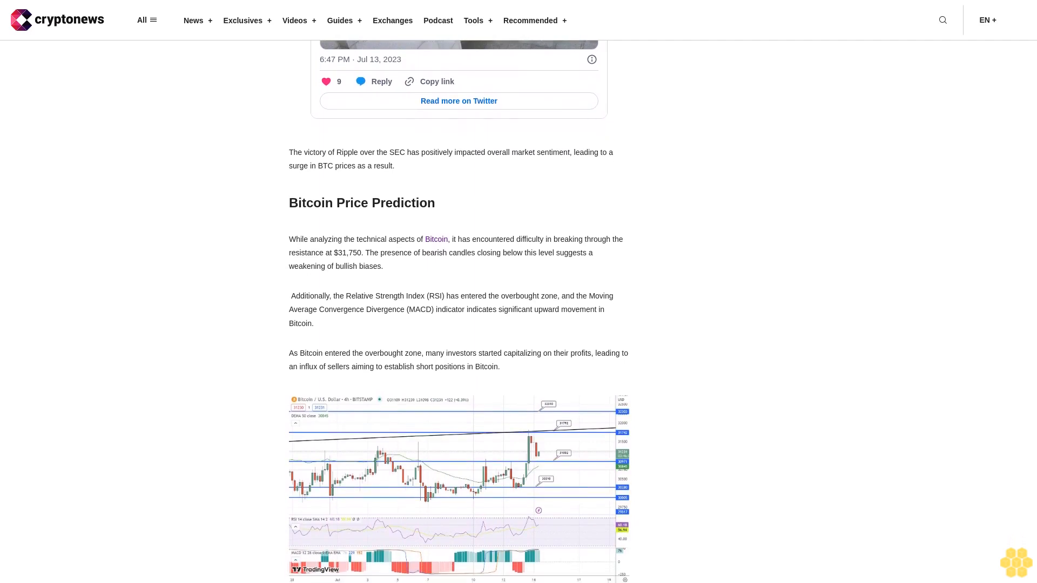
{"action": "scroll", "scroll_direction": "down", "scroll_amount": 3}
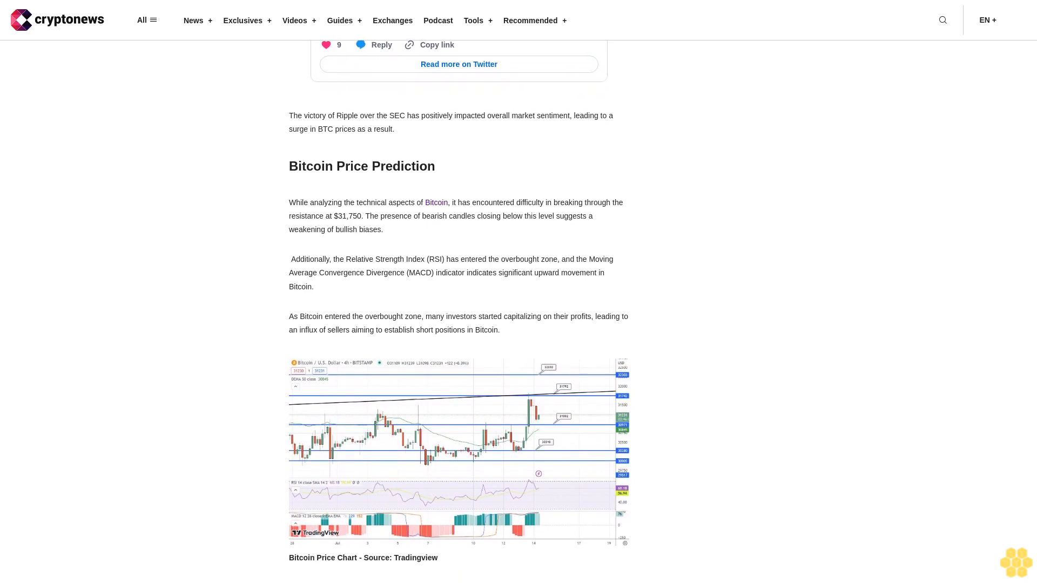
{"action": "scroll", "scroll_direction": "down", "scroll_amount": 3}
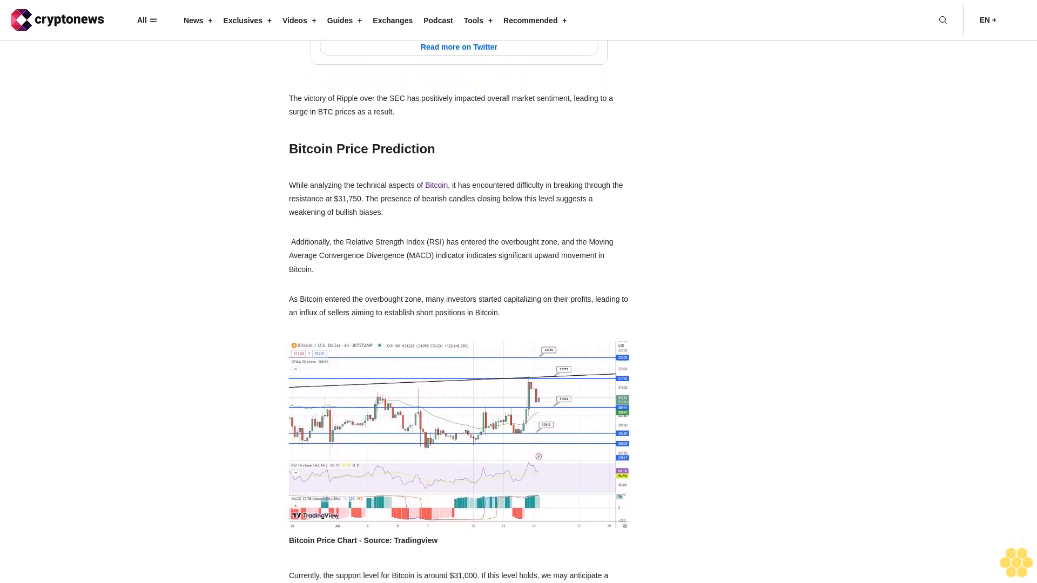
{"action": "scroll", "scroll_direction": "down", "scroll_amount": 3}
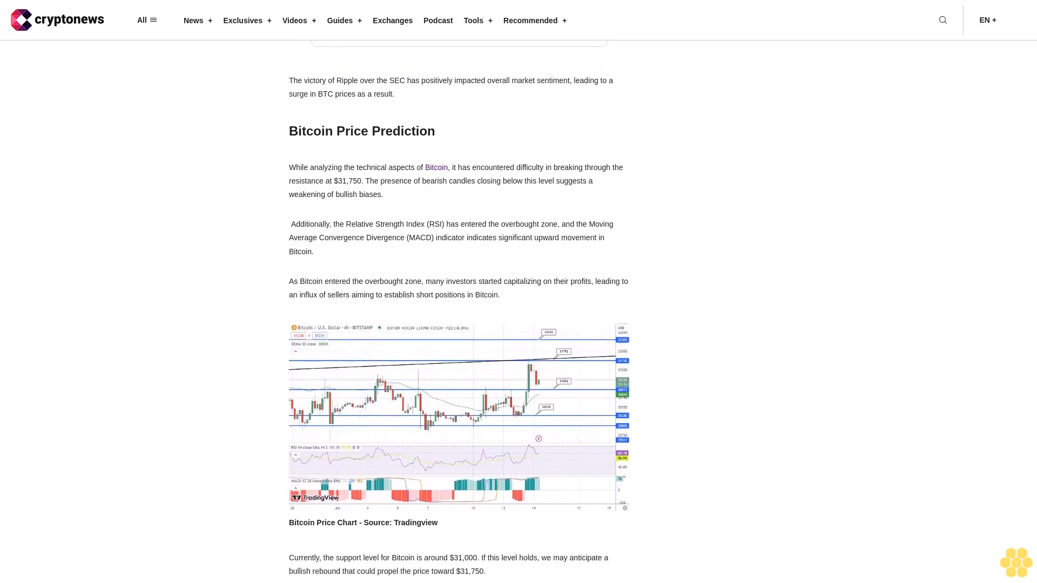